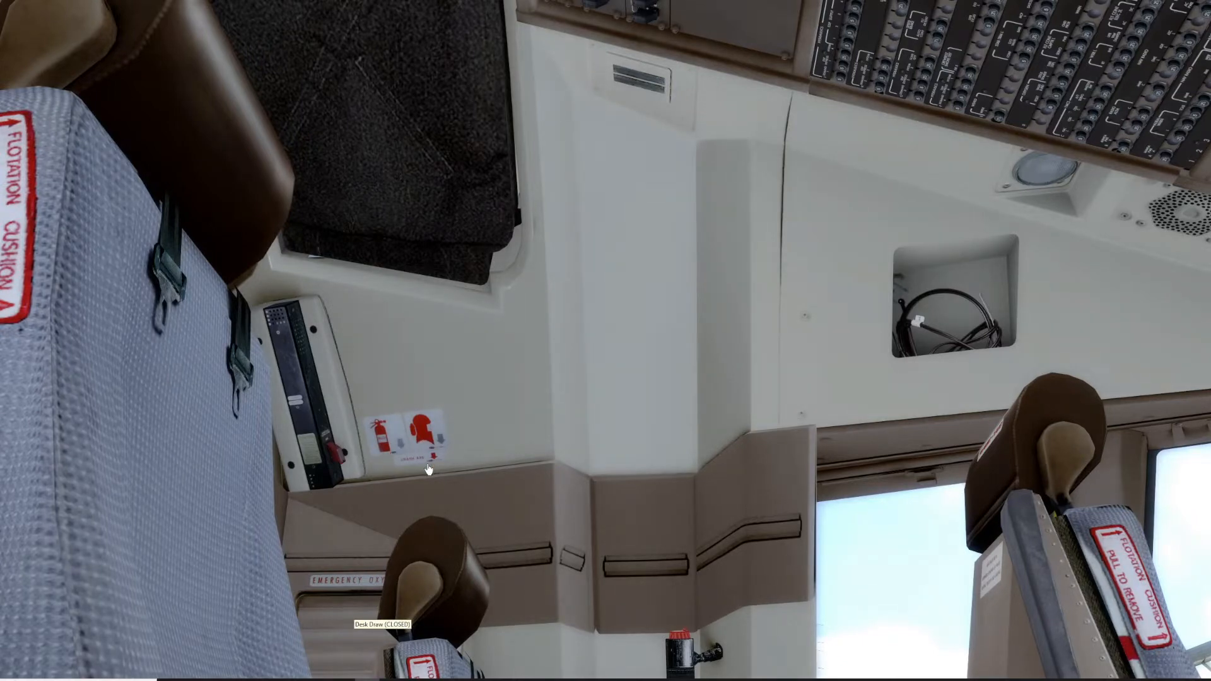
mouse_move(400, 473)
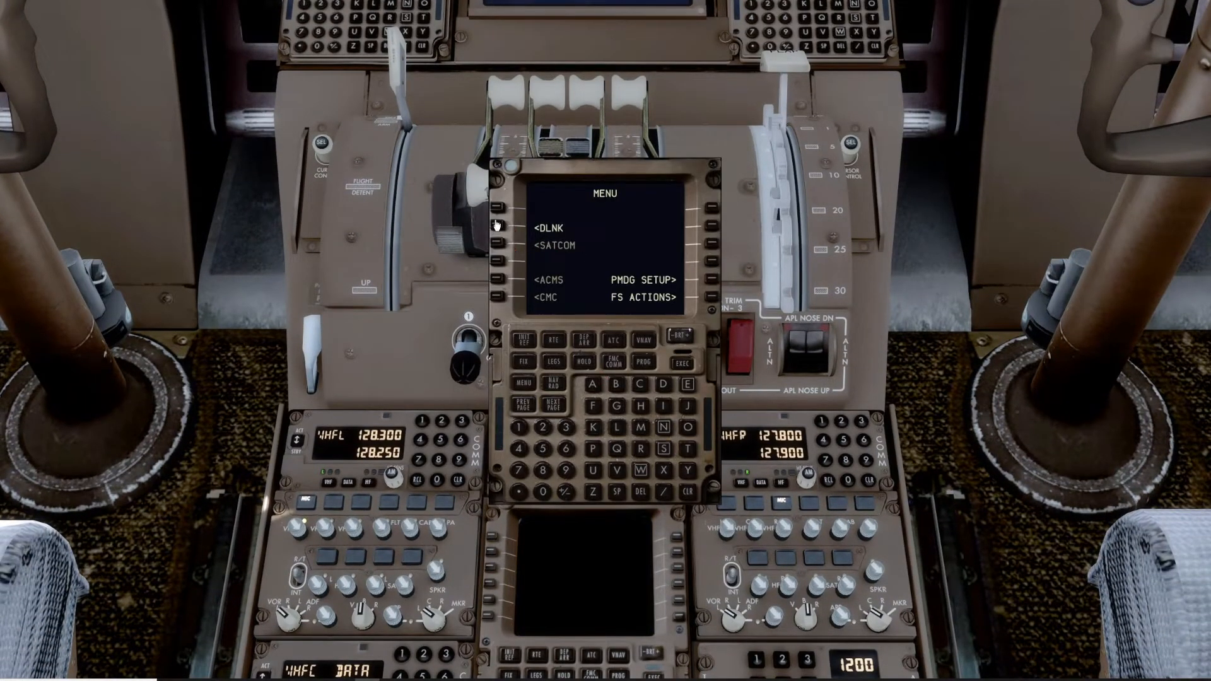
- On the DLNK init page, enter origin KSEA, destination PANC and ETD 2000 UTC
left_click(500, 227)
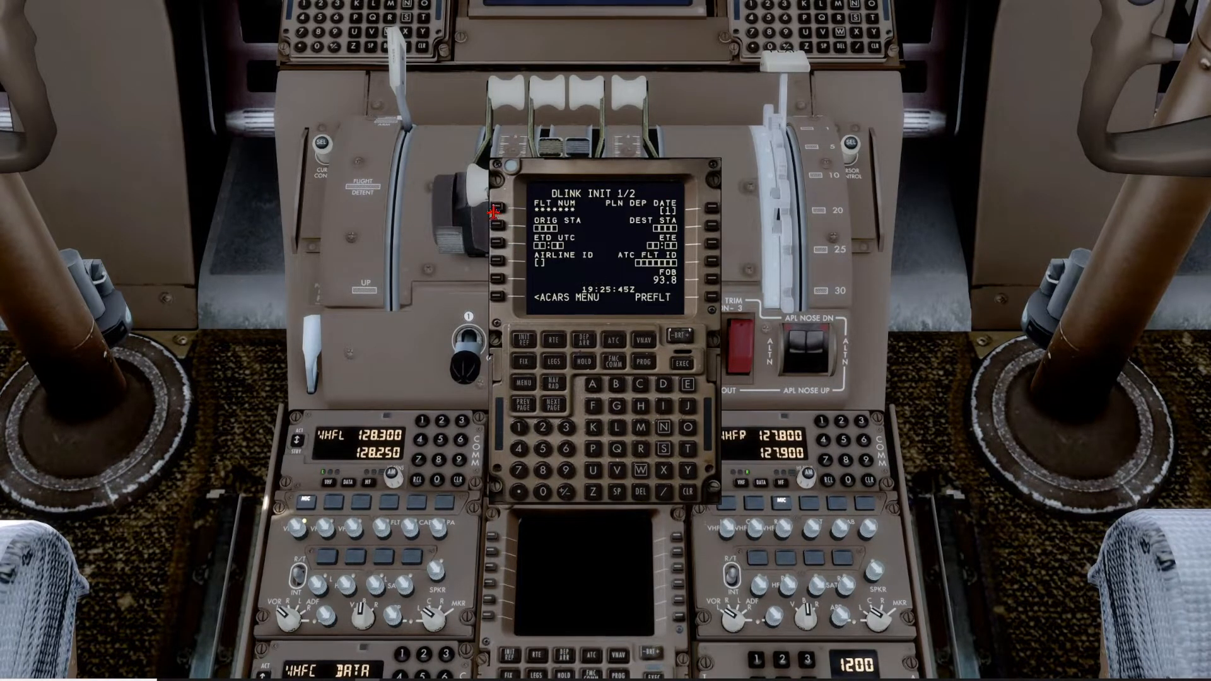
mouse_move(588, 219)
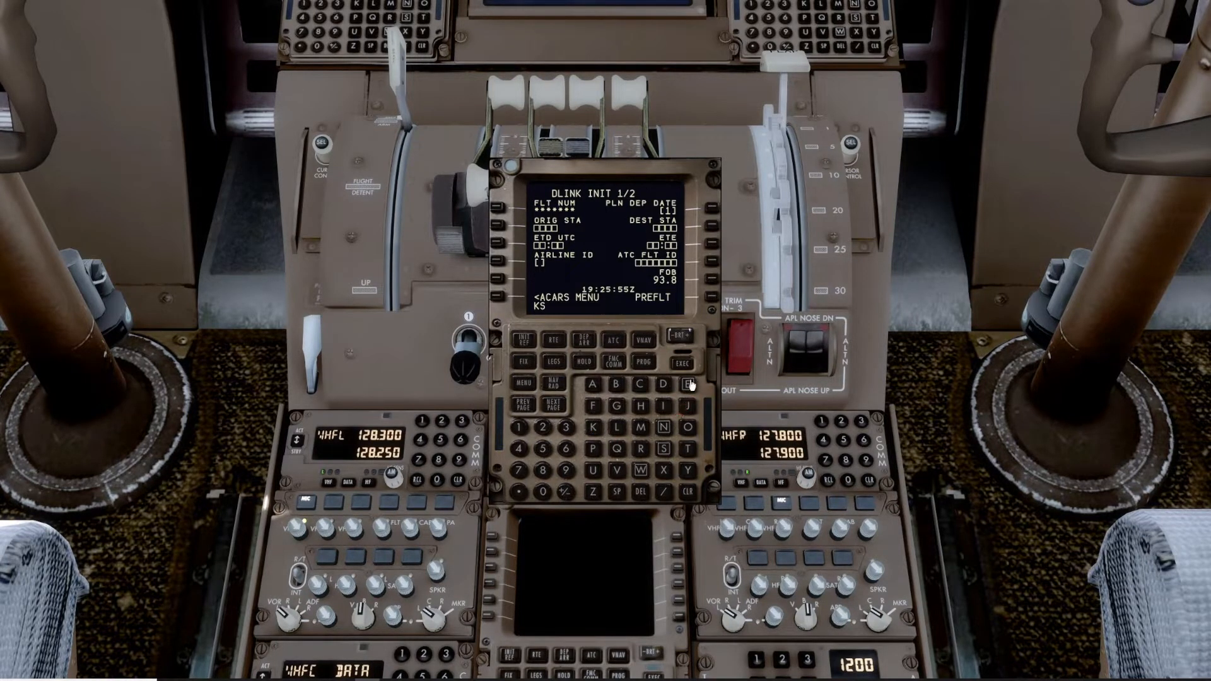
left_click(686, 383)
type("PANC")
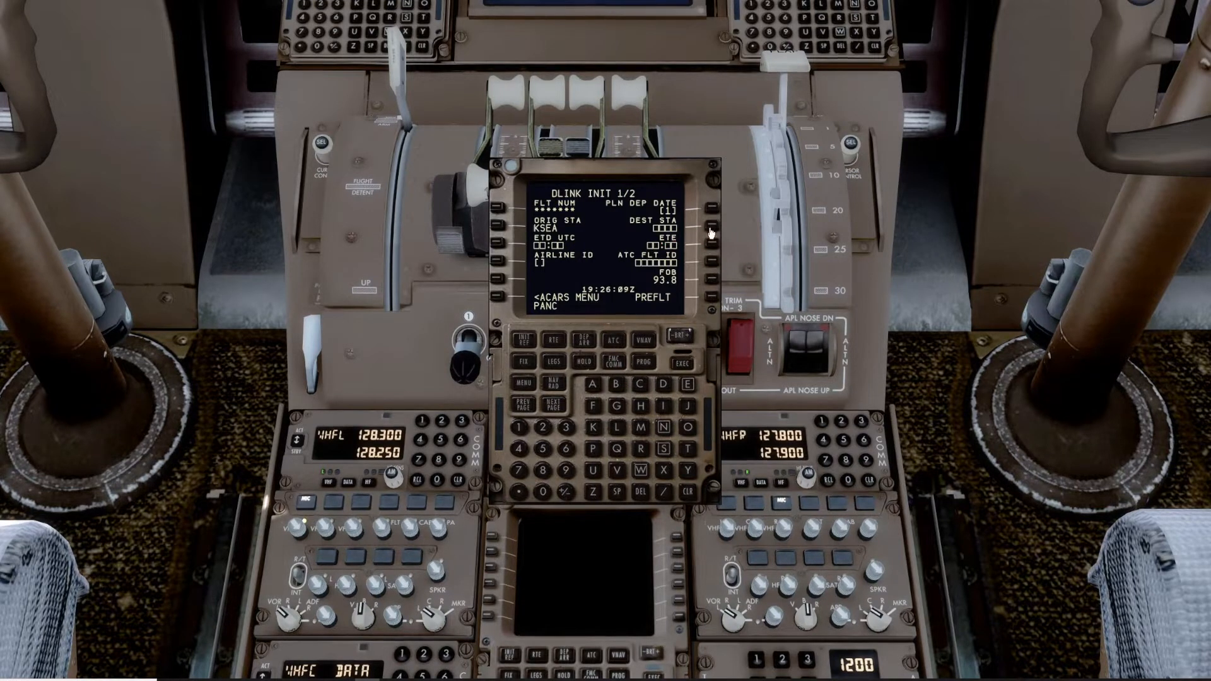
left_click(708, 227)
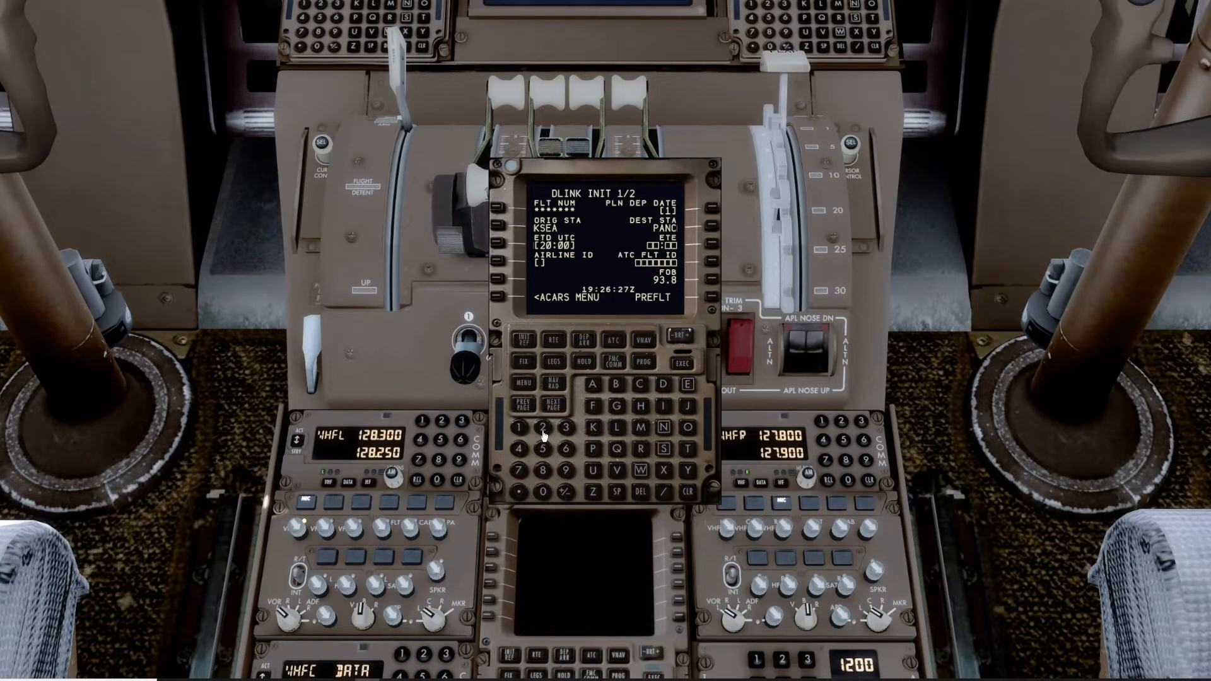
left_click(543, 431)
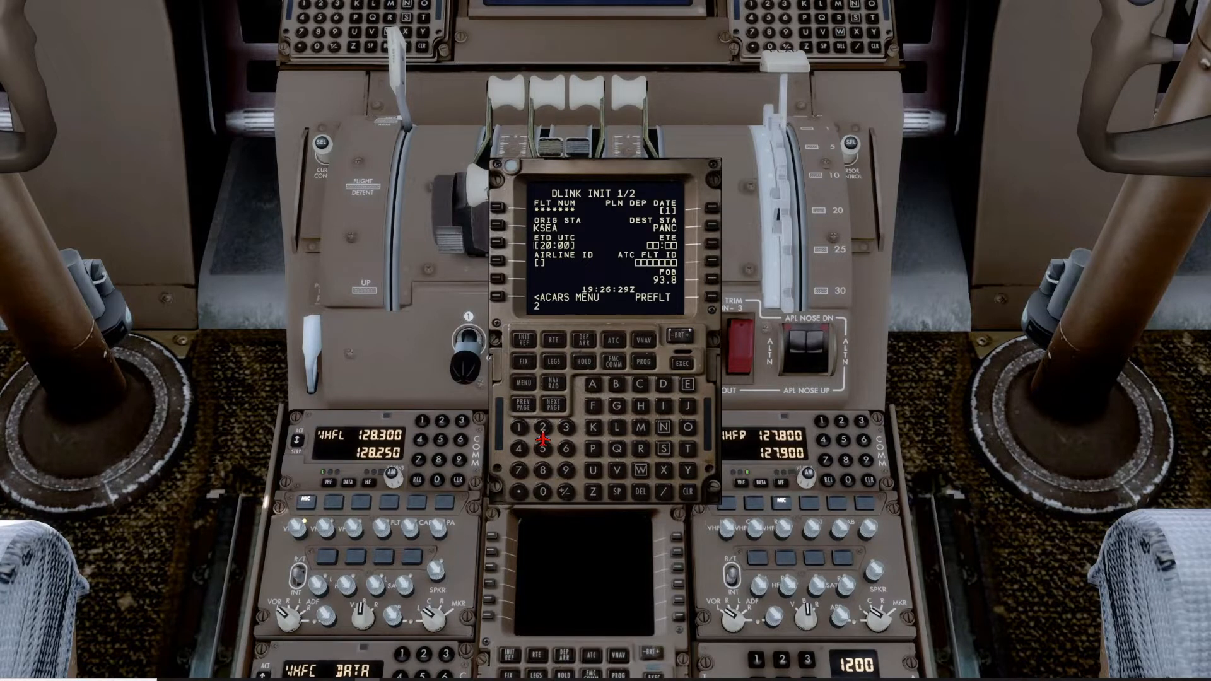
mouse_move(501, 439)
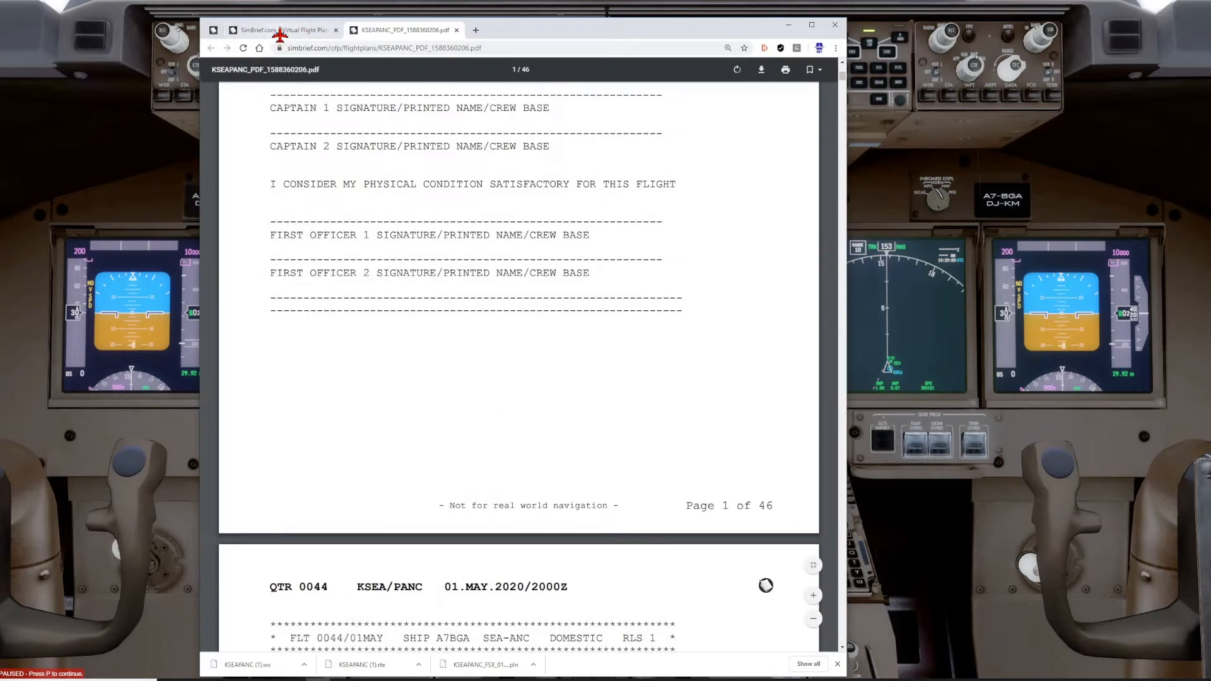
- Return to the KSEA–PANC SimBrief briefing and scroll to the Flightplan Downloads table
left_click(288, 29)
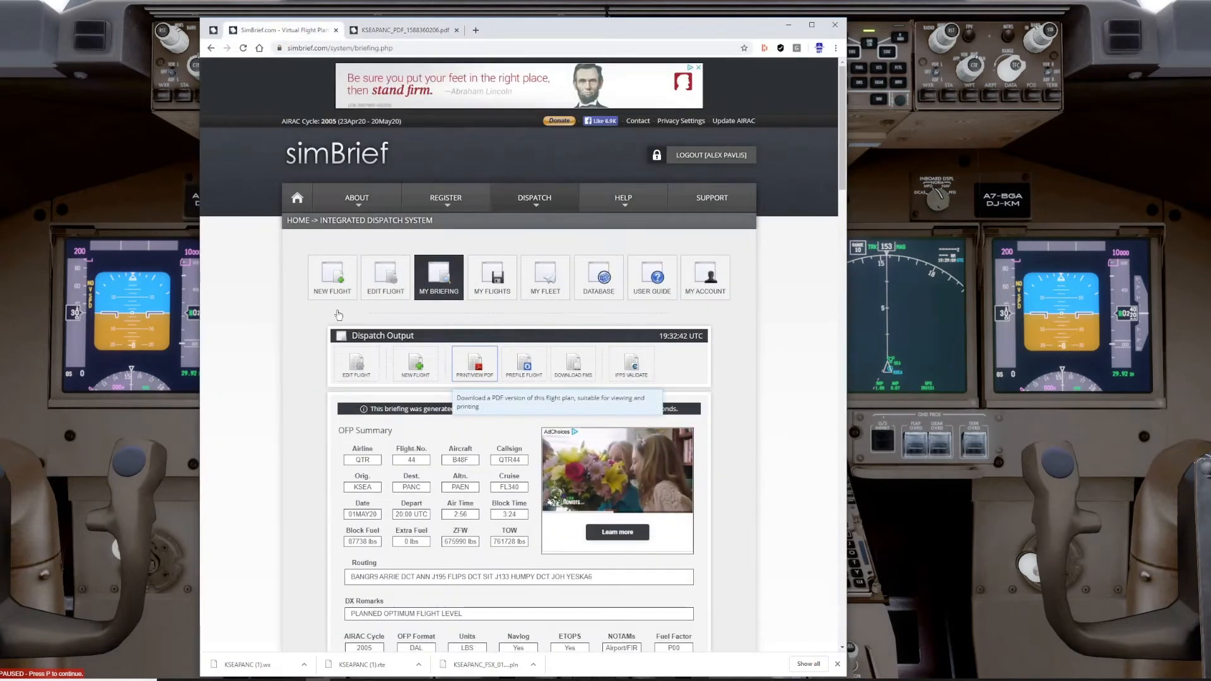
left_click(356, 197)
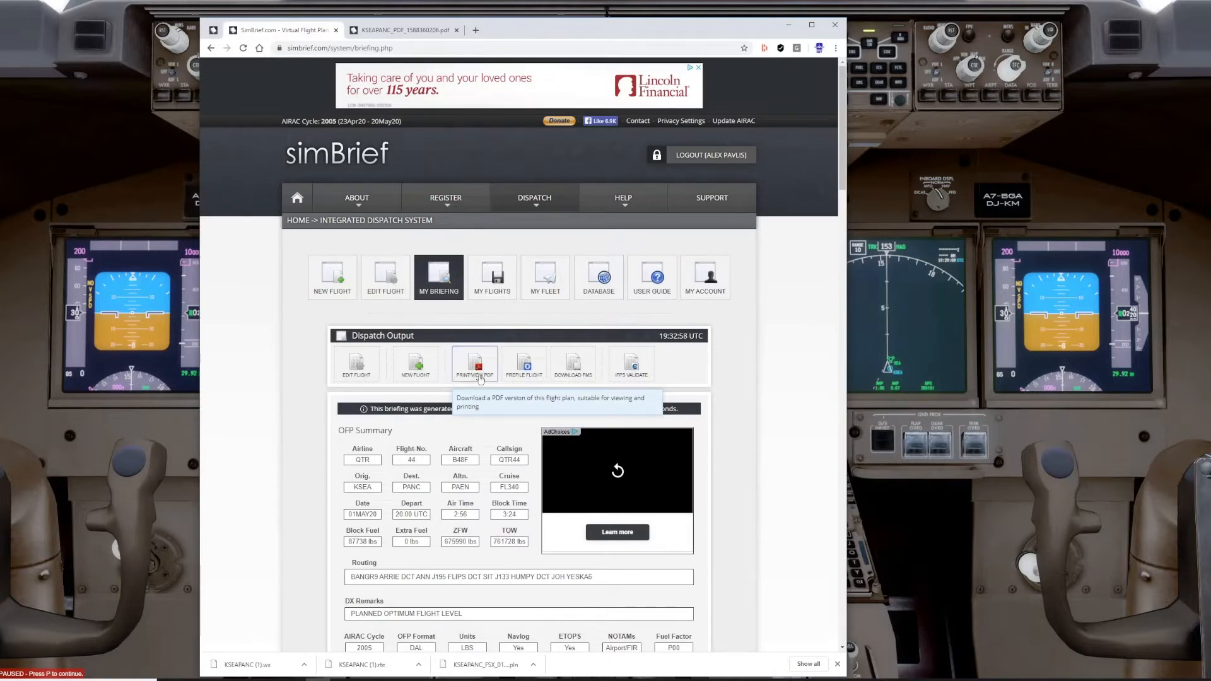
left_click(474, 363)
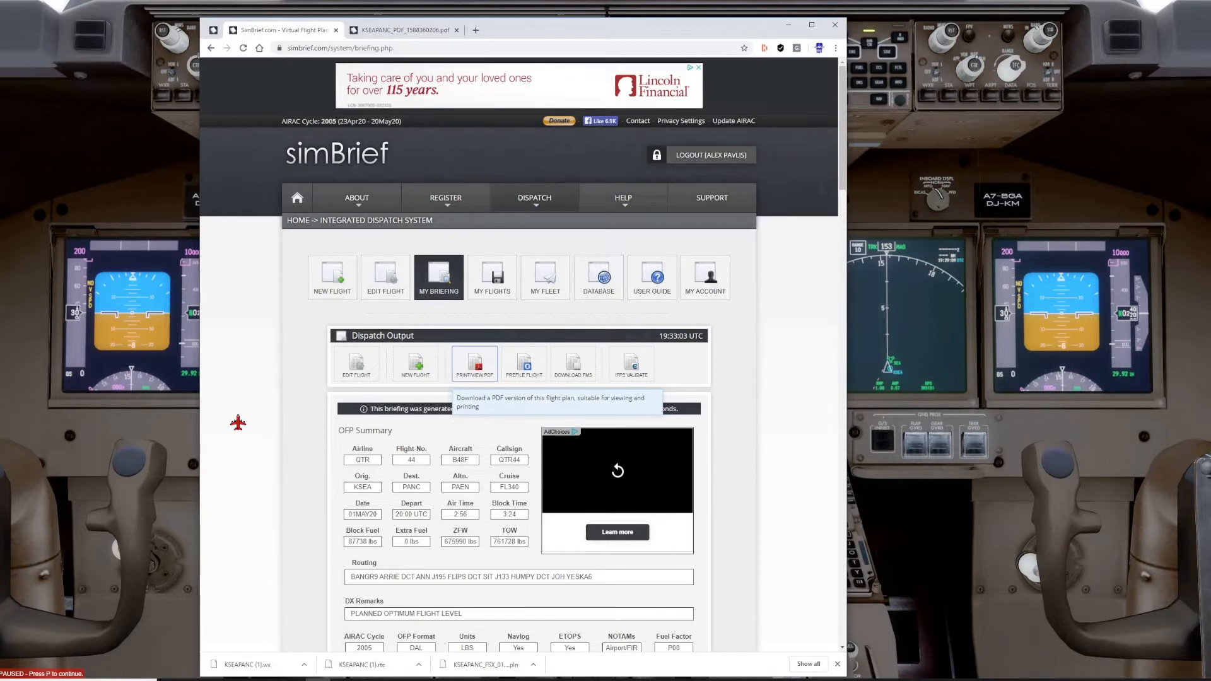
scroll("down", 3)
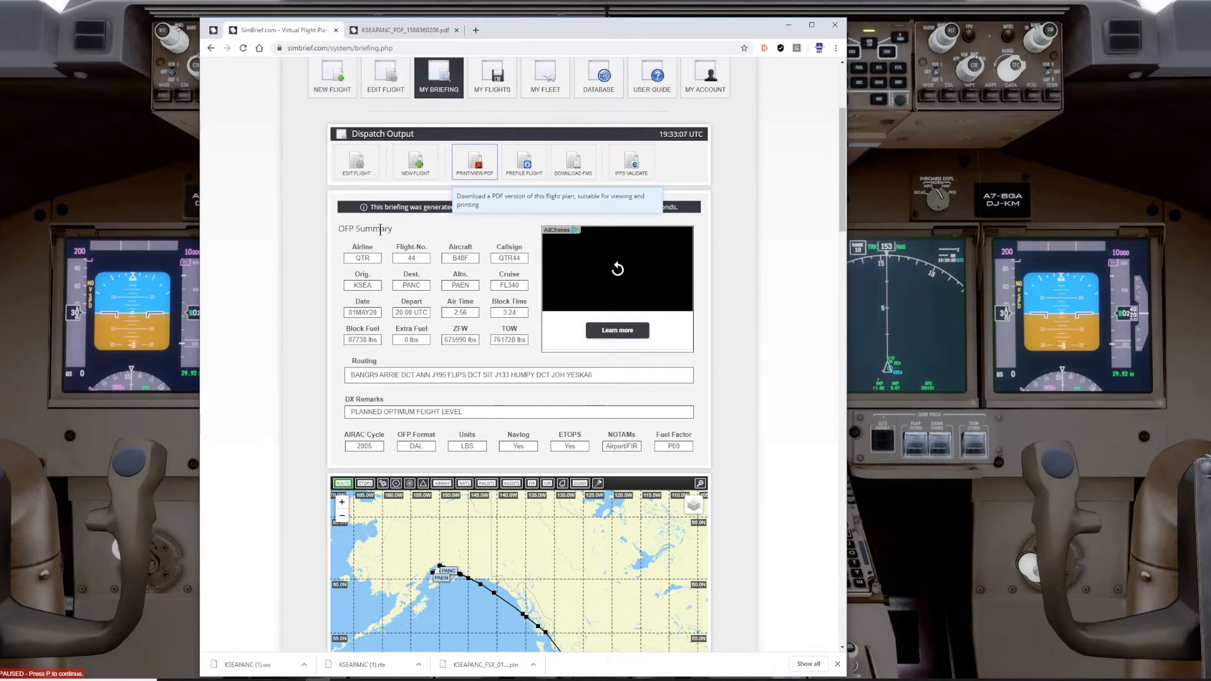
scroll("down", 3)
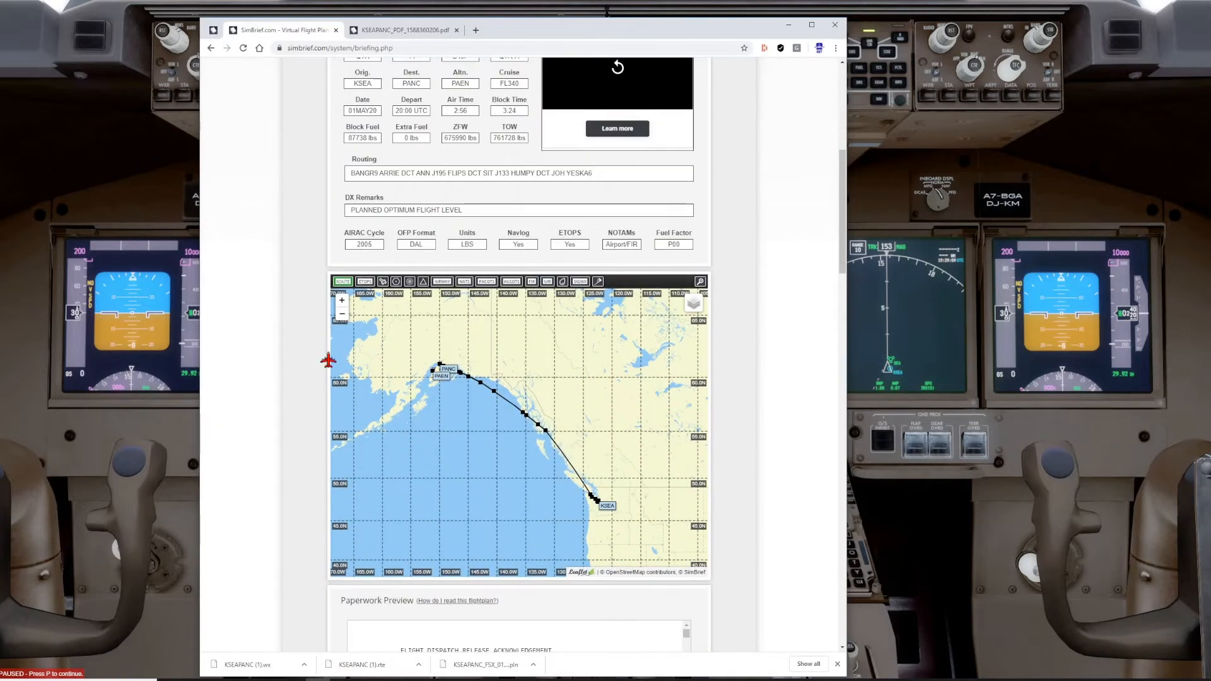
mouse_move(283, 399)
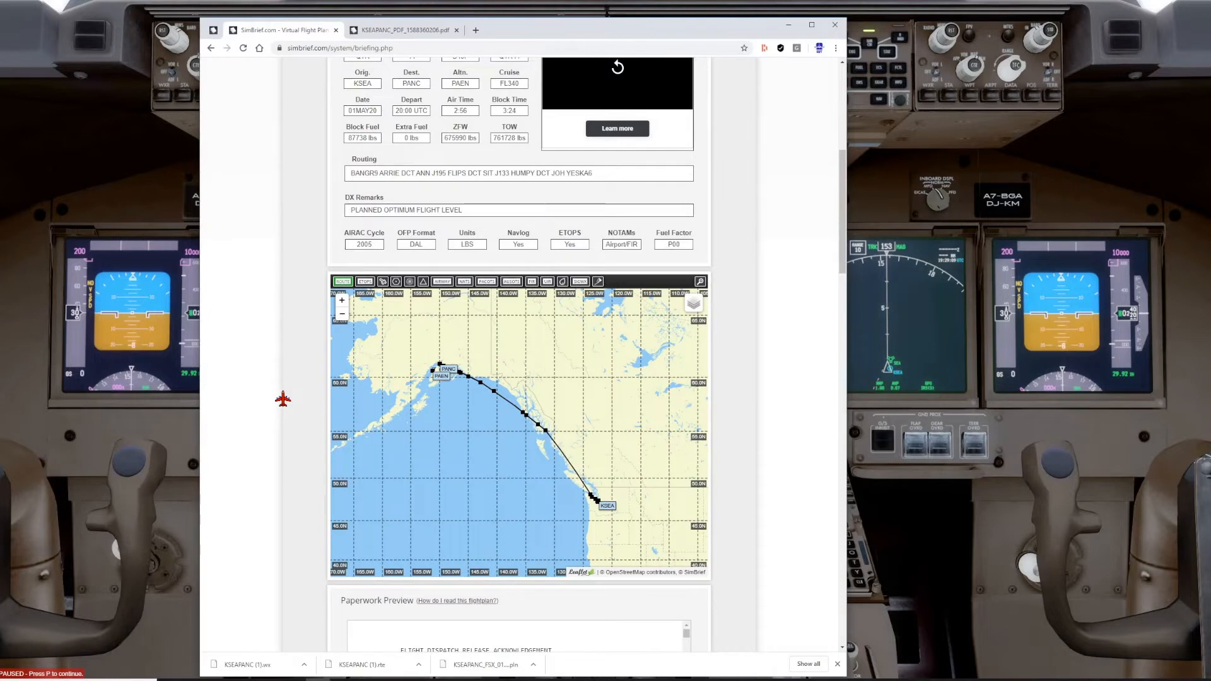
scroll("down", 3)
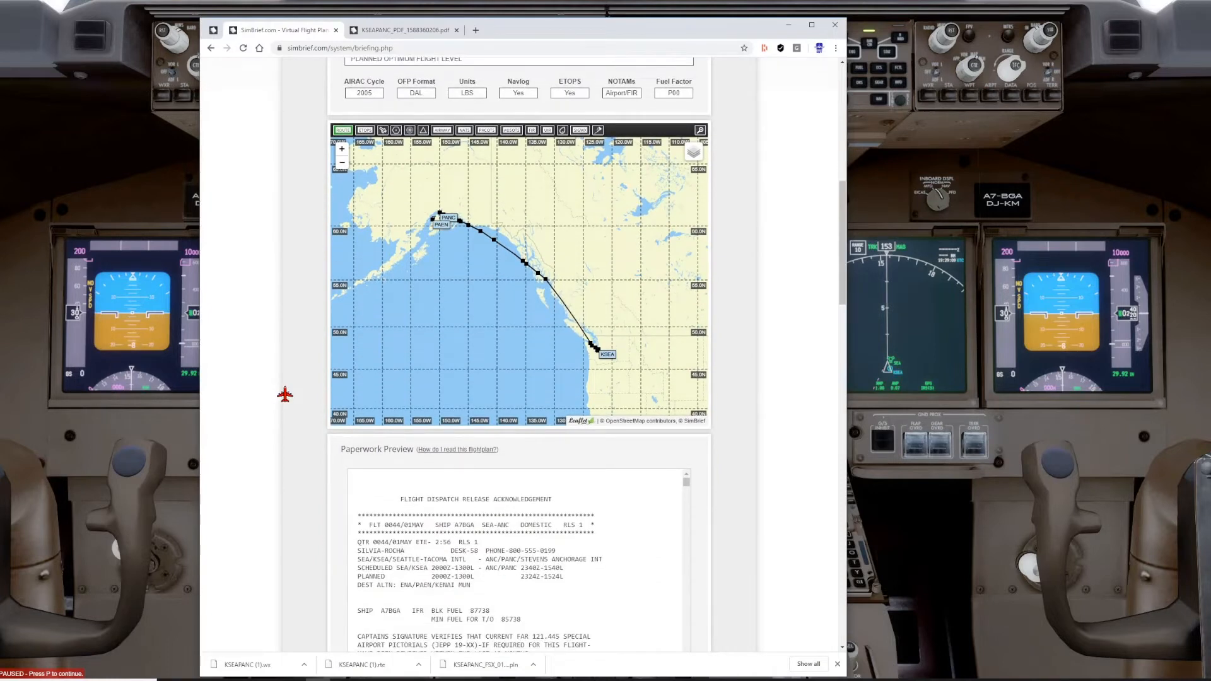
scroll("down", 3)
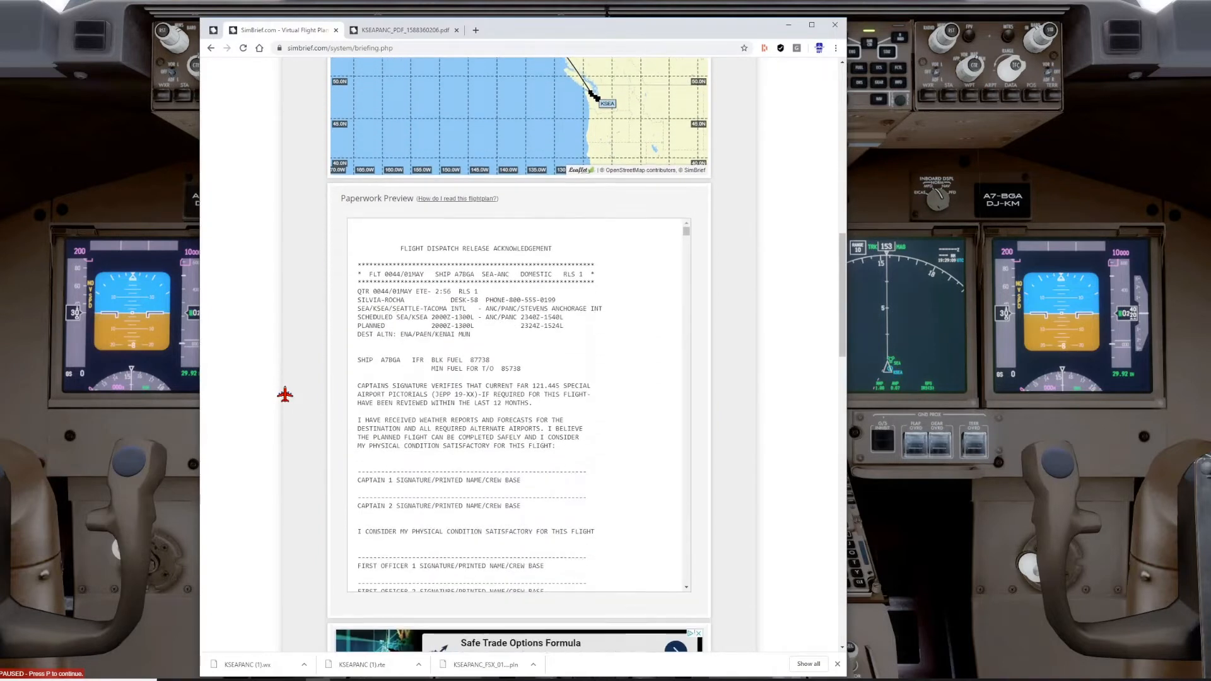
scroll("down", 3)
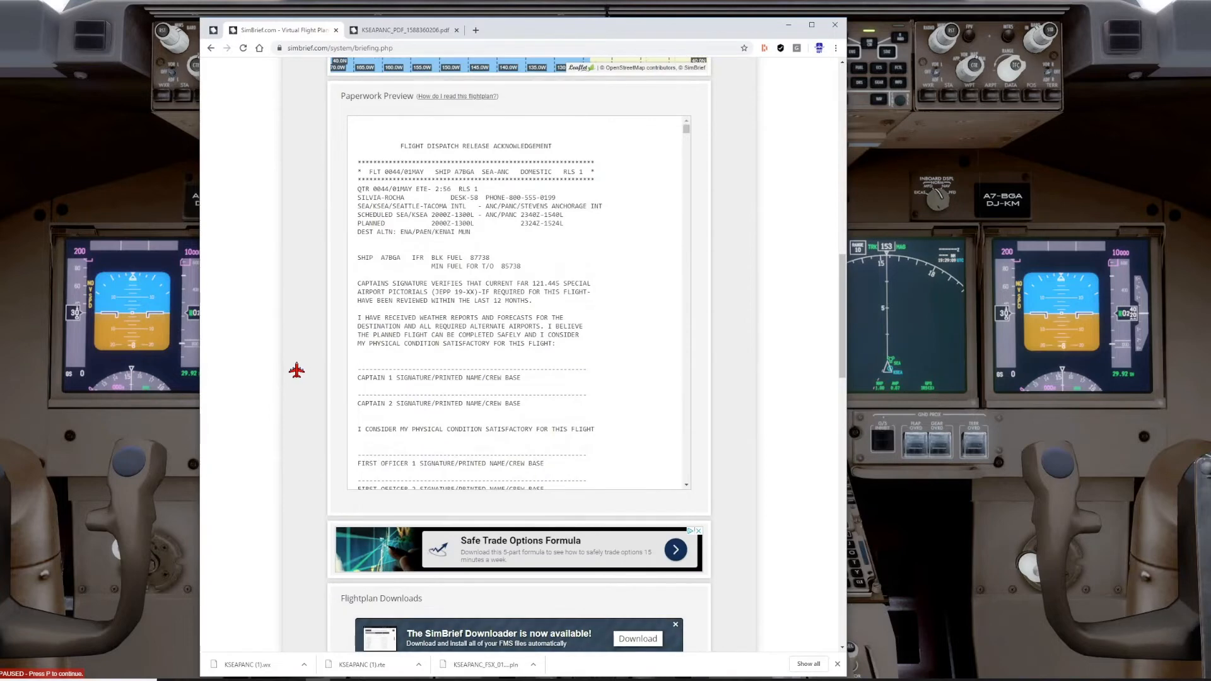
scroll("down", 3)
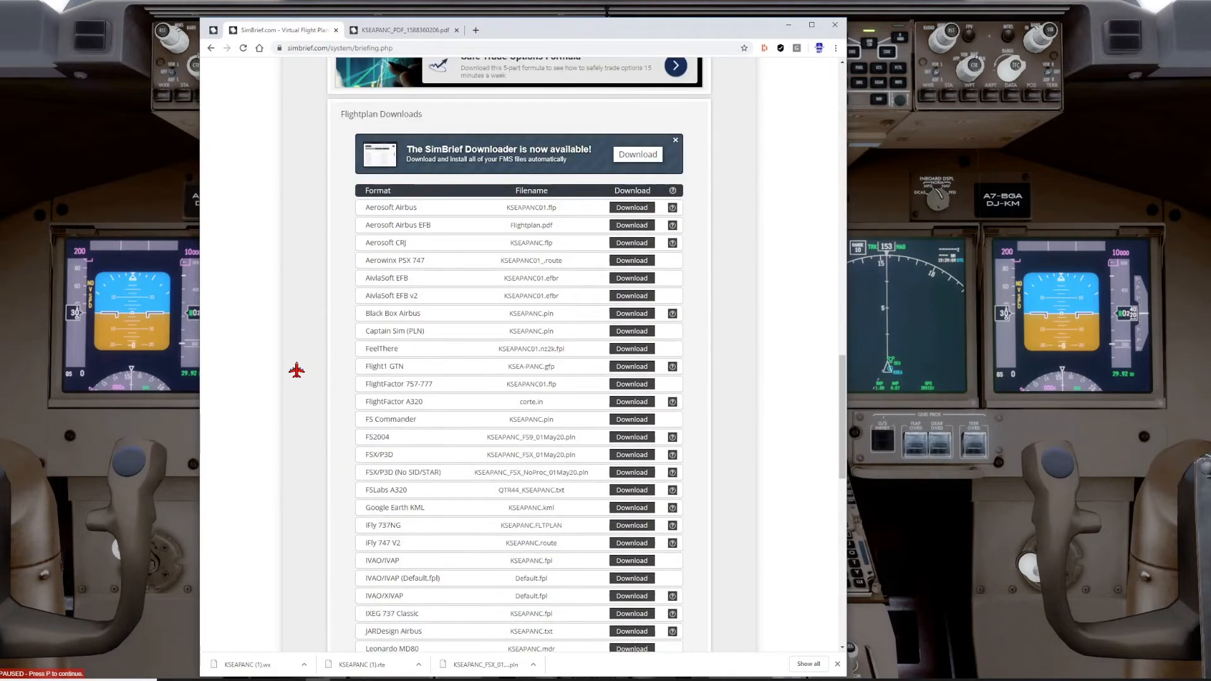
- Download the FSX/P3D flight plan file KSEAPANC_FSX_01May20.pln
scroll("down", 3)
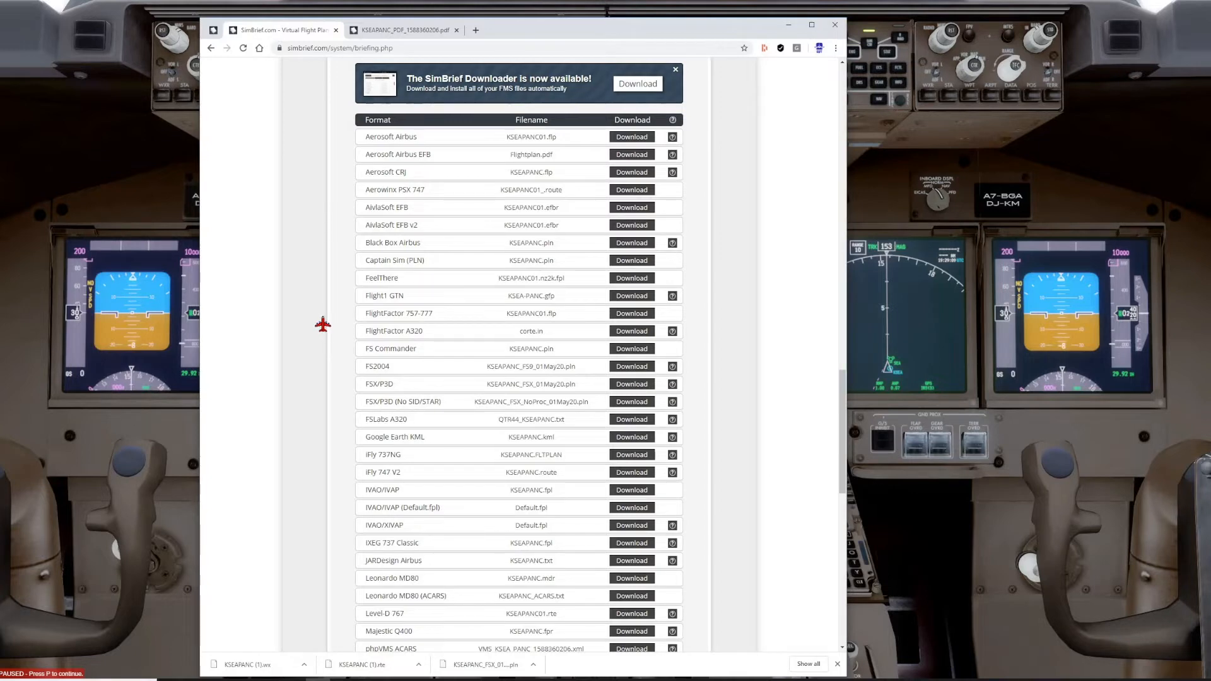
mouse_move(333, 357)
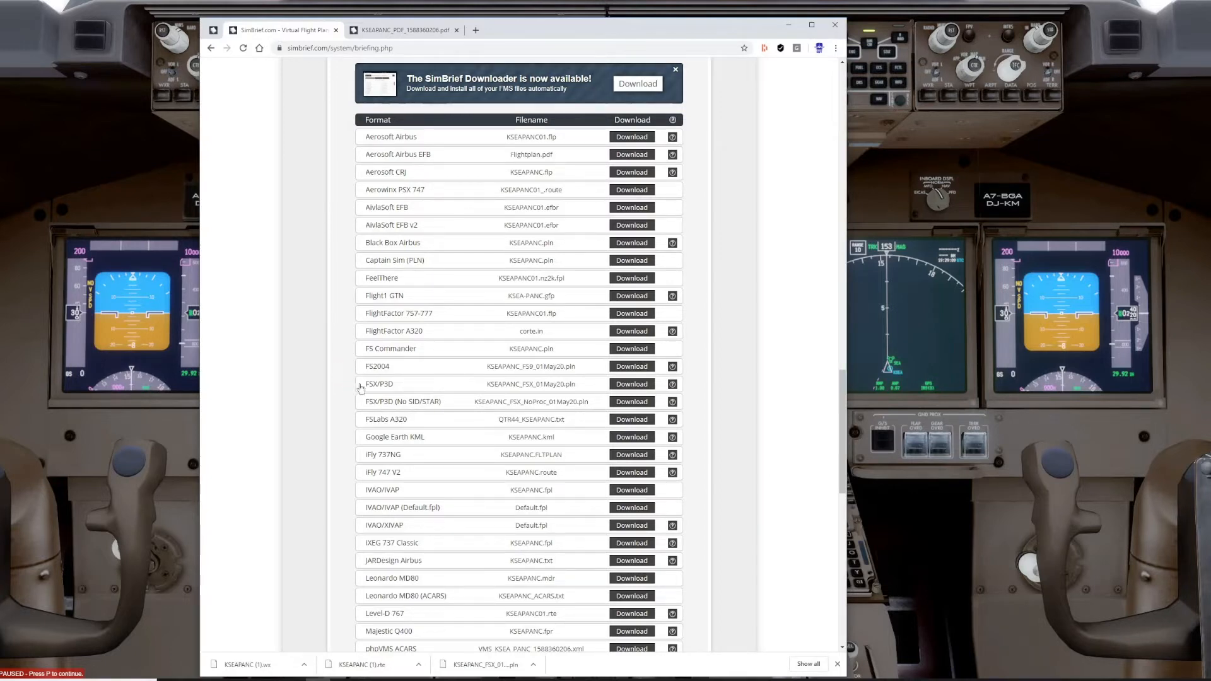
mouse_move(419, 384)
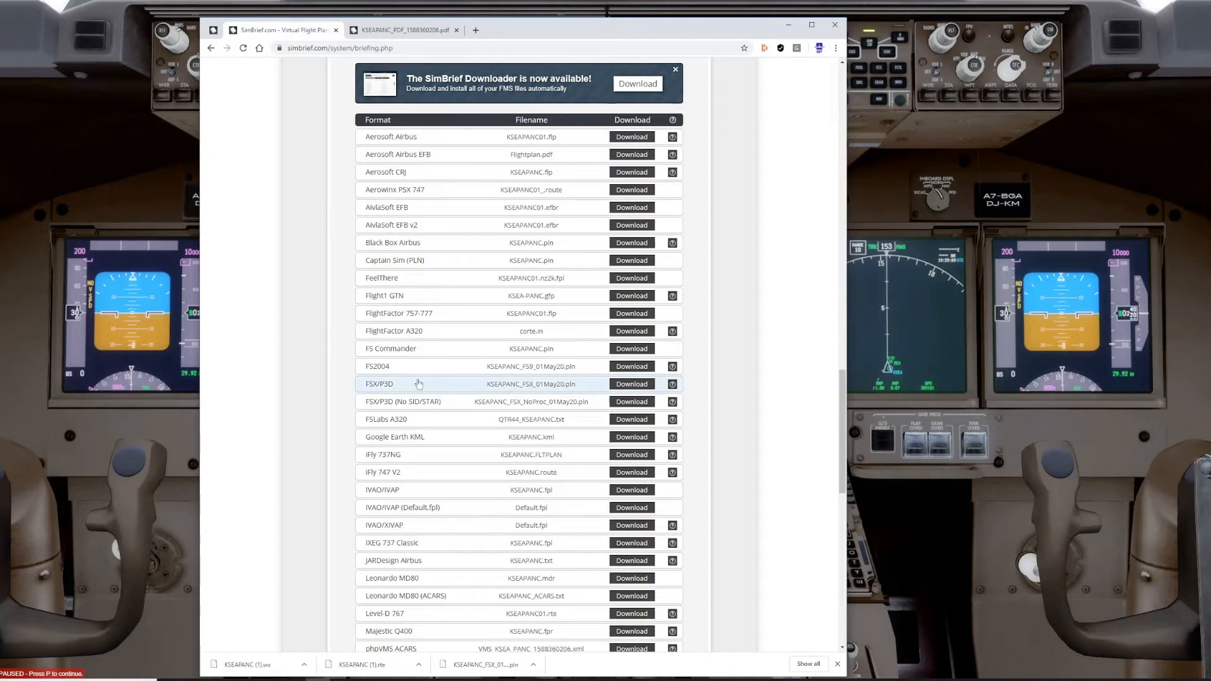
mouse_move(509, 388)
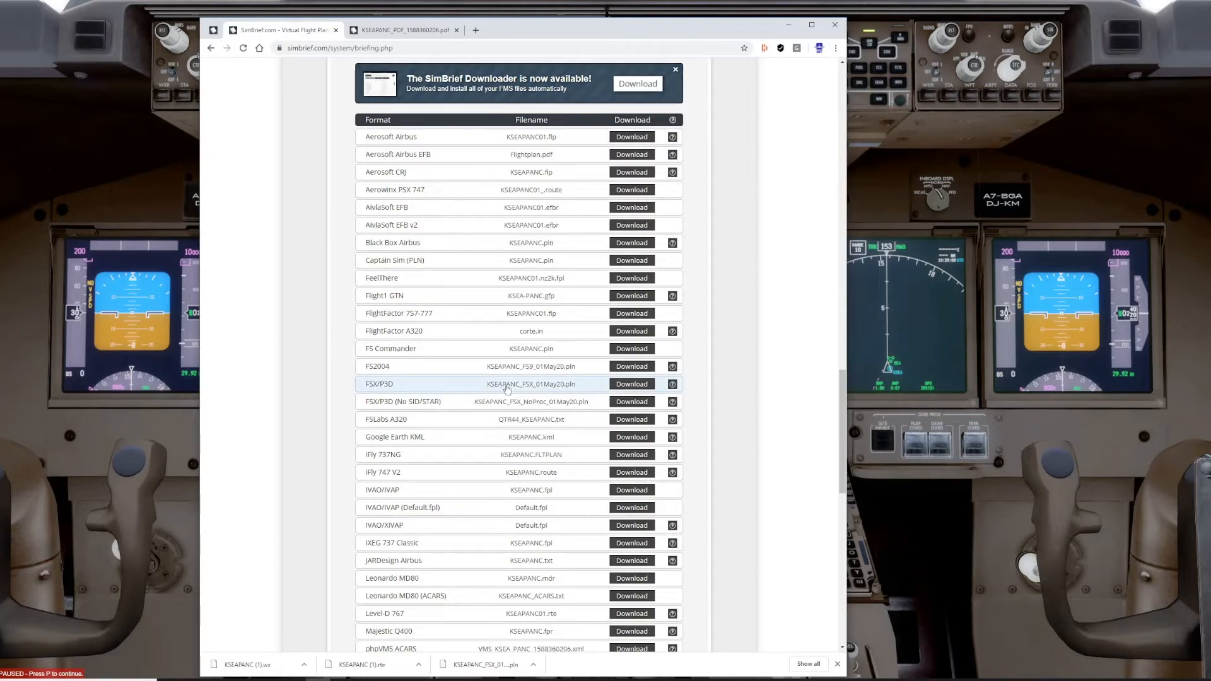
mouse_move(572, 396)
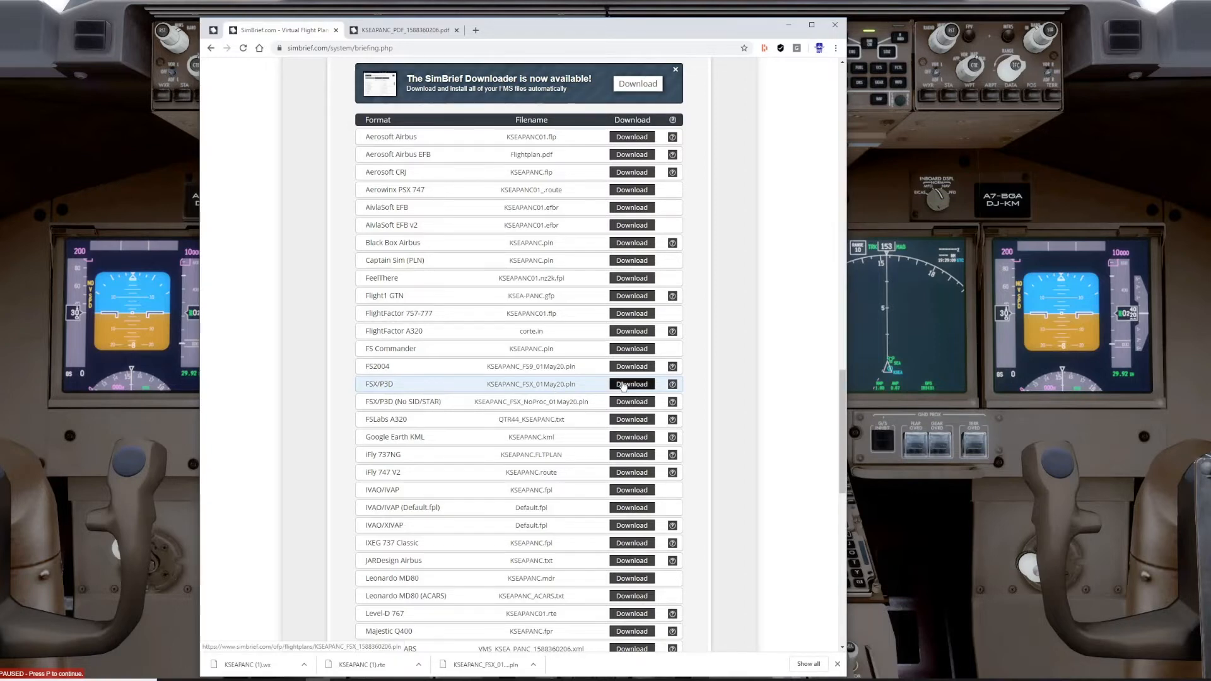
left_click(631, 384)
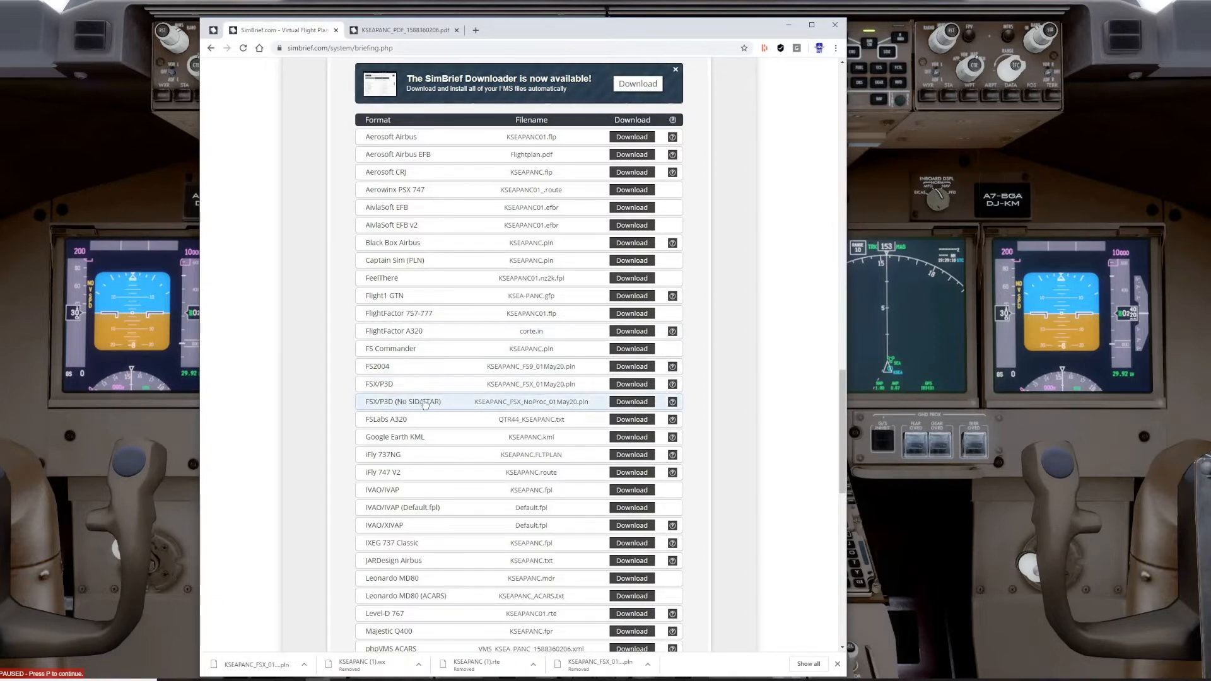
mouse_move(488, 387)
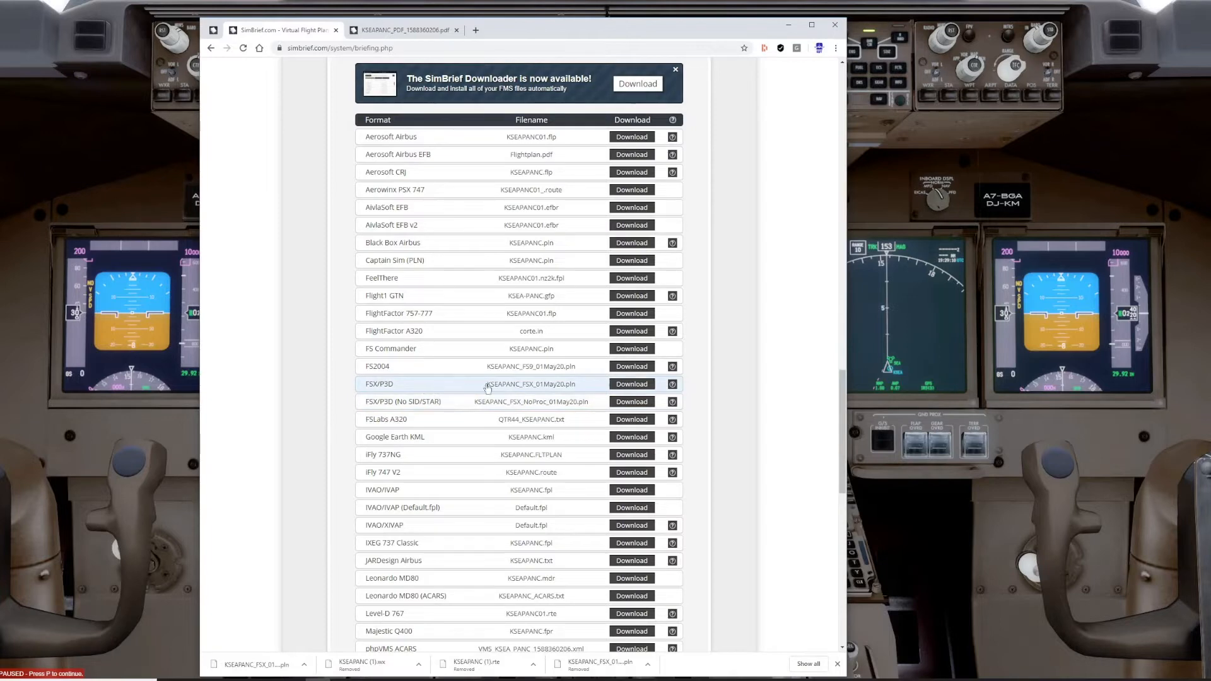
mouse_move(535, 388)
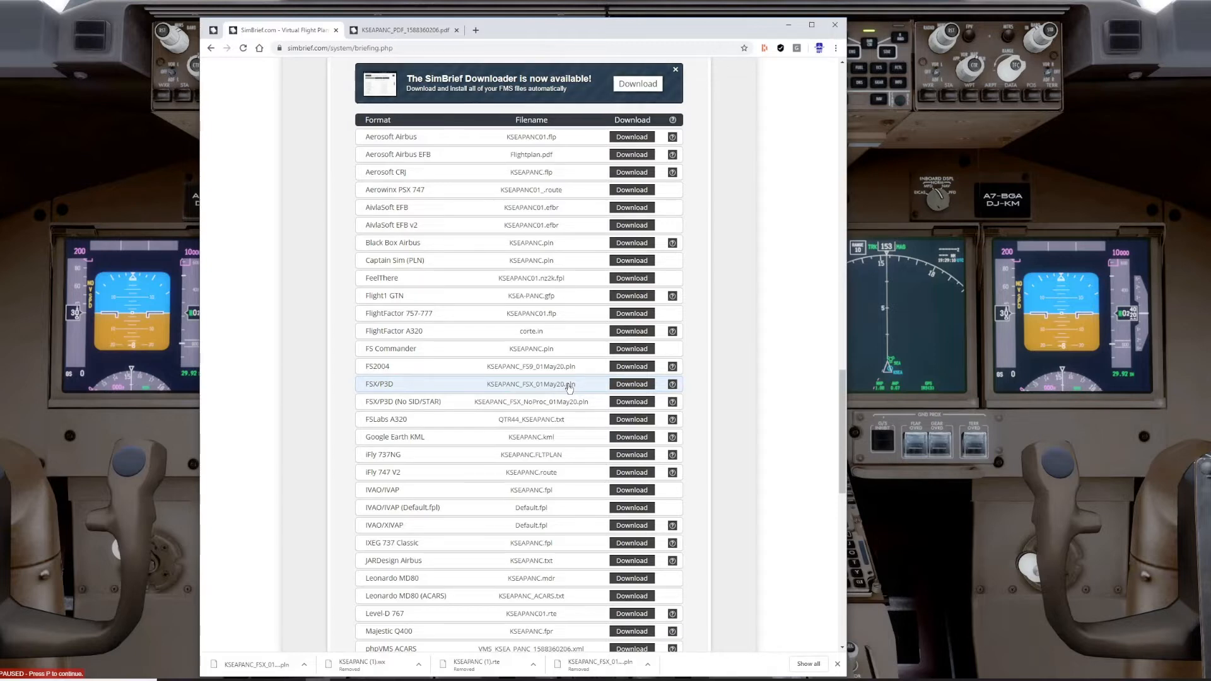
mouse_move(614, 384)
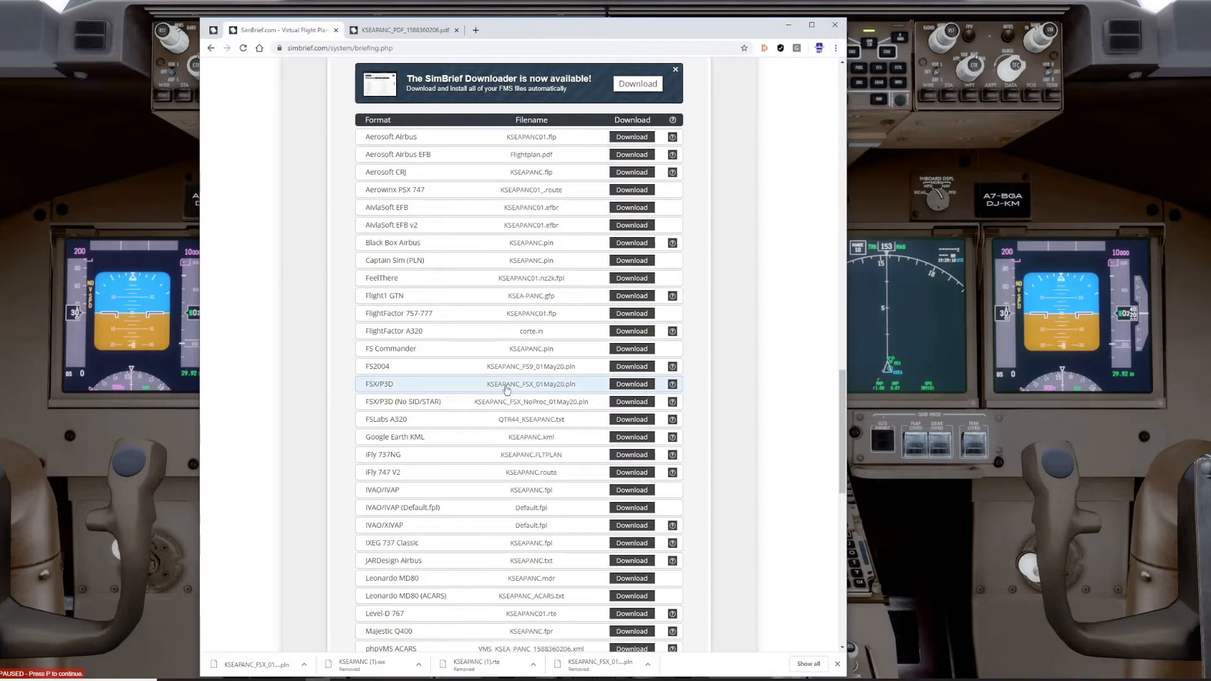
- Download the PMDG Flightplan KSEAPANC.rte and PMDG Wind Uplink KSEAPANC.wx files
scroll("down", 3)
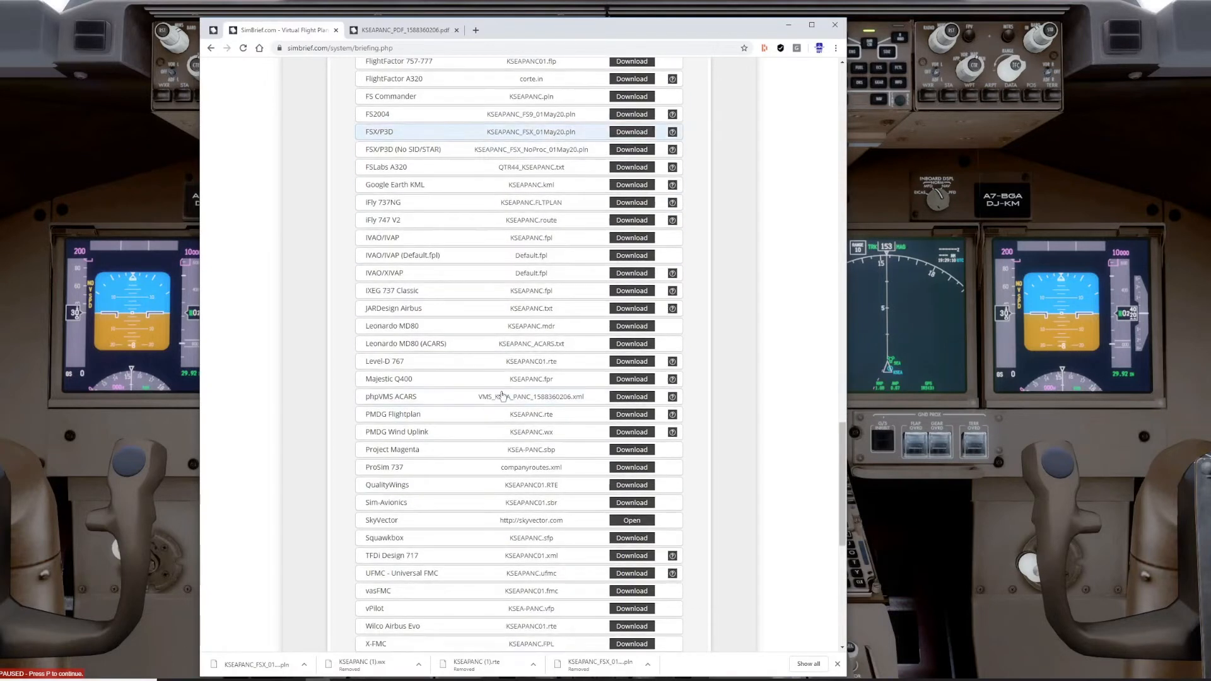
scroll("down", 3)
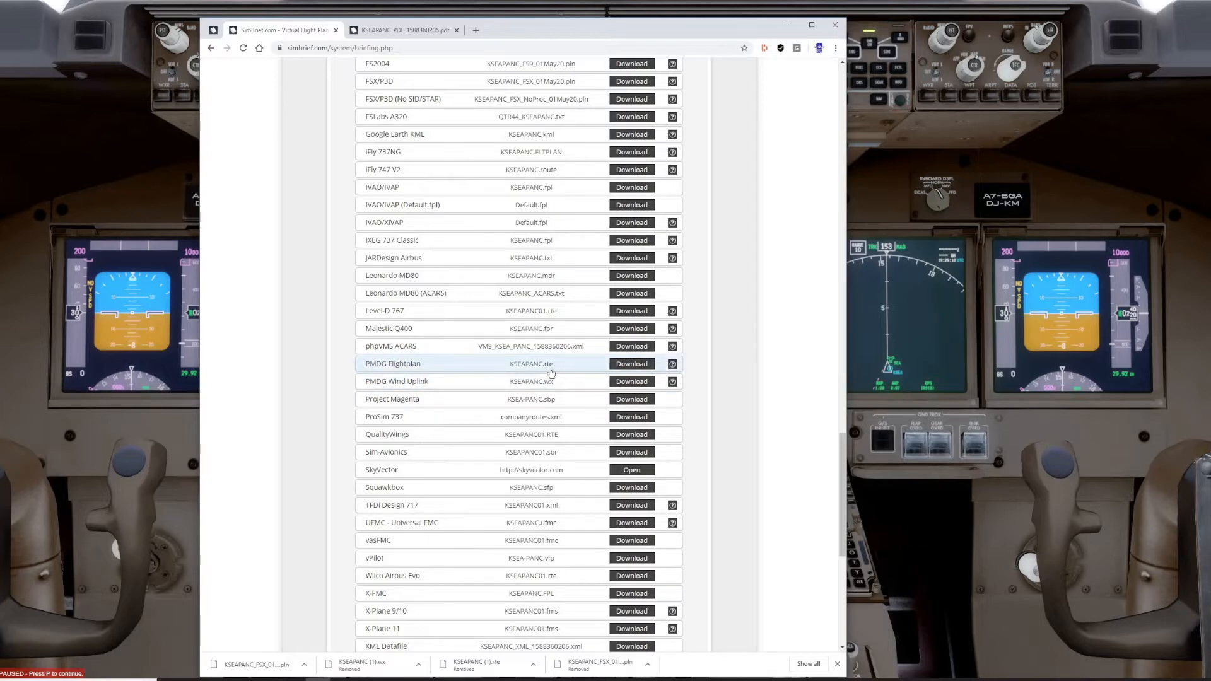
mouse_move(548, 387)
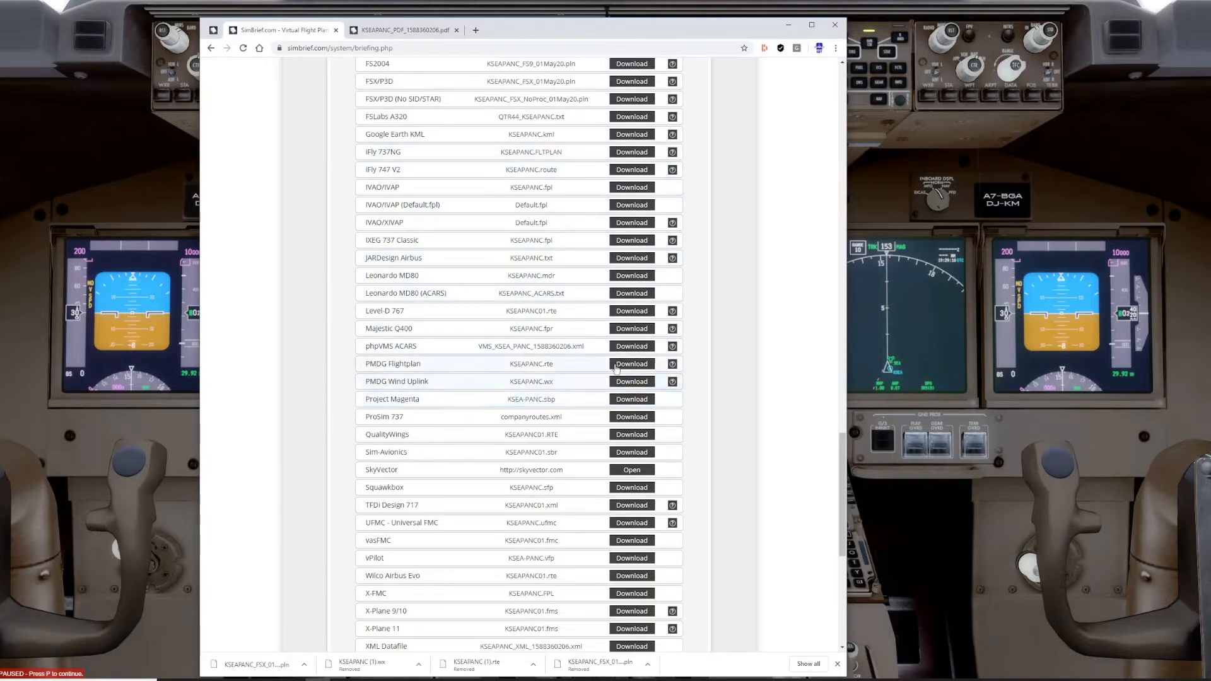
left_click(632, 364)
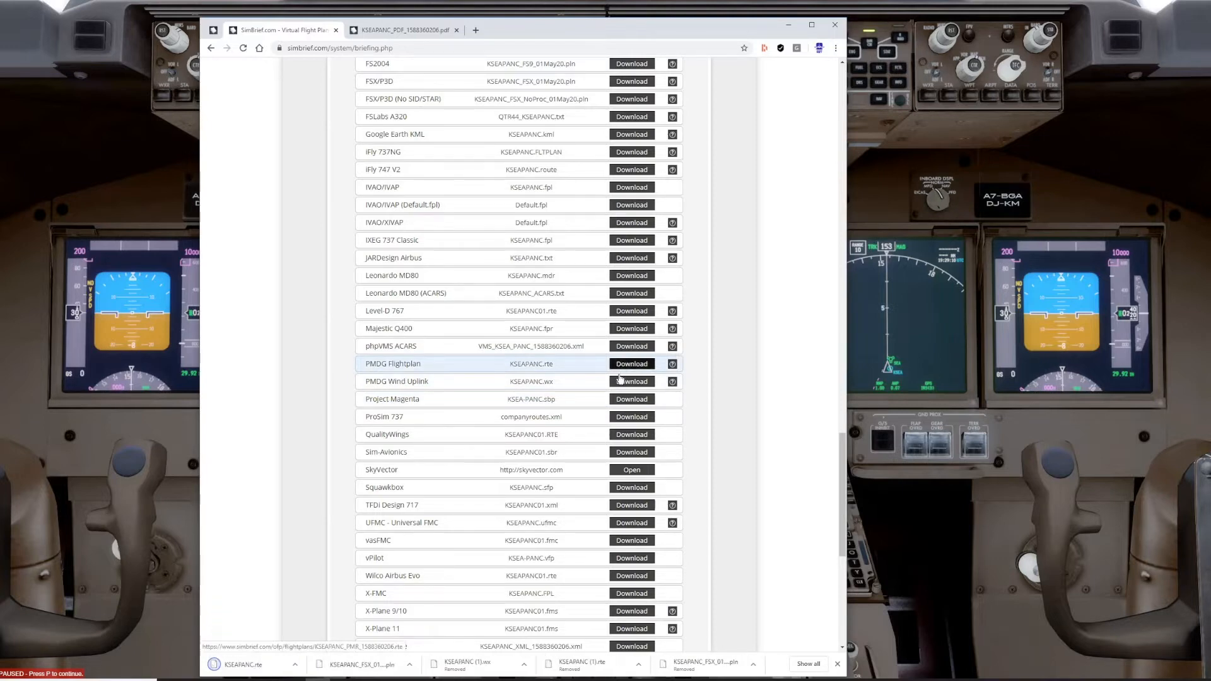
left_click(631, 381)
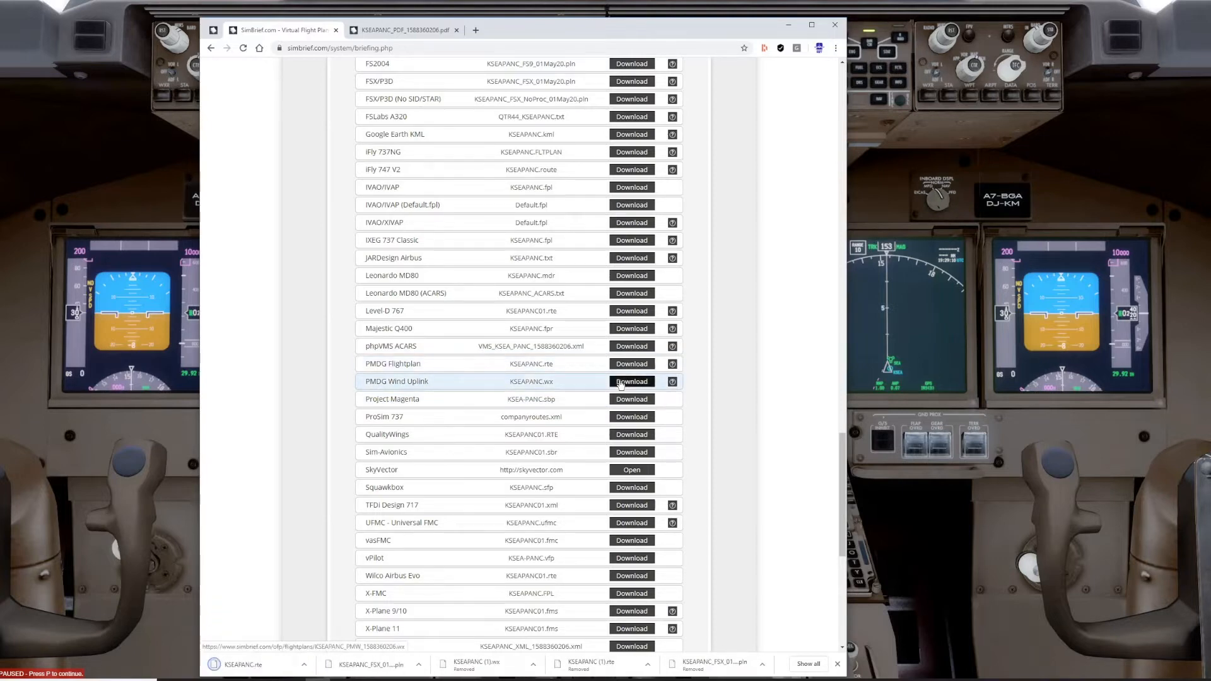
left_click(632, 382)
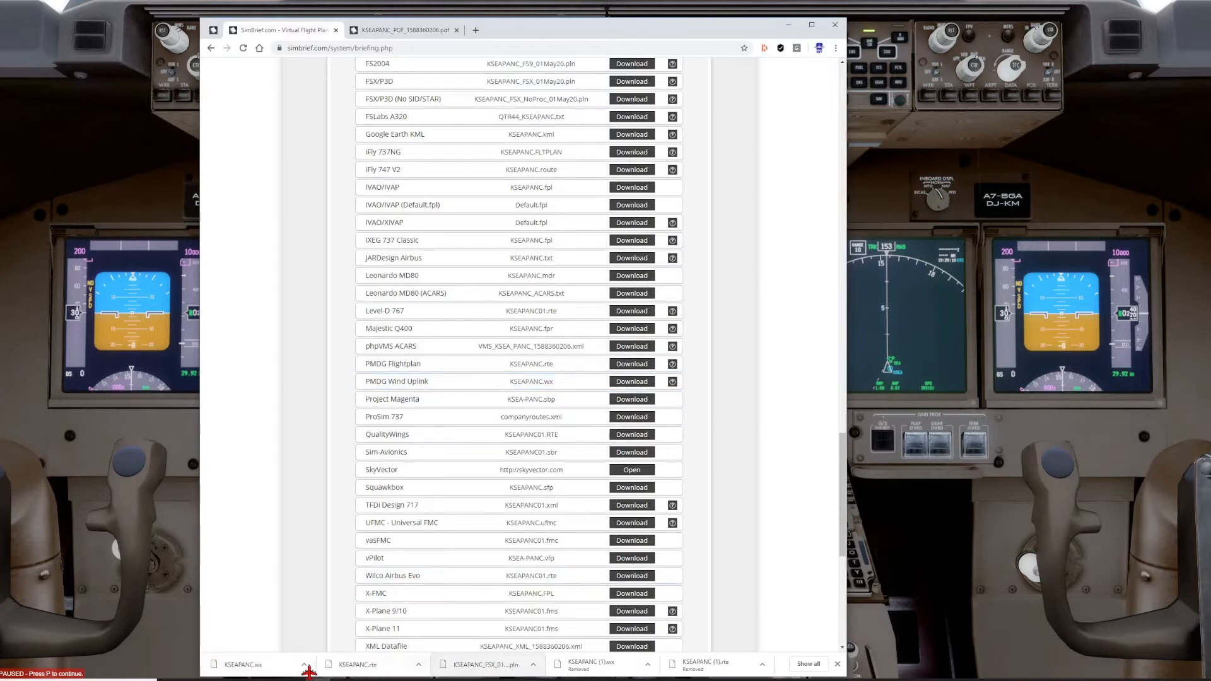
- Show the downloads in their folder, re-download the FSX/P3D plan, and dismiss the .wx open error
left_click(532, 680)
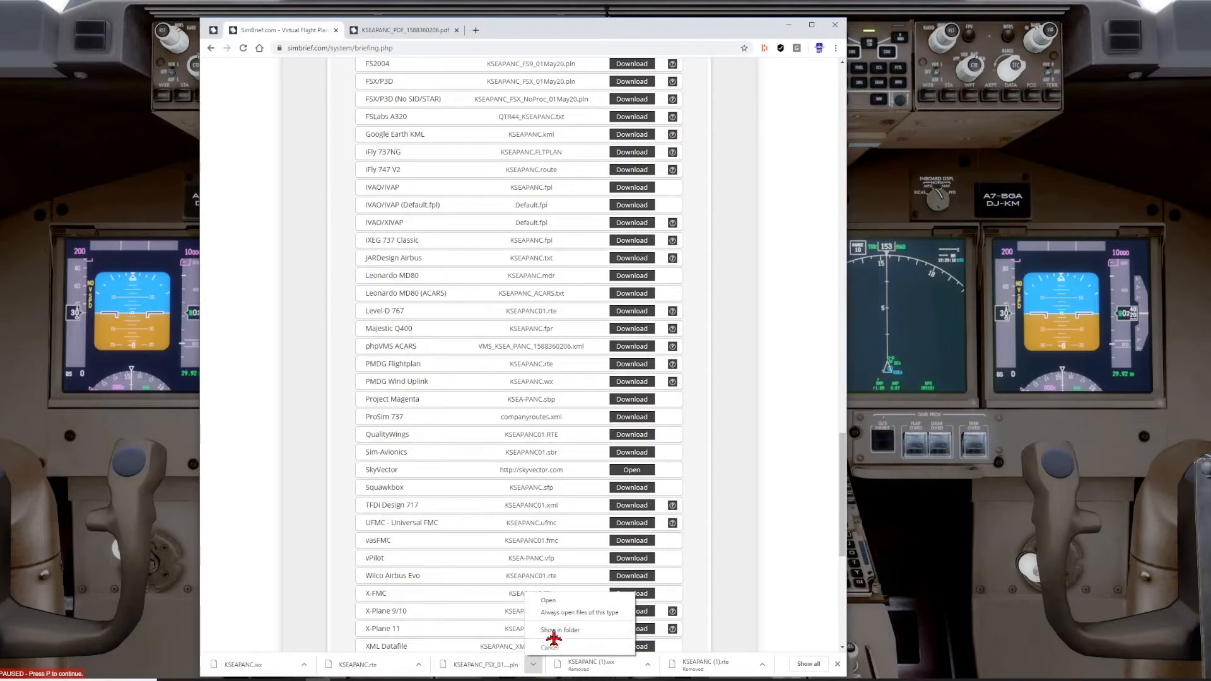
left_click(559, 629)
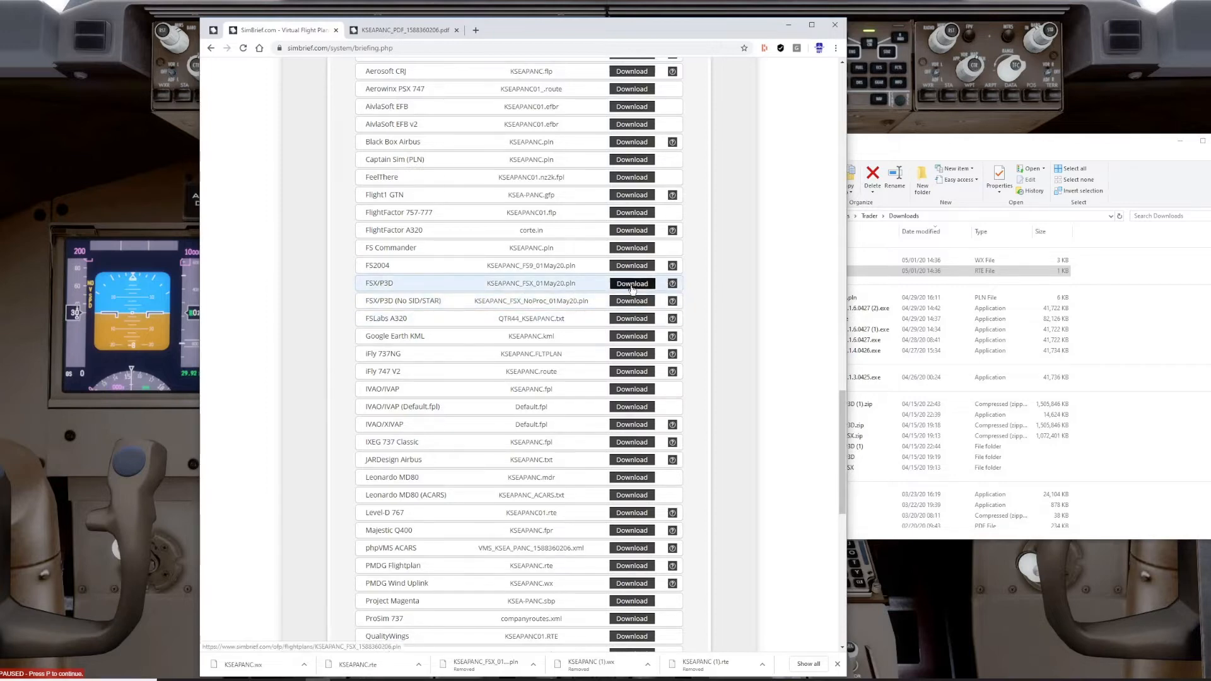
left_click(631, 283)
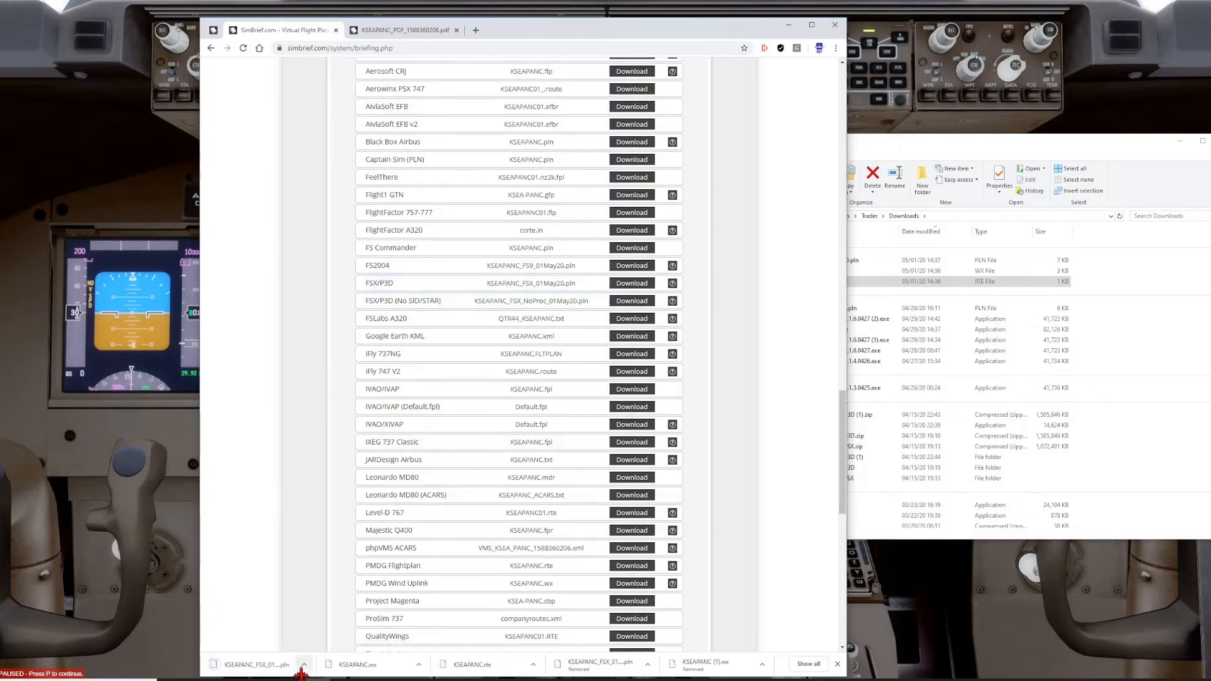
left_click(304, 679)
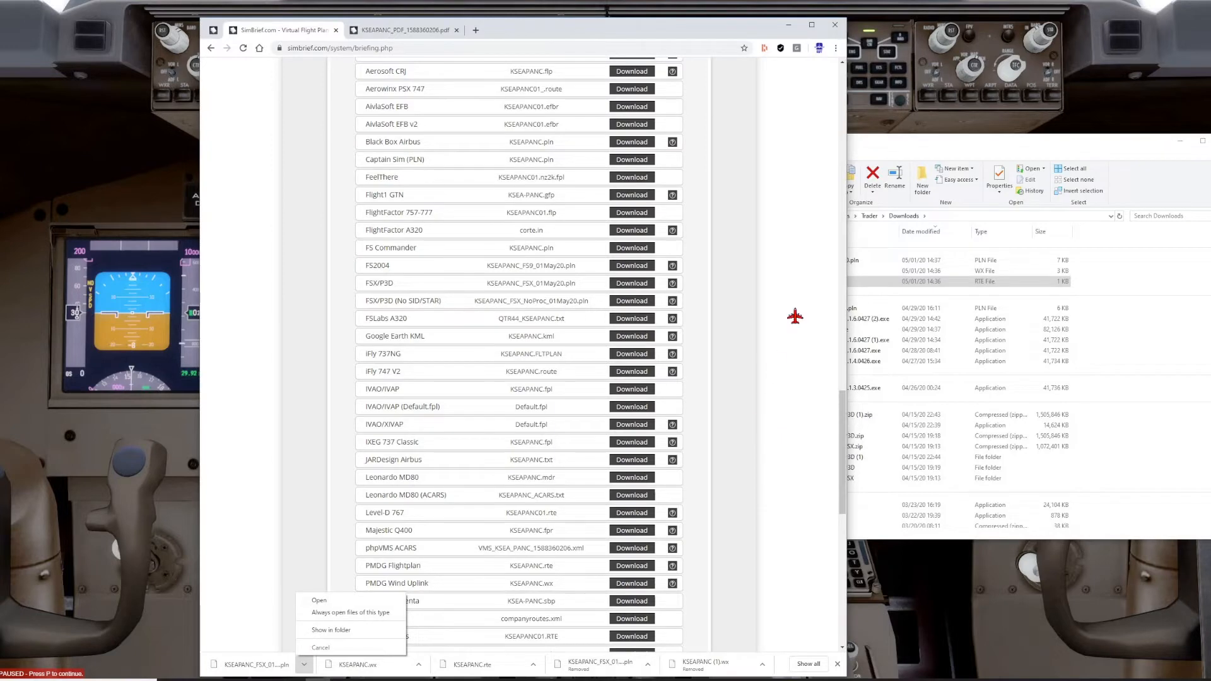
left_click(330, 630)
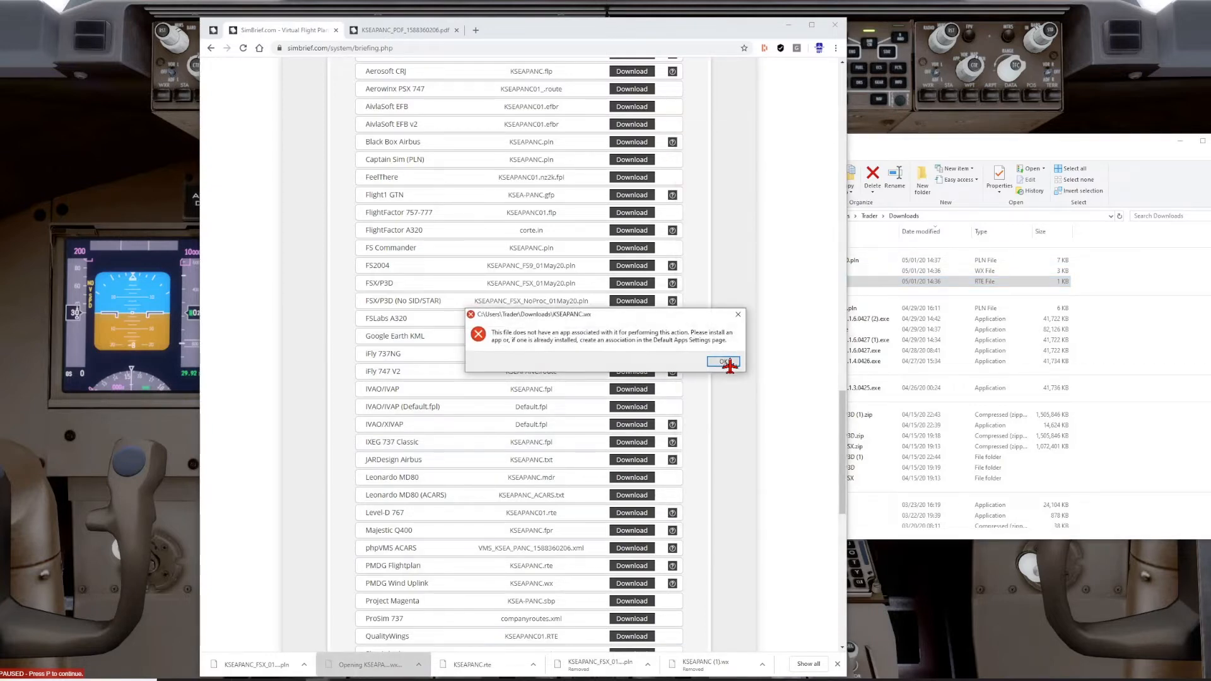
left_click(723, 362)
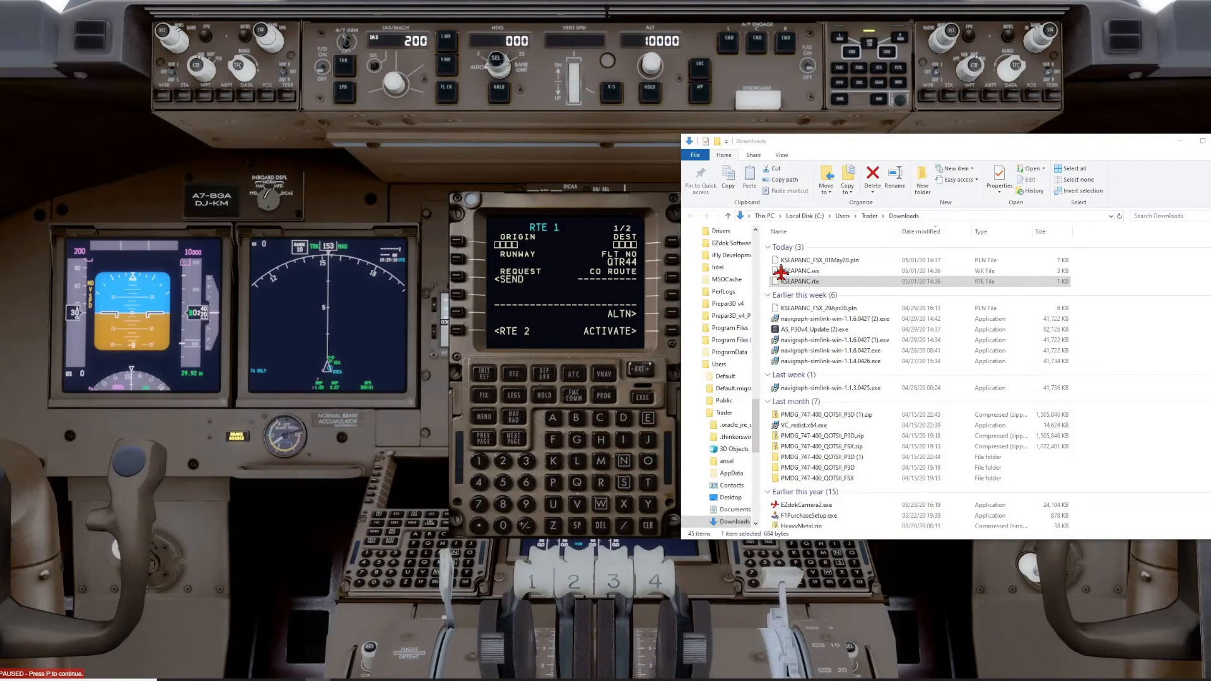
left_click(800, 281)
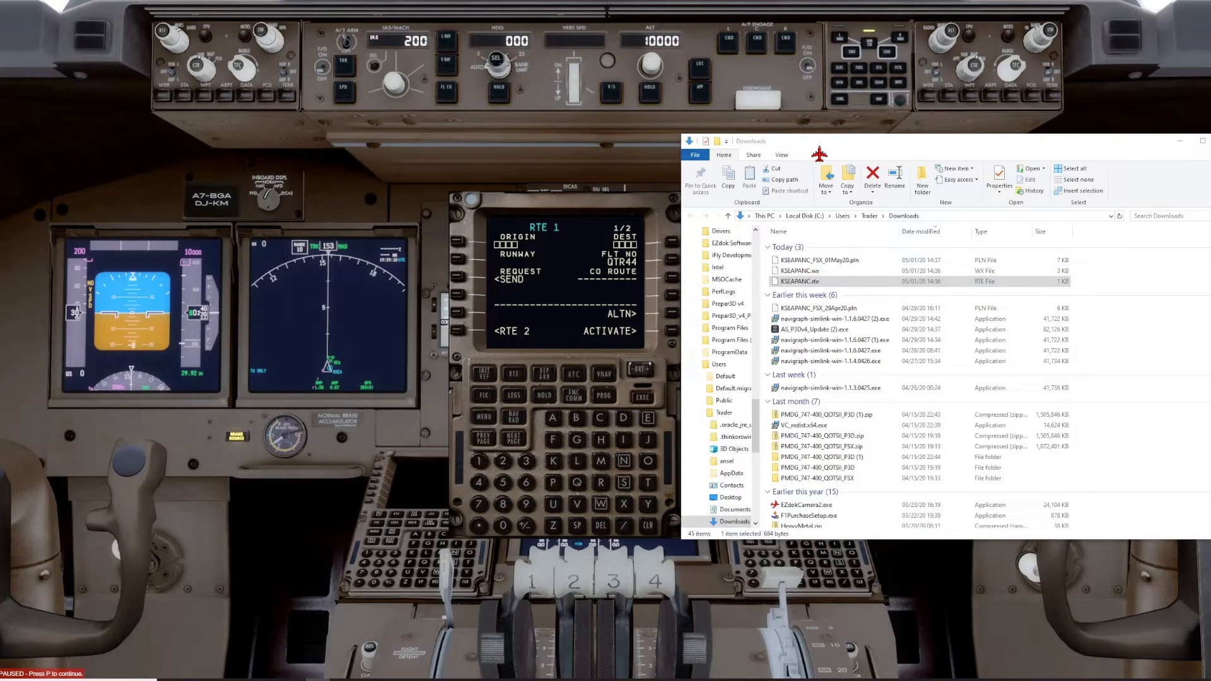
mouse_move(819, 202)
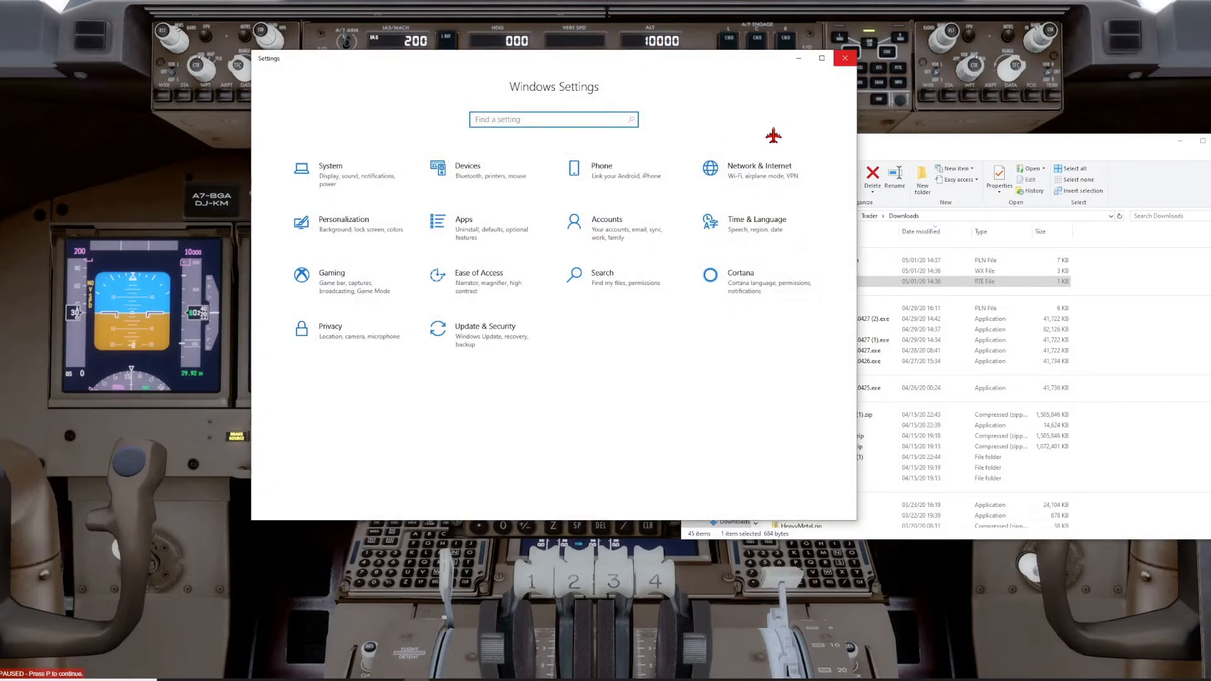
- Move the KSEAPANC .rte, .wx and .pln files into C:\Prepar3D v4\PMDG\FLIGHTPLANS\747, then close it
left_click(844, 58)
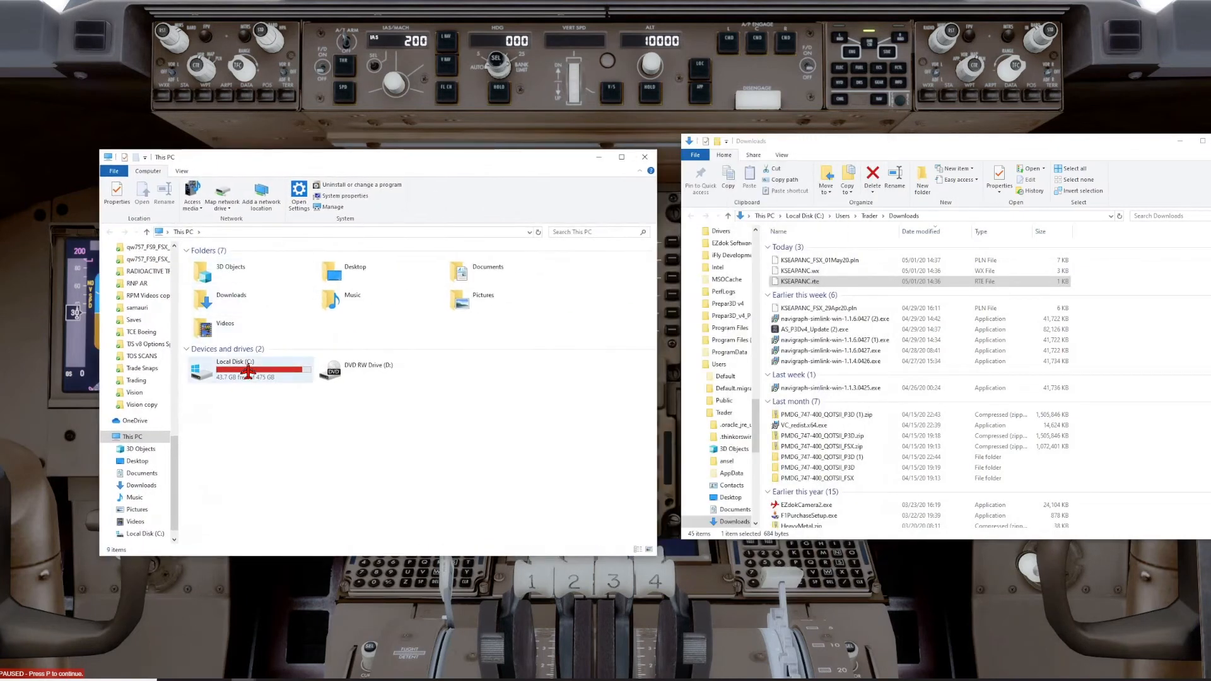
double_click(235, 368)
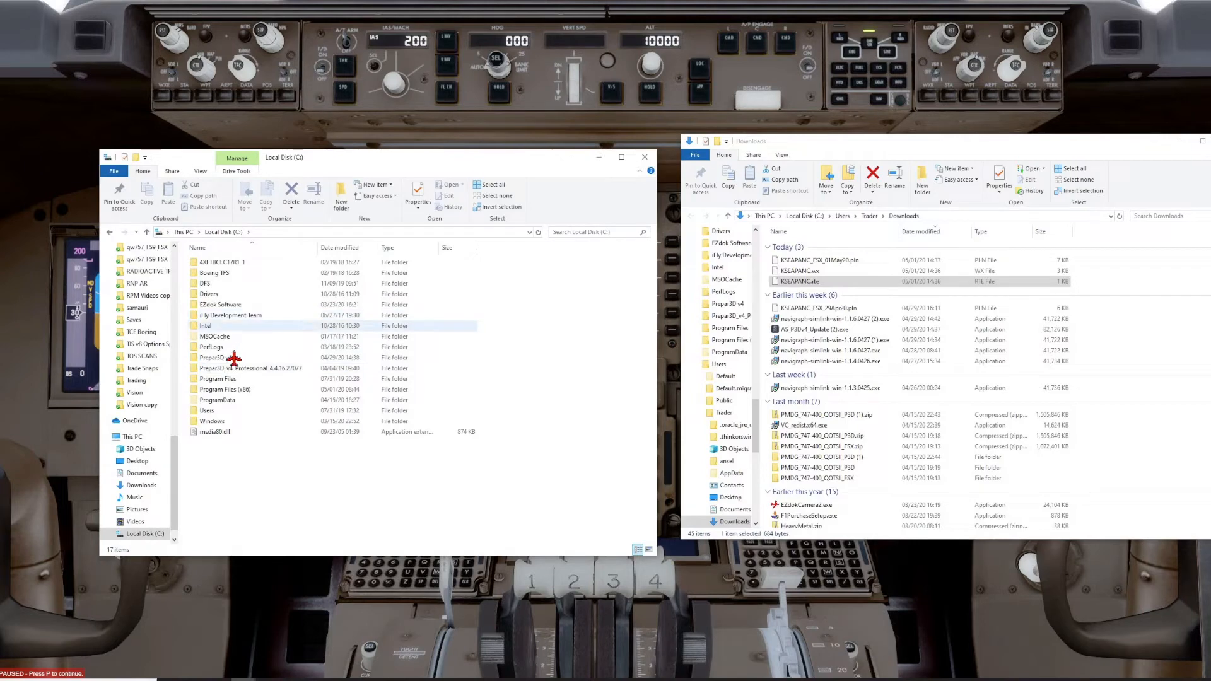
left_click(218, 357)
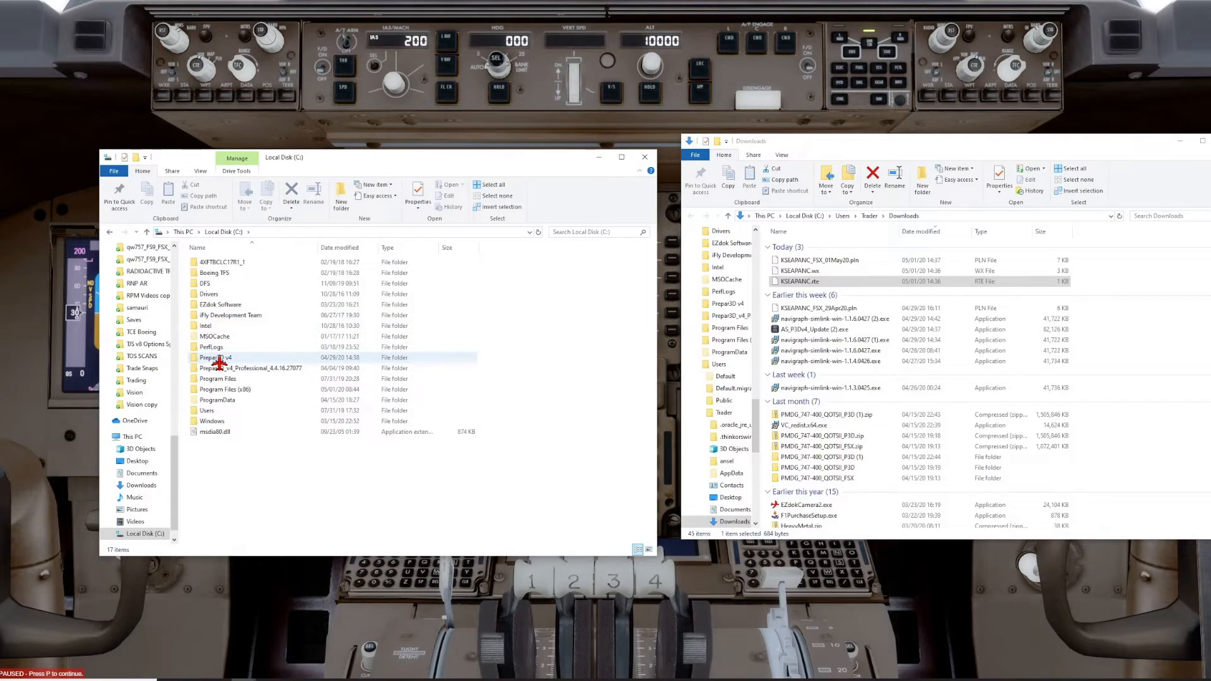
double_click(214, 357)
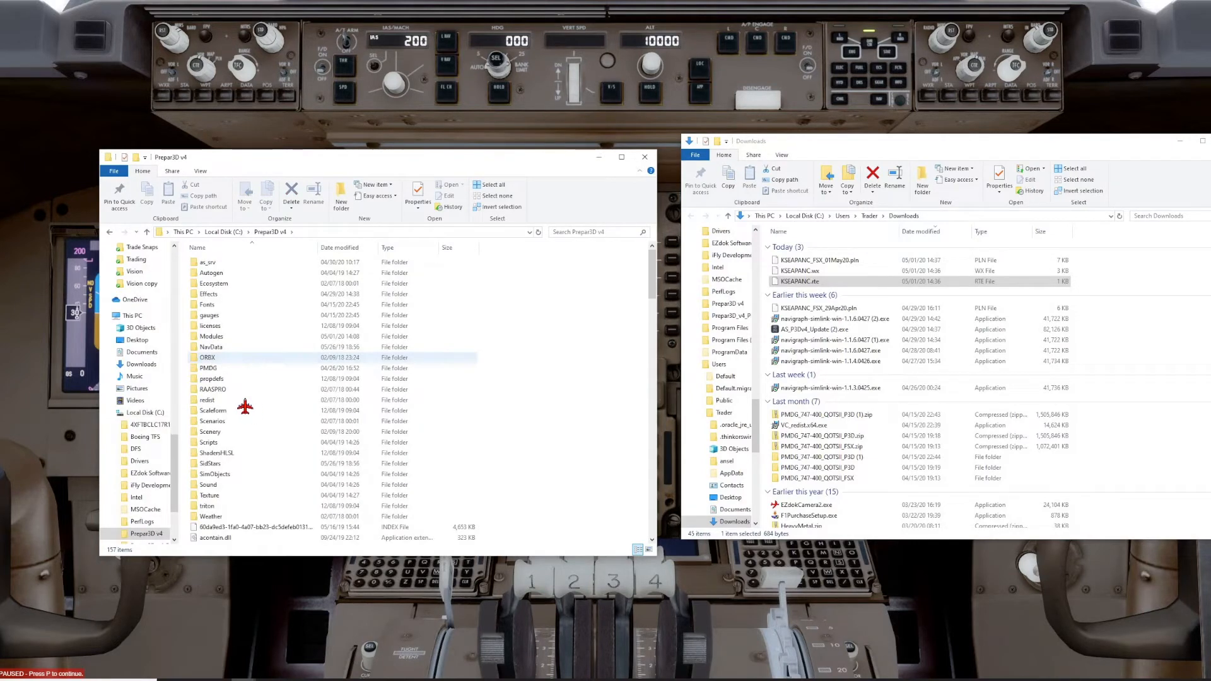
double_click(208, 367)
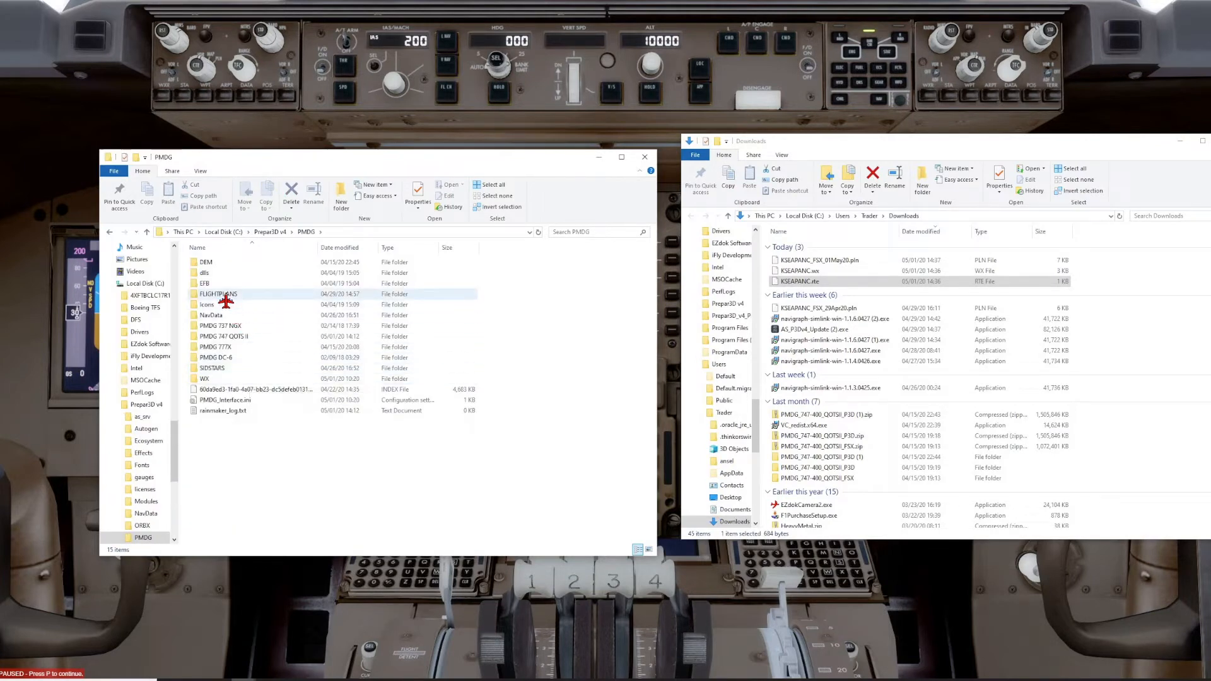
double_click(218, 294)
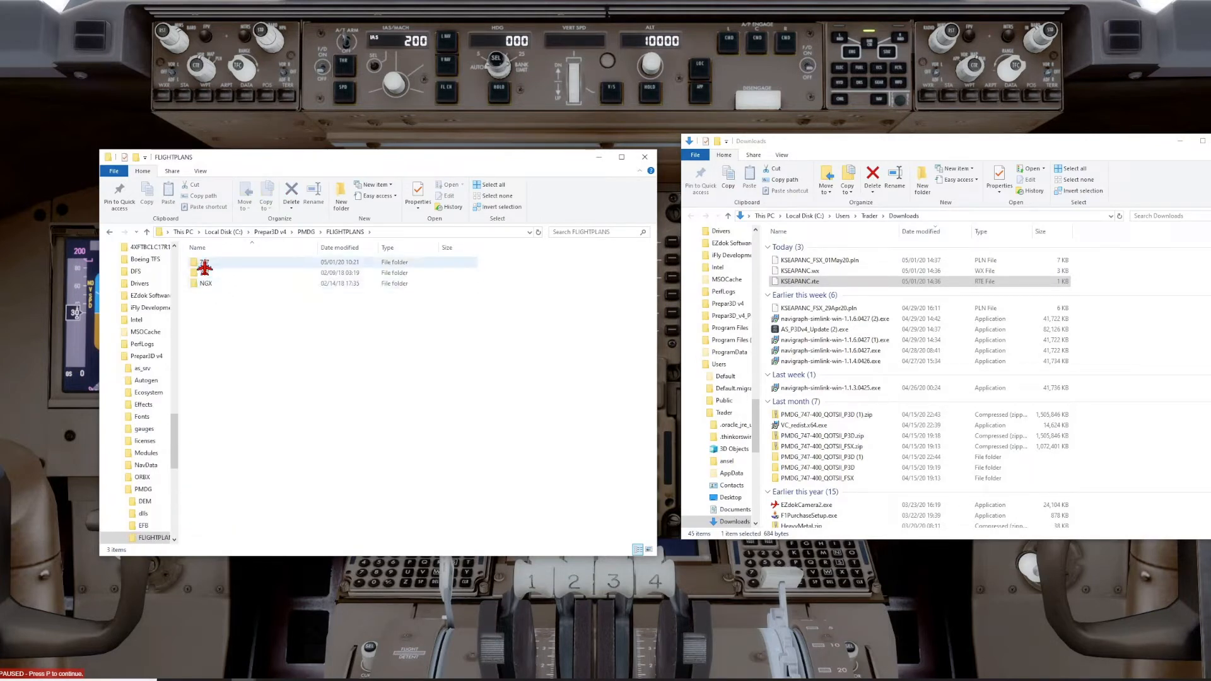
double_click(202, 262)
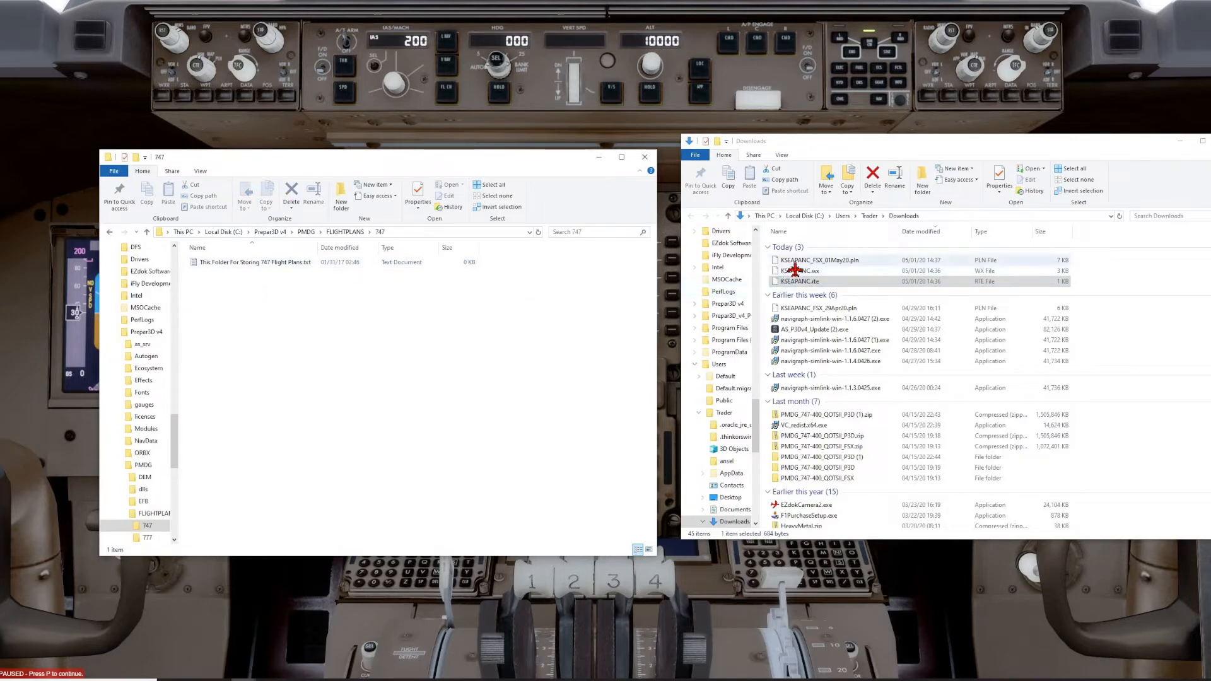
left_click(800, 270)
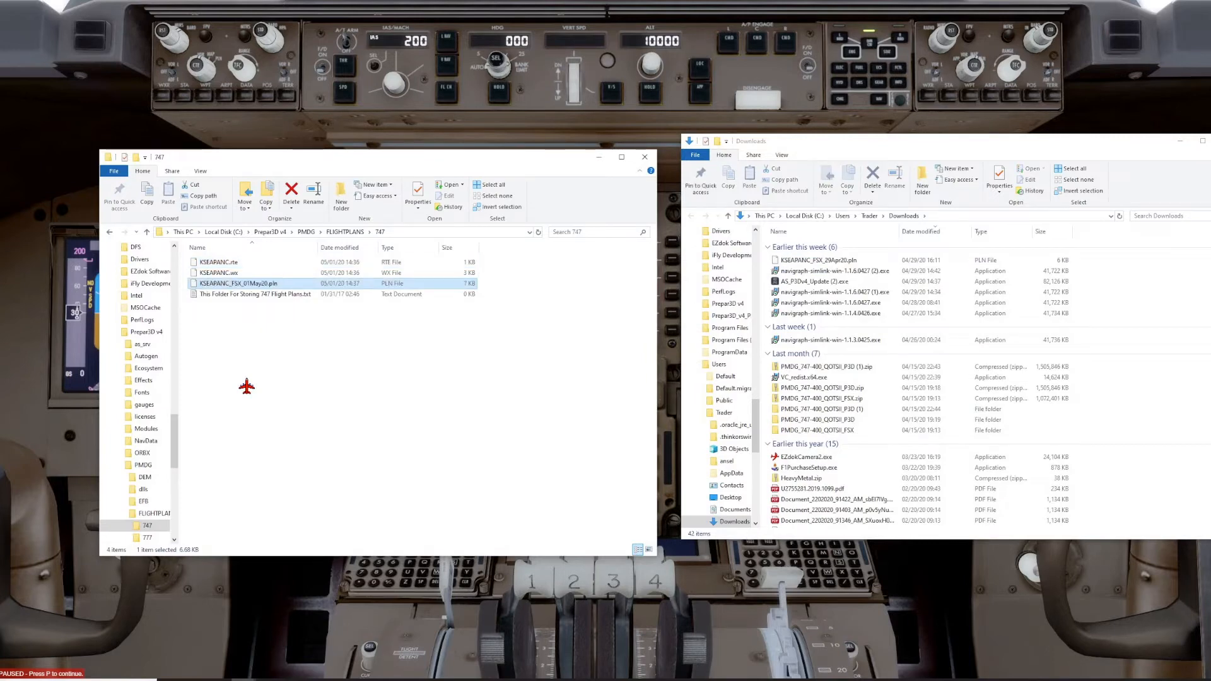
mouse_move(199, 243)
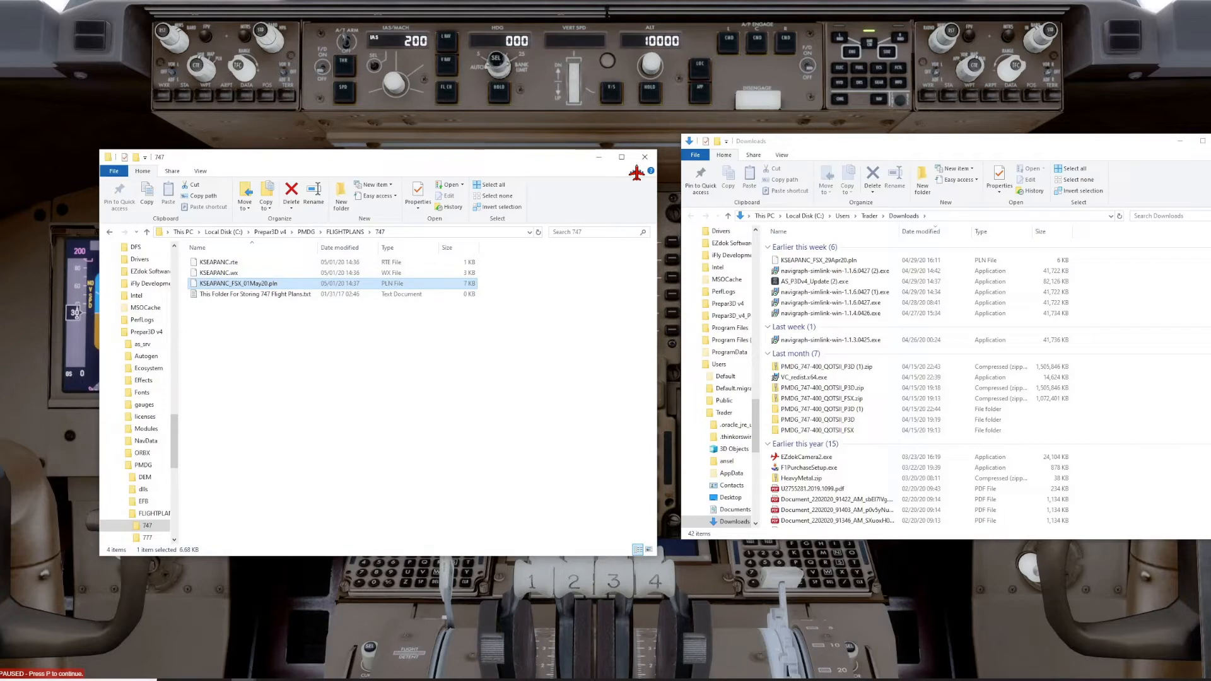
left_click(644, 157)
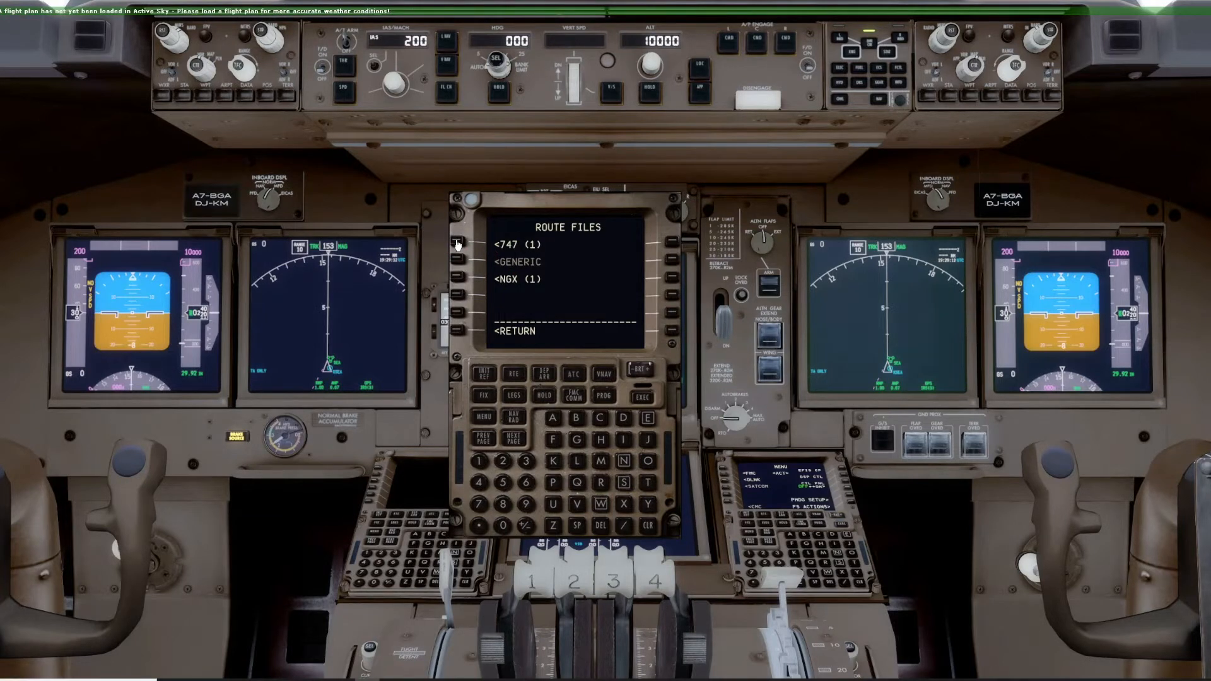
- Open the 747 route files and request KSEAPANC.RTE into RTE 1
left_click(461, 246)
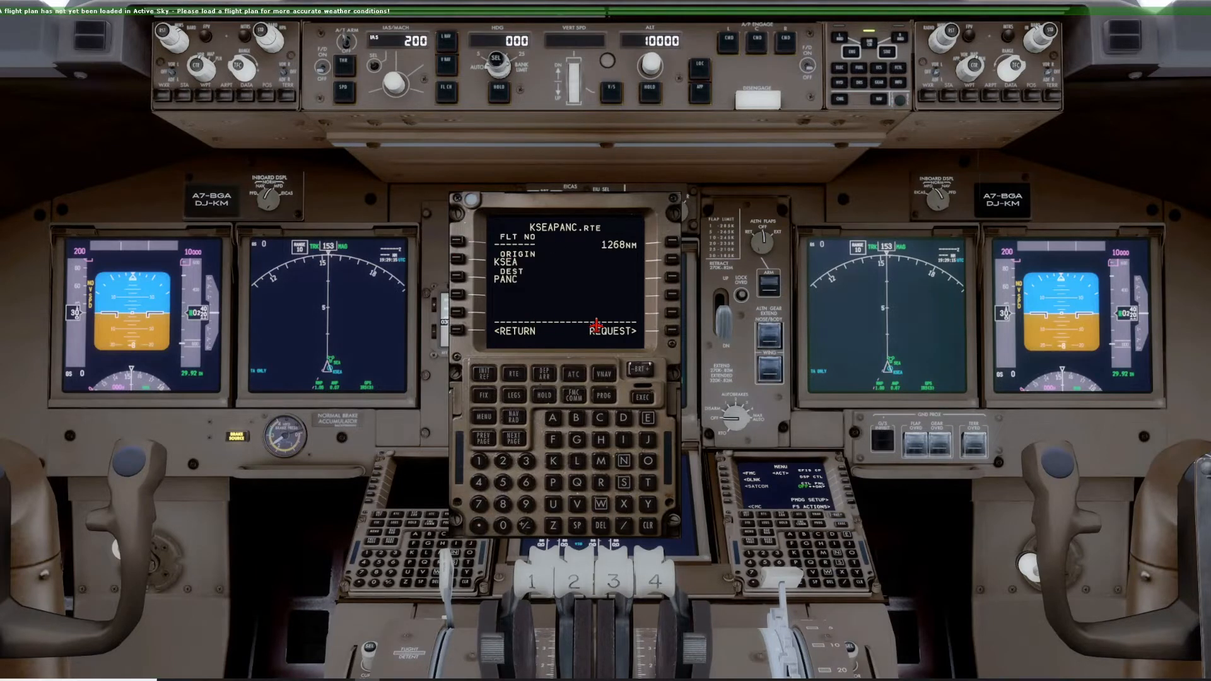
mouse_move(606, 299)
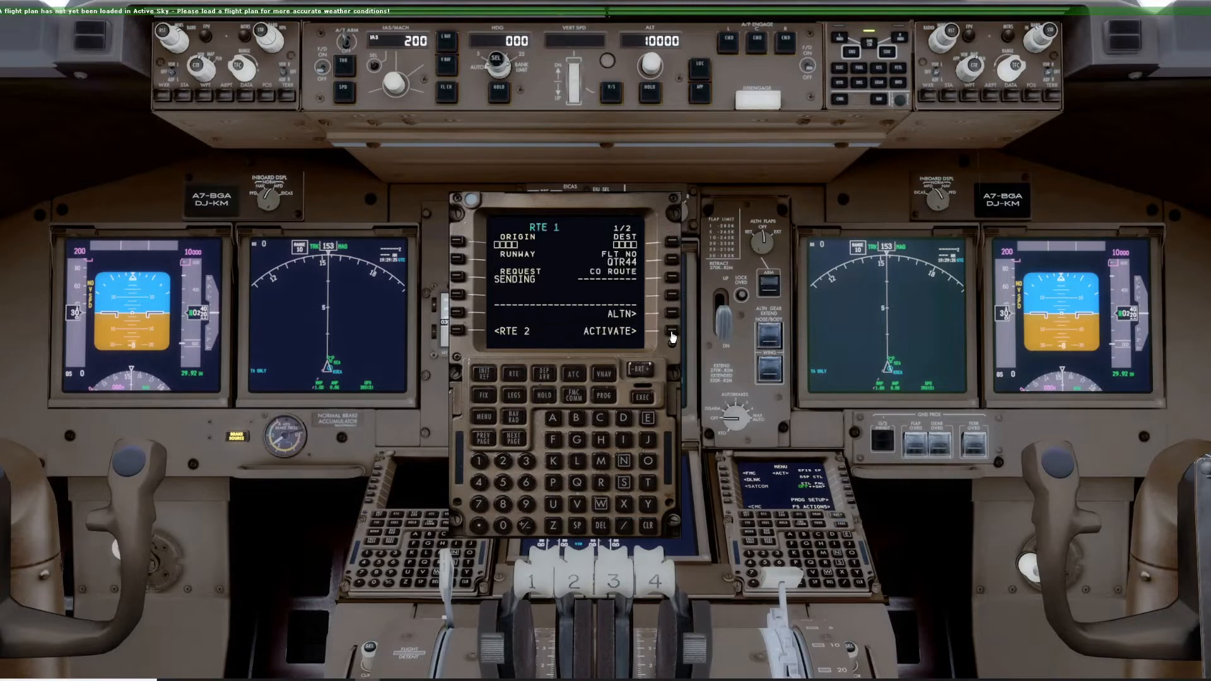
mouse_move(464, 291)
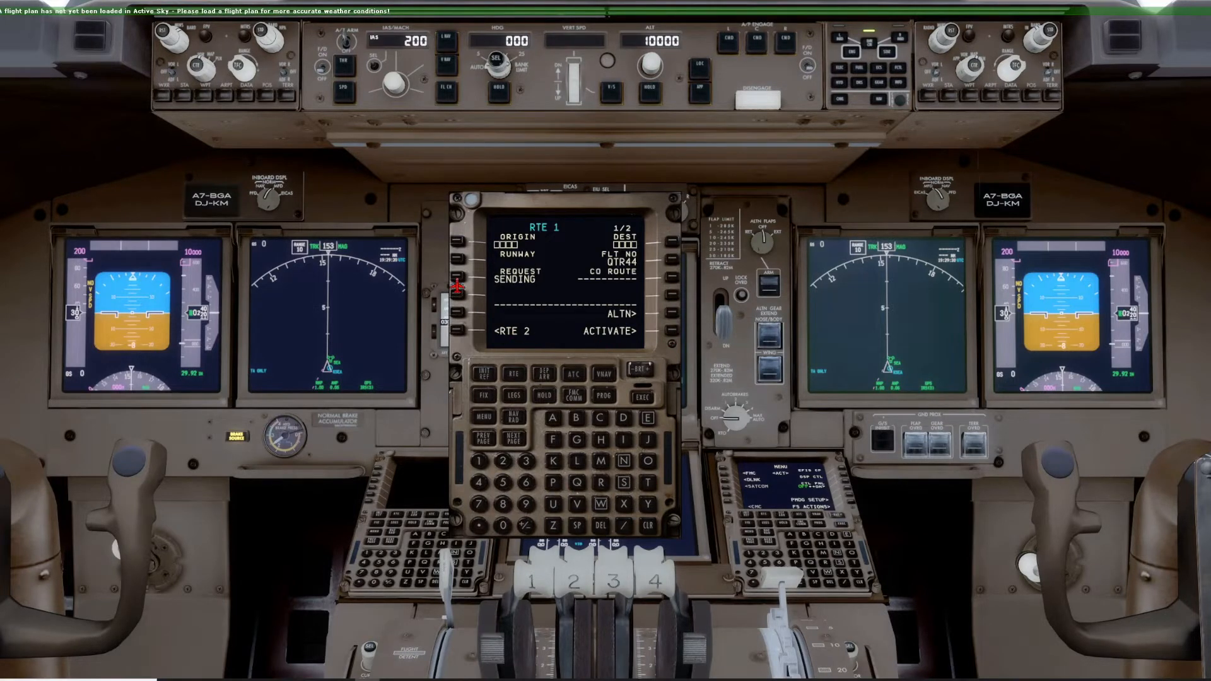
mouse_move(520, 284)
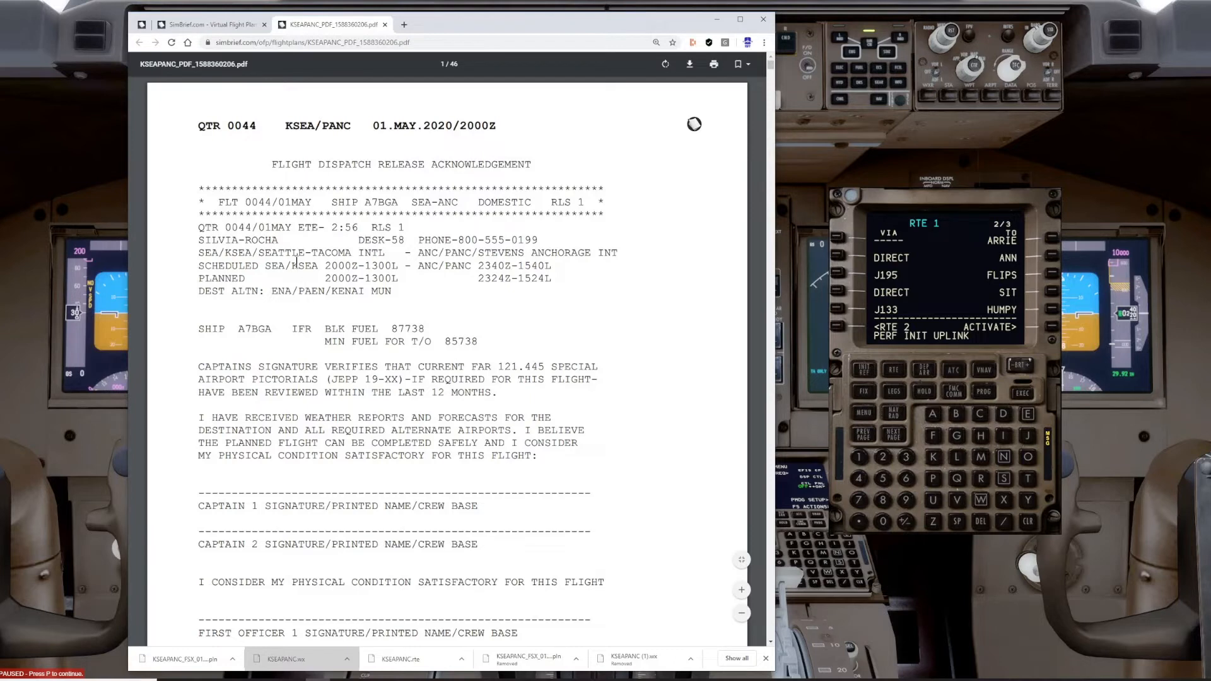
mouse_move(524, 228)
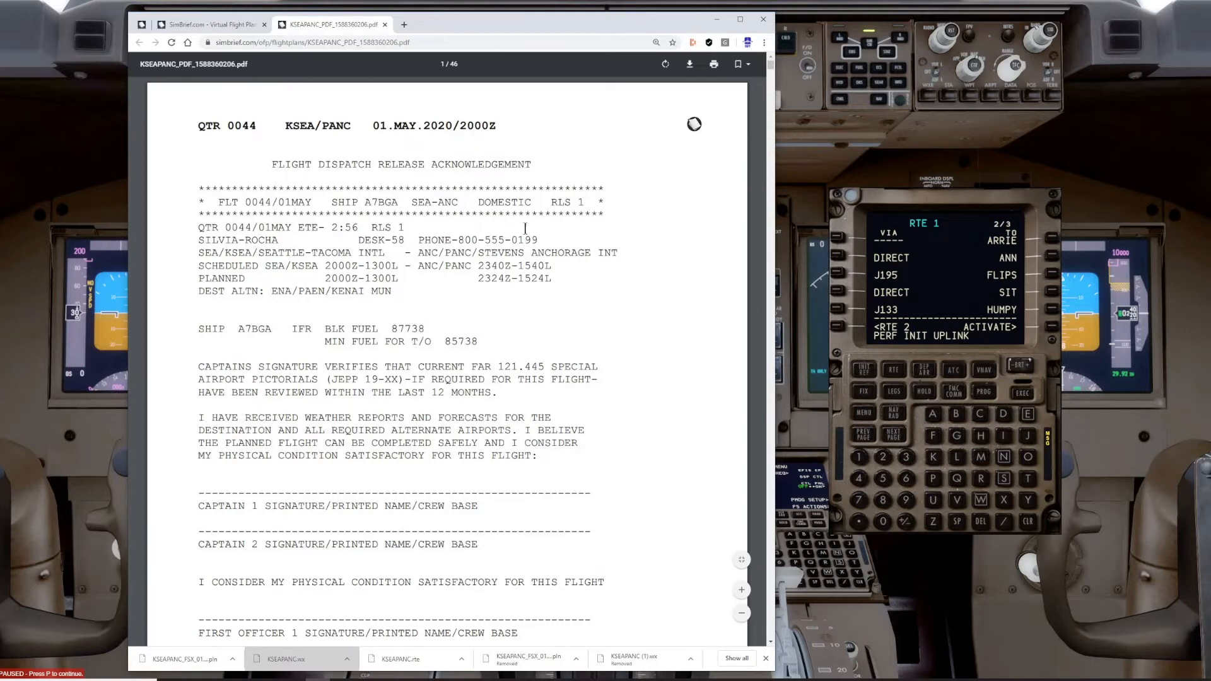
mouse_move(359, 283)
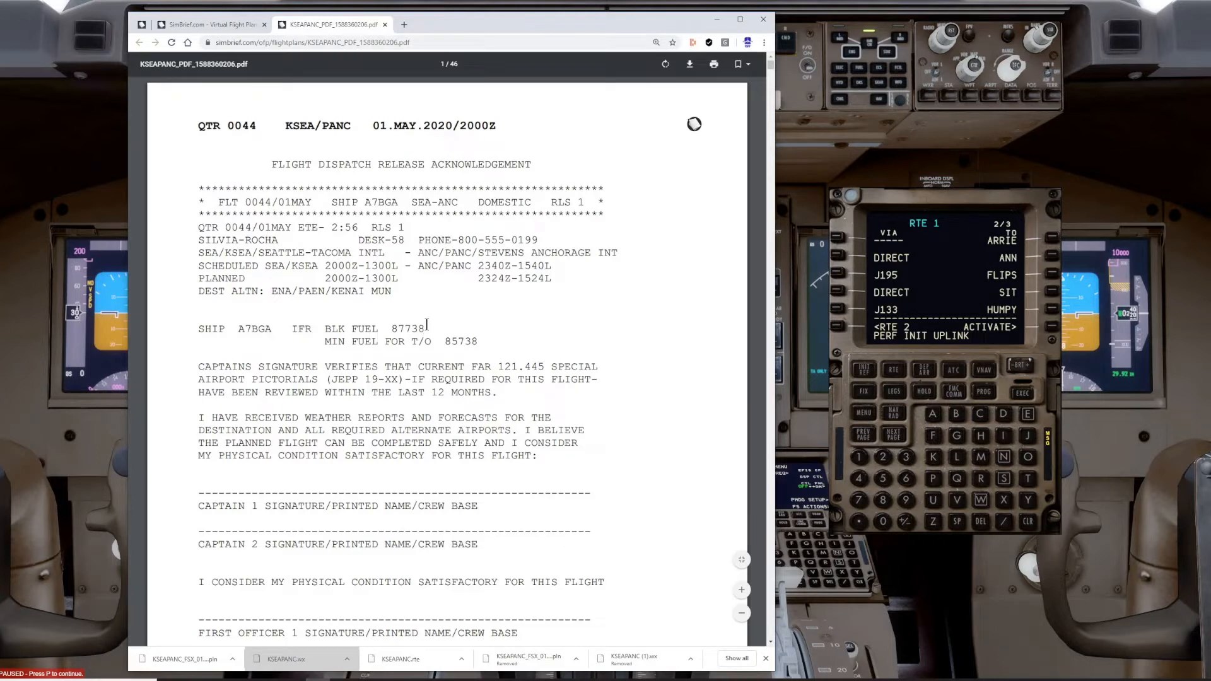
mouse_move(432, 322)
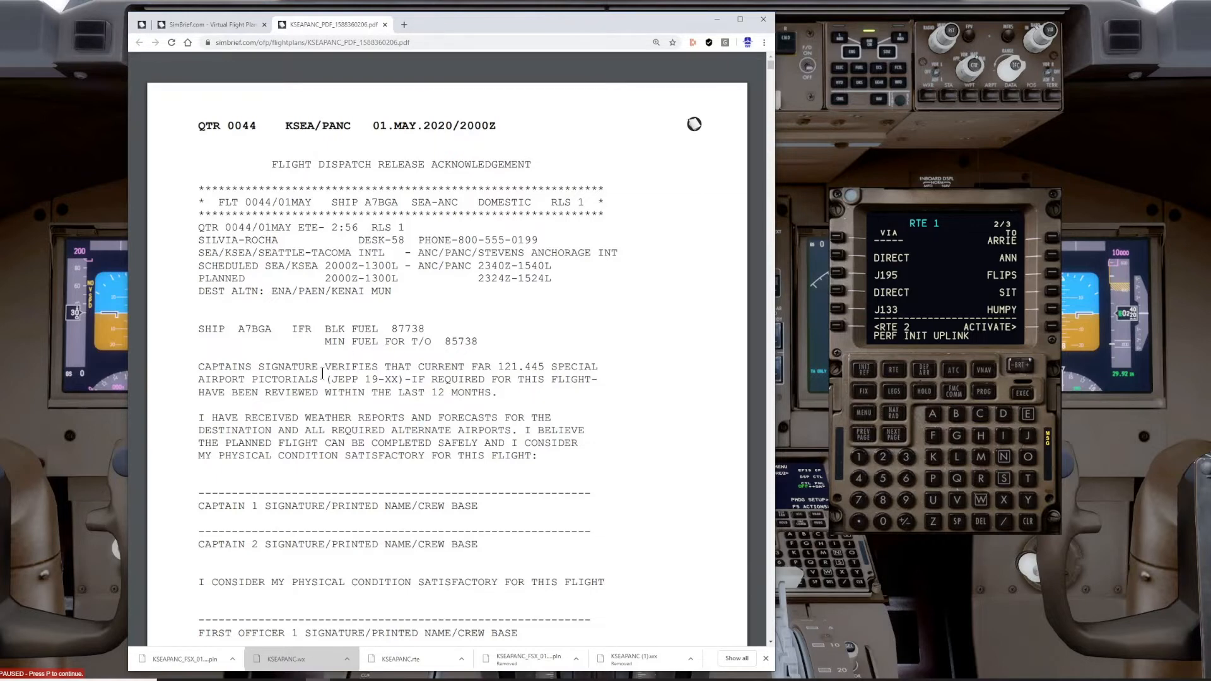
- Scroll the OFP PDF to page 3's fuel plan: block fuel 87738, minimum takeoff 85738
scroll("down", 3)
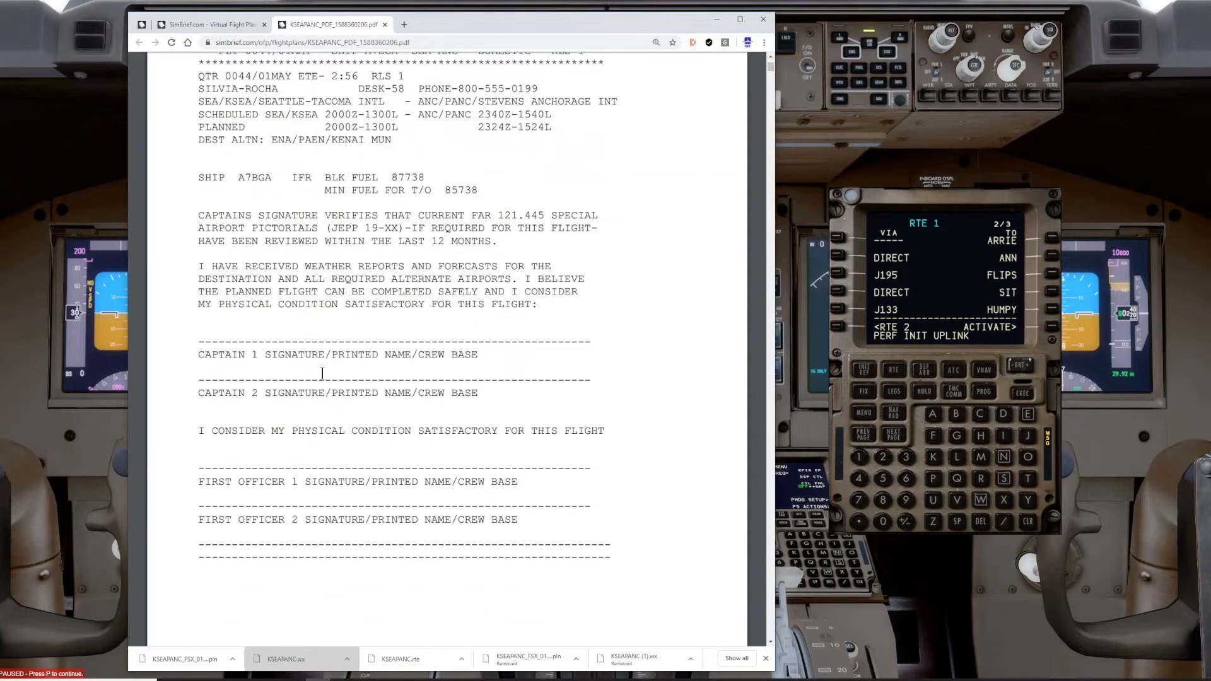
scroll("down", 3)
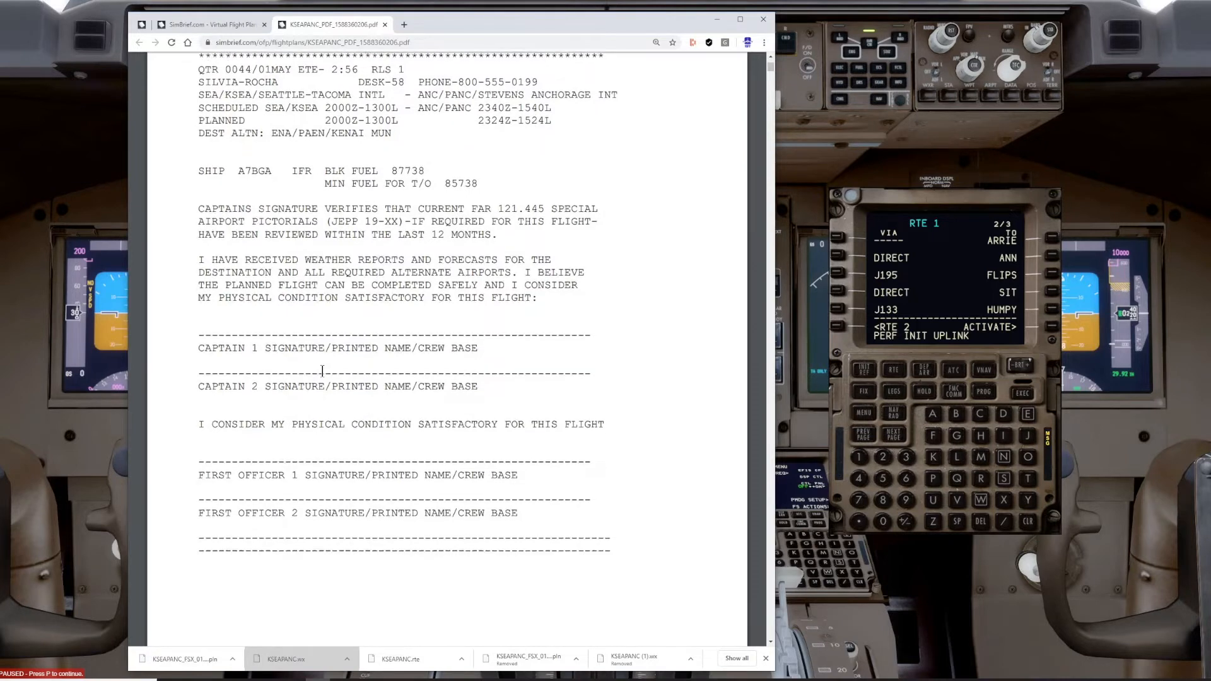
scroll("down", 3)
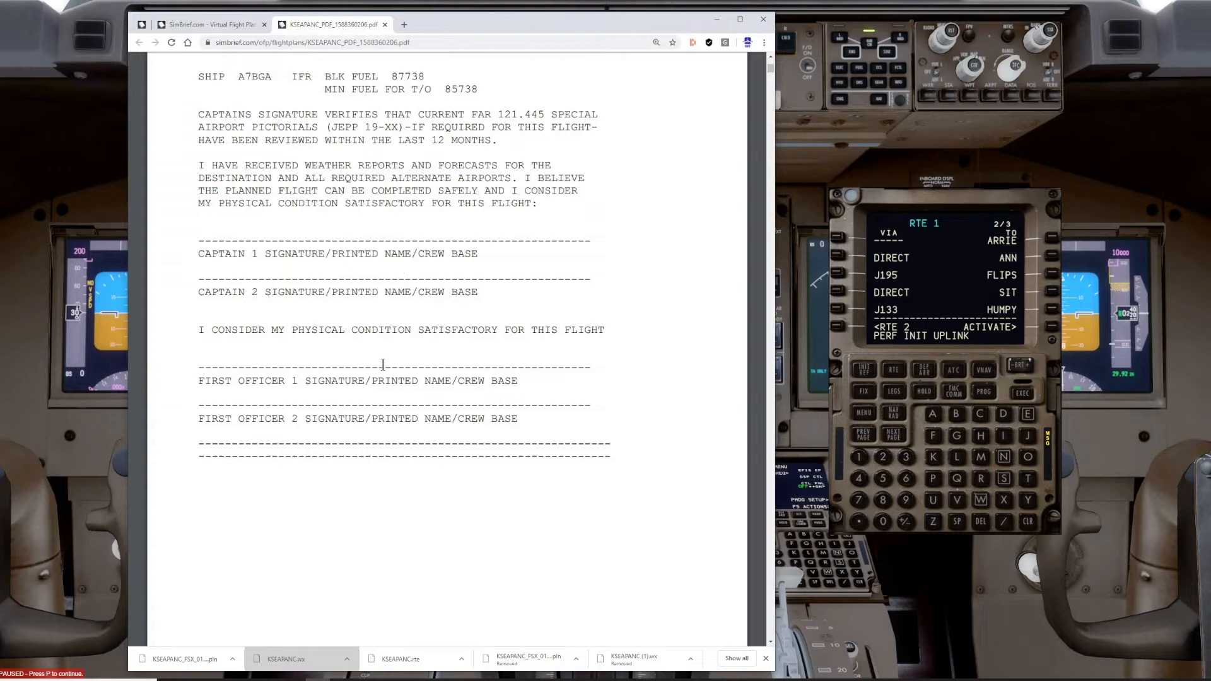
scroll("down", 3)
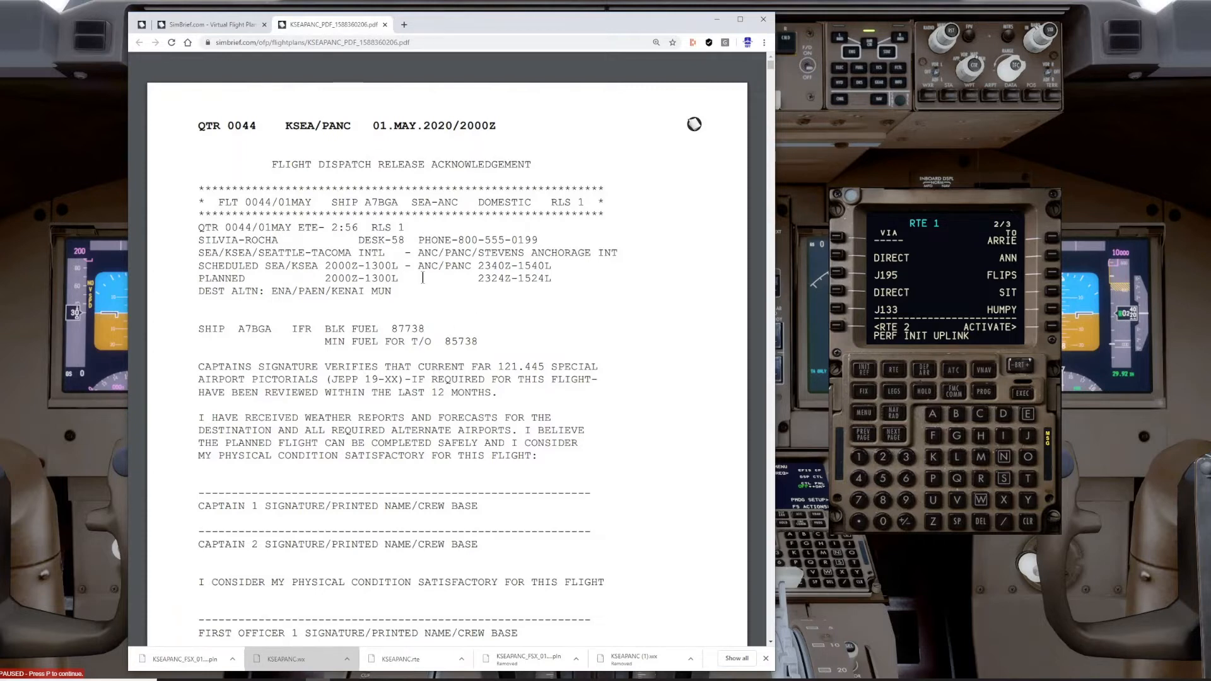
scroll("down", 3)
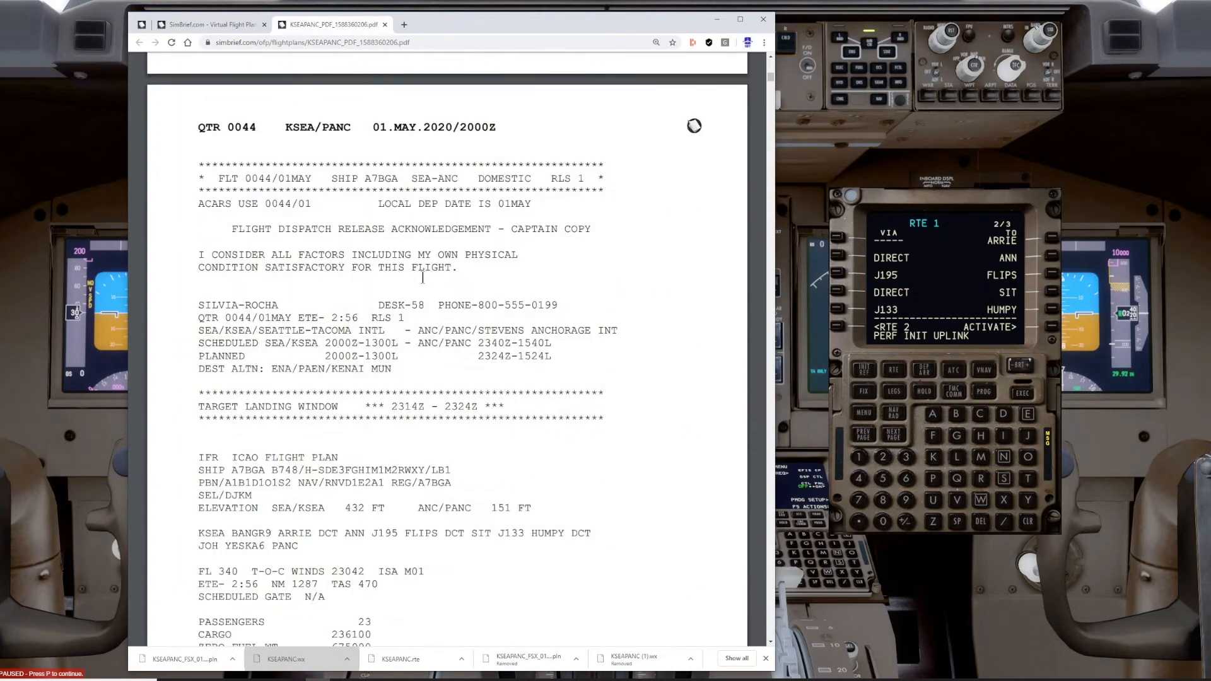
scroll("down", 3)
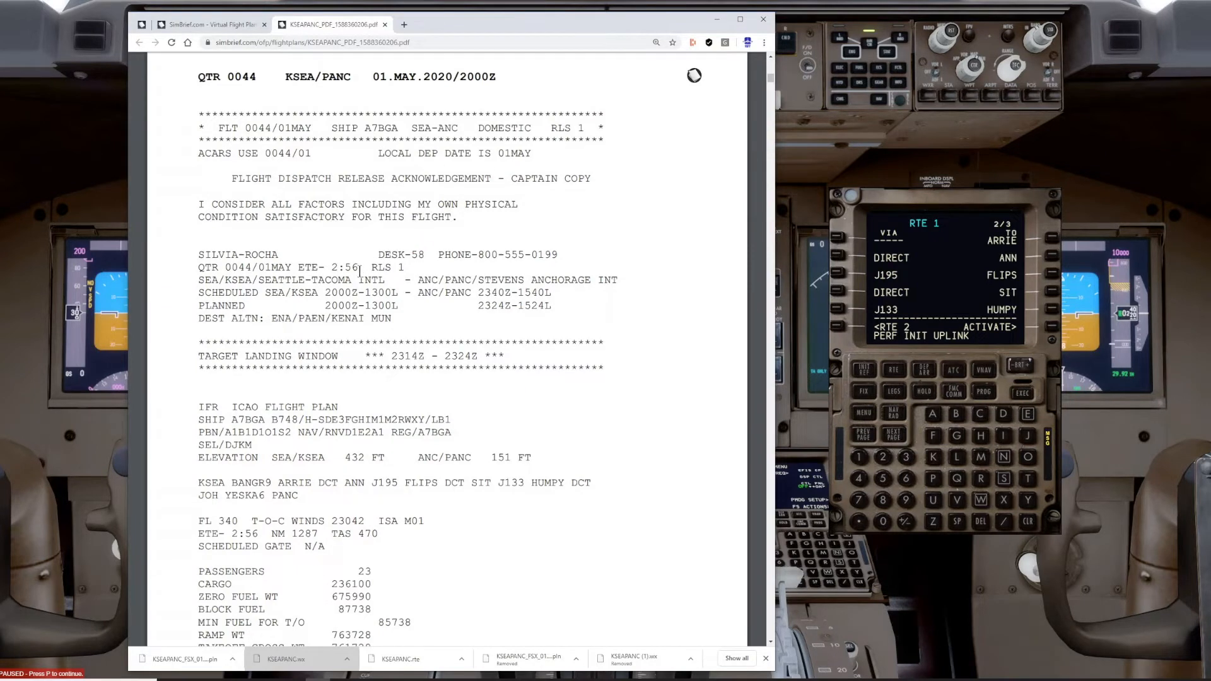
scroll("down", 3)
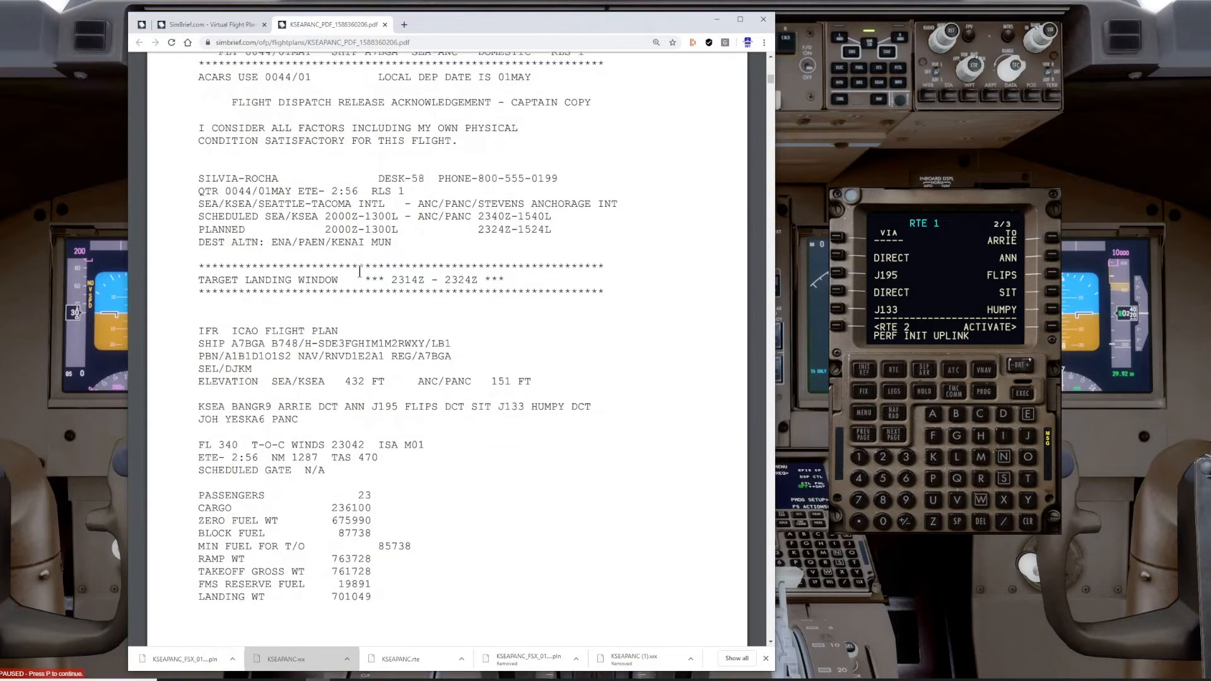
scroll("down", 3)
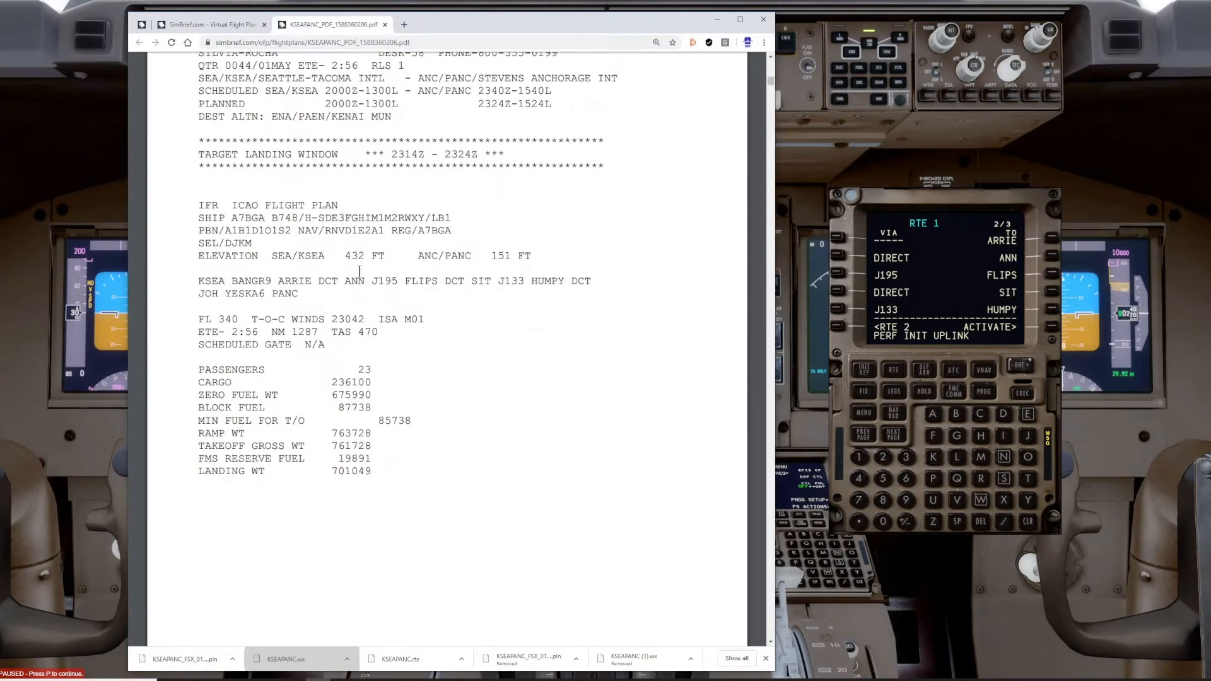
scroll("down", 3)
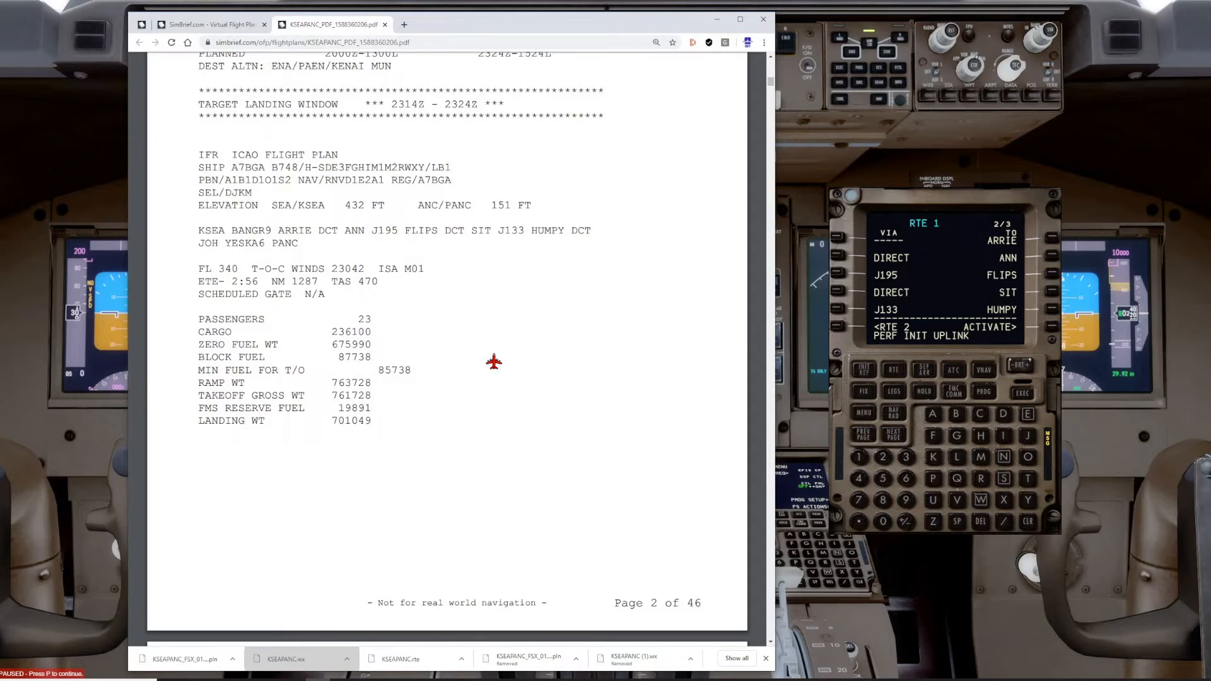
scroll("down", 3)
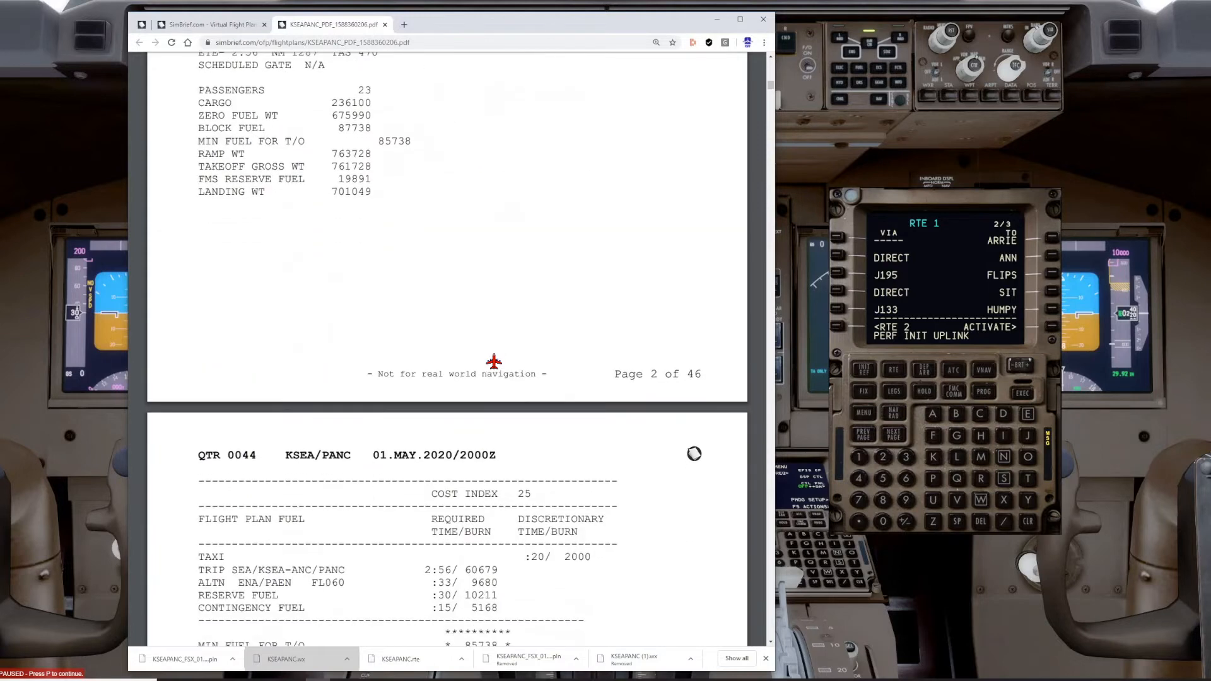
scroll("down", 3)
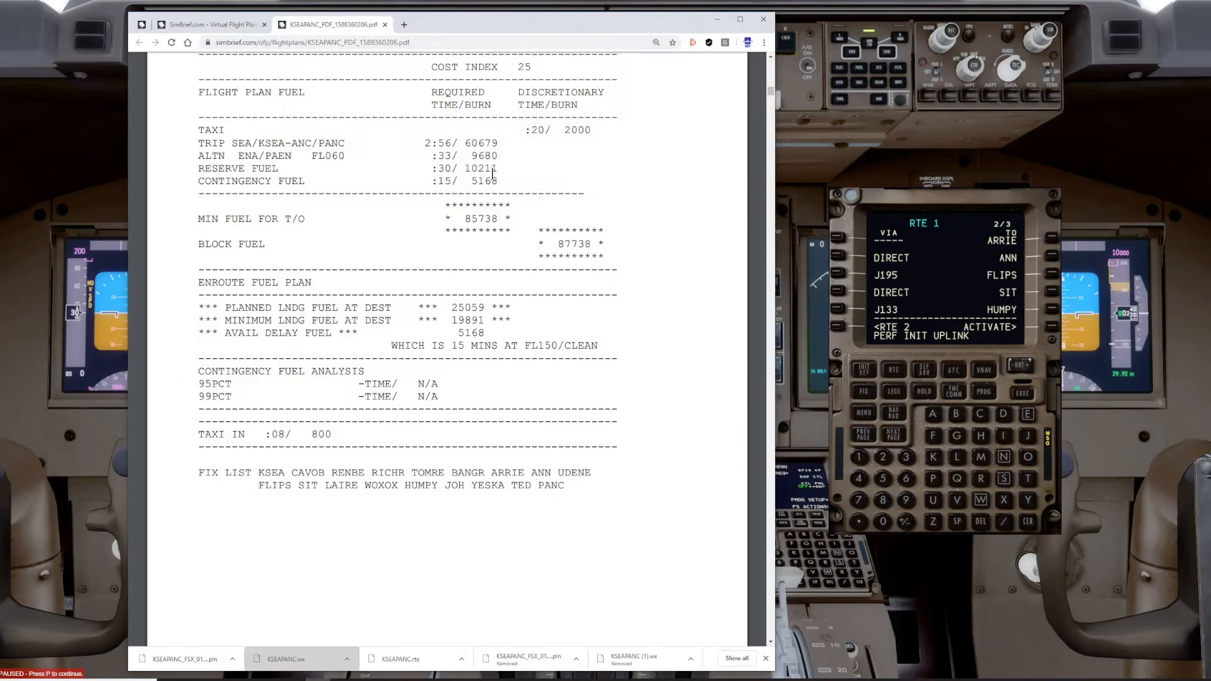
mouse_move(473, 233)
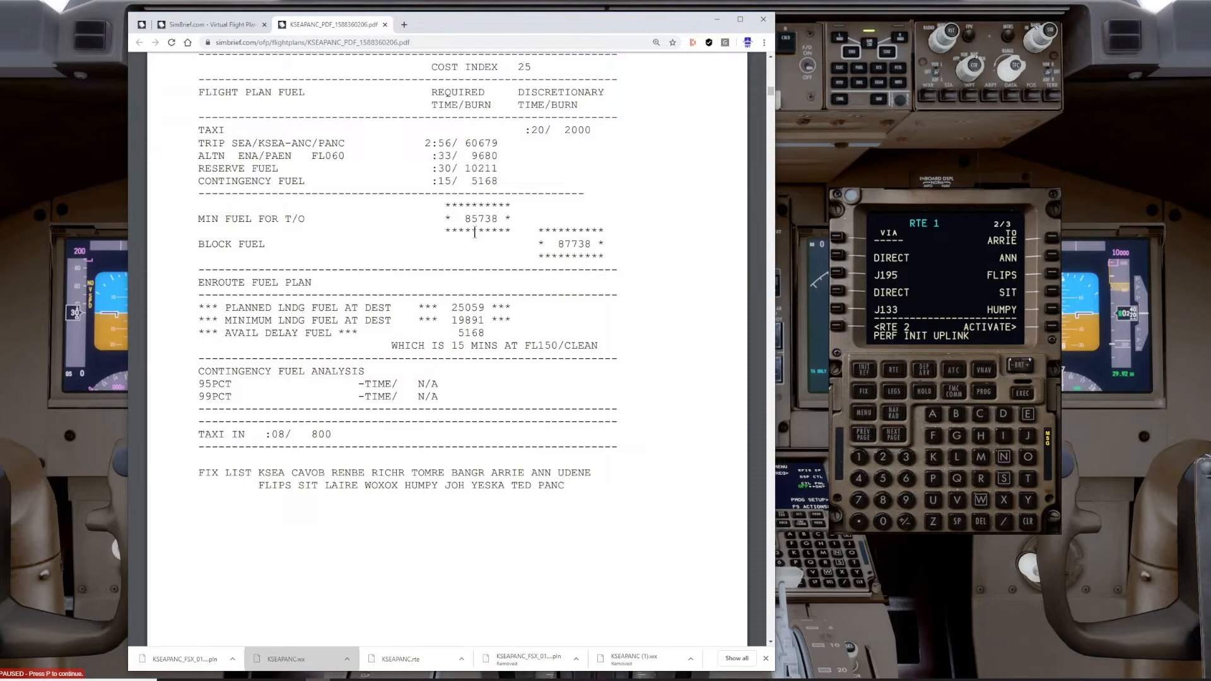
mouse_move(573, 243)
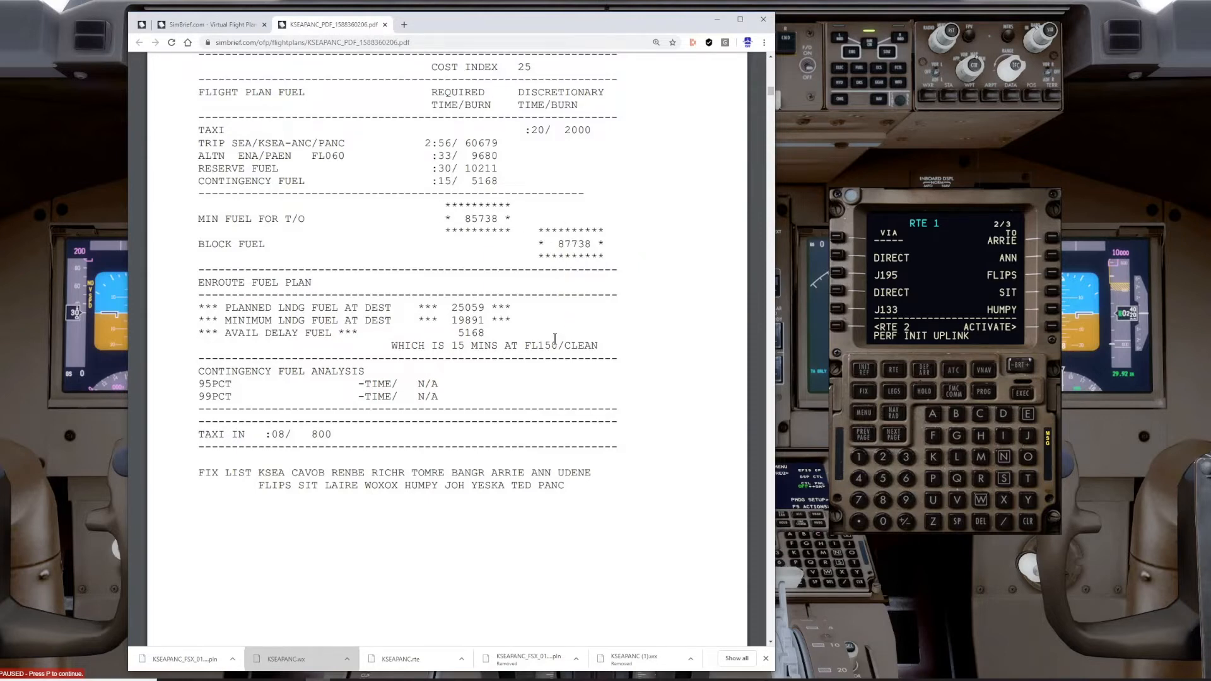
scroll("down", 3)
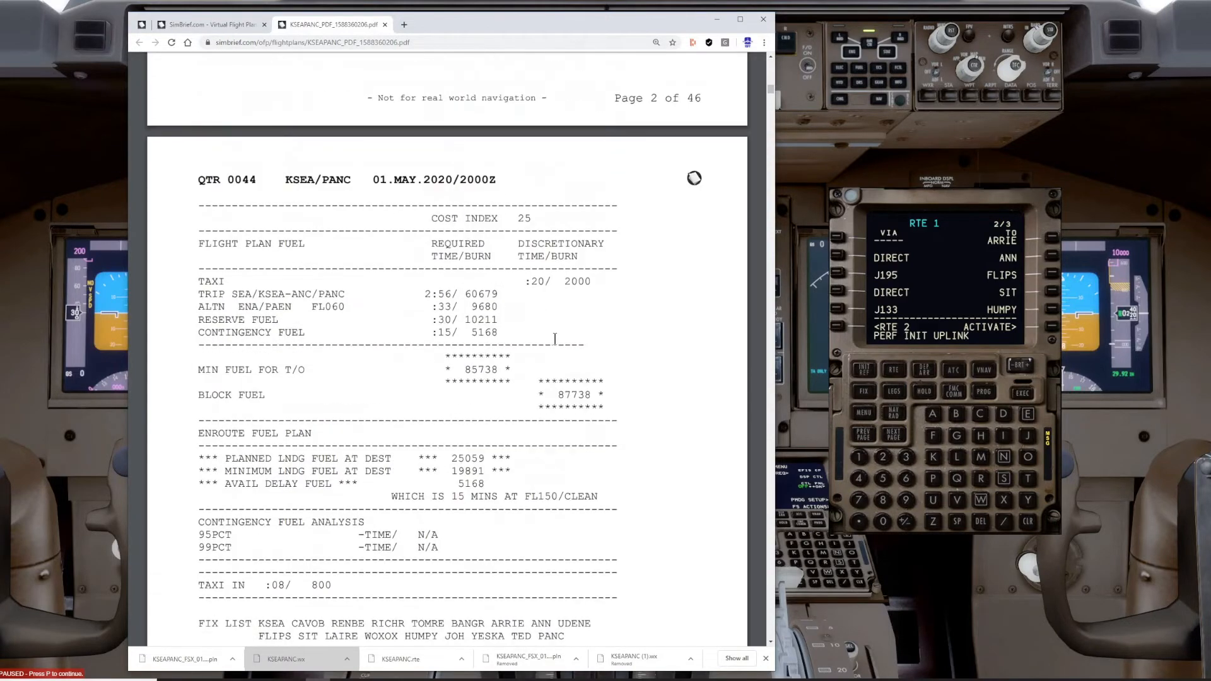
- Scroll the OFP PDF to page 2's ICAO flight plan and weights summary
scroll("down", 3)
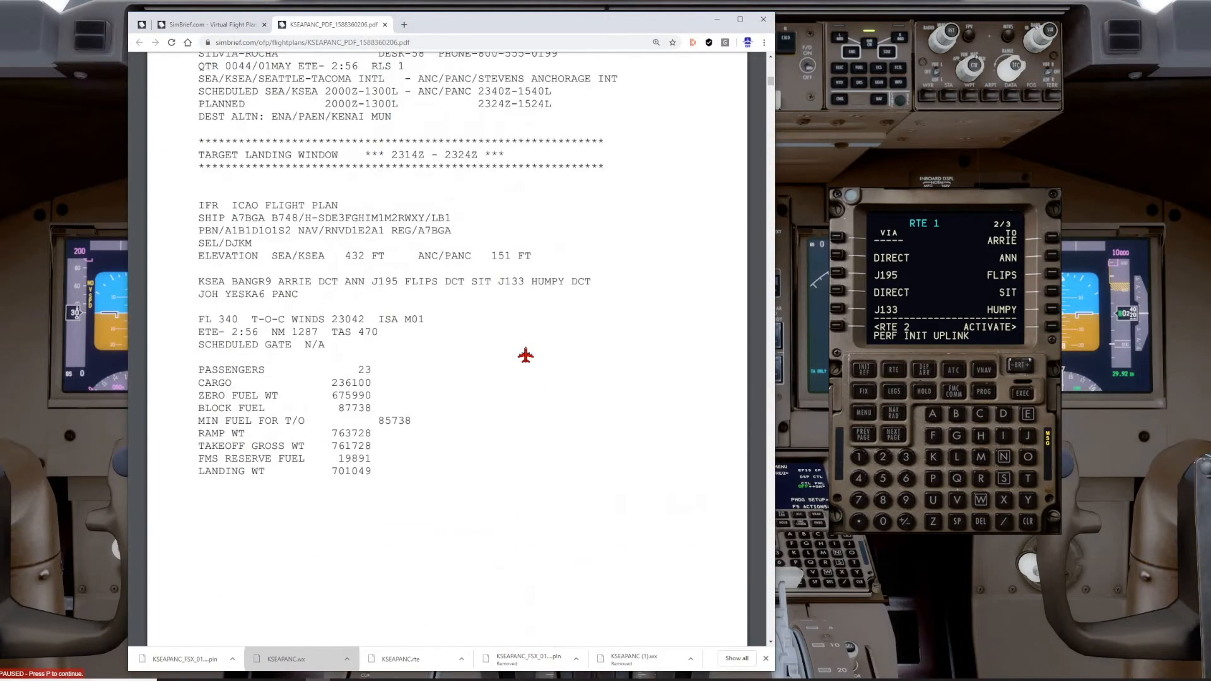
mouse_move(387, 362)
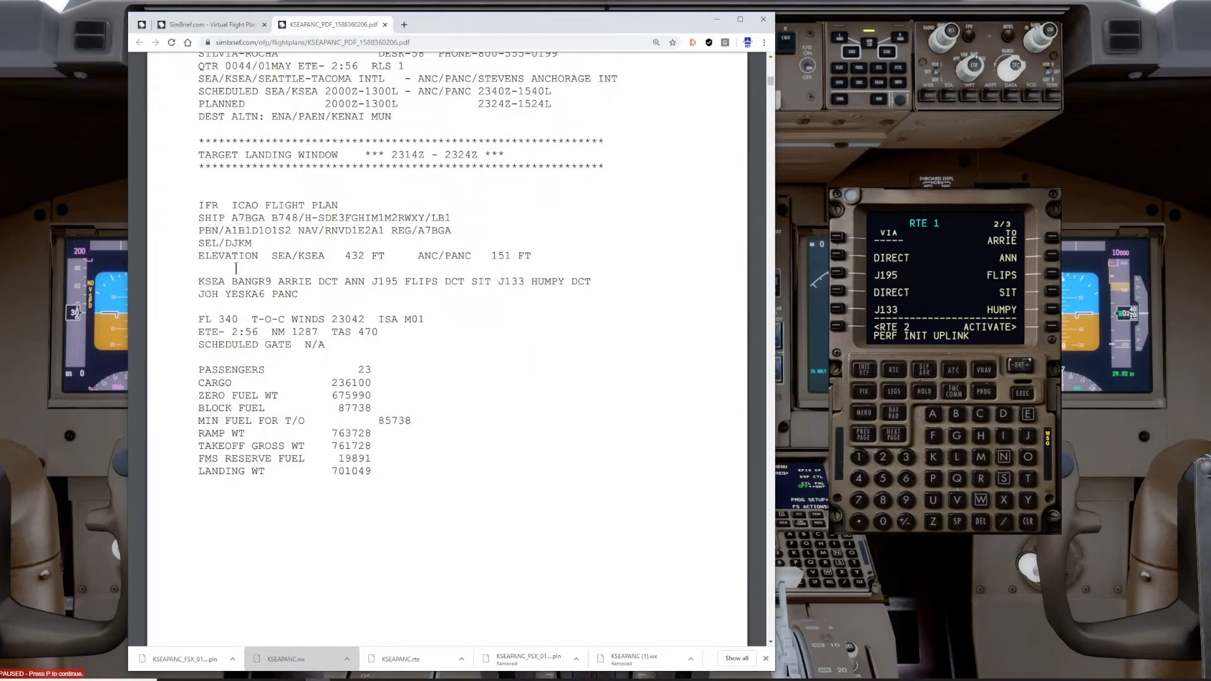
mouse_move(259, 302)
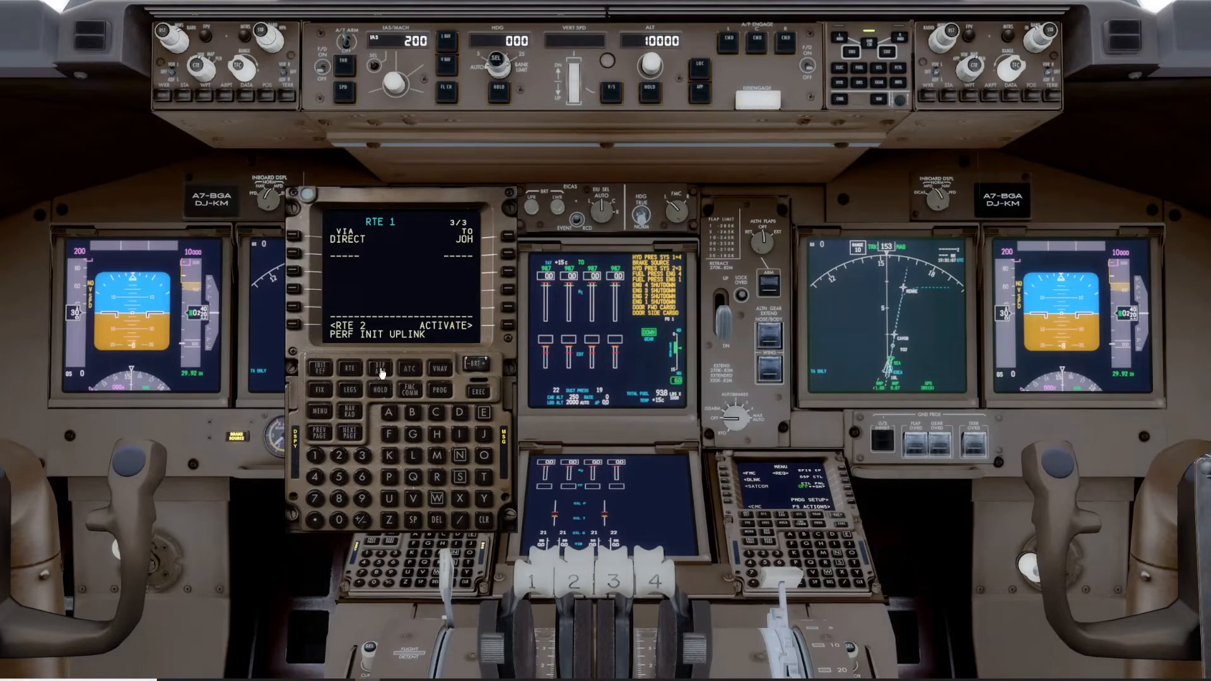
- Select the YESKA6 arrival for PANC from DEP/ARR and execute the route change
left_click(379, 369)
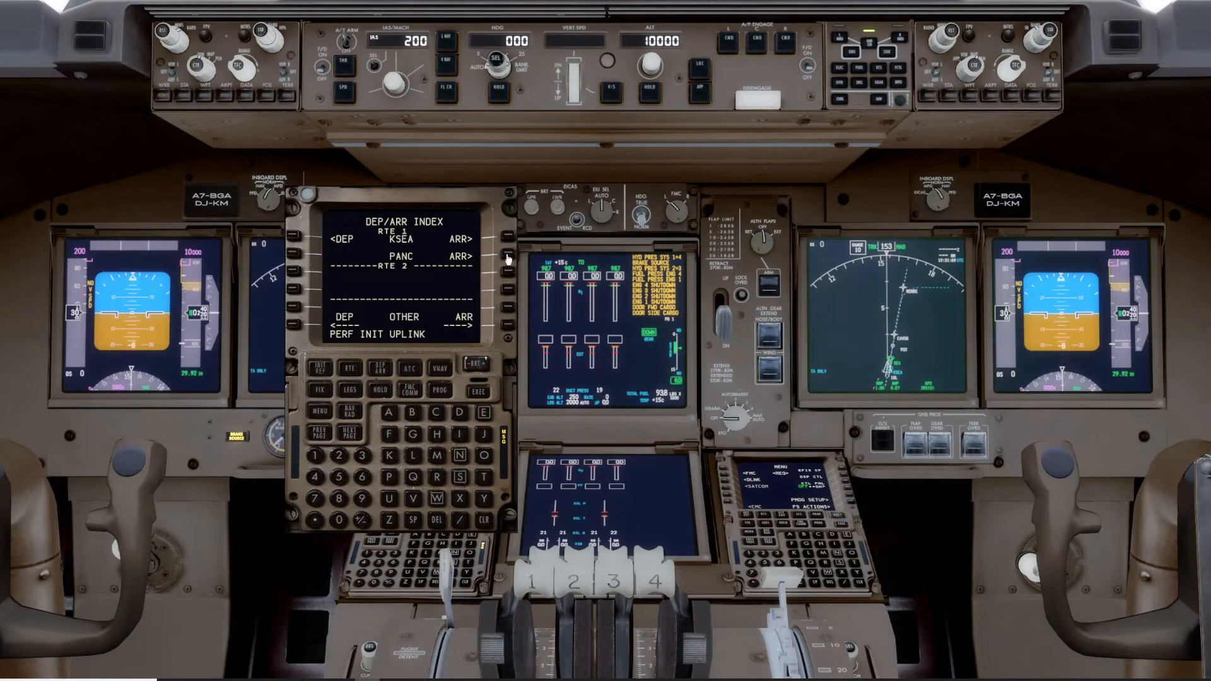
left_click(494, 254)
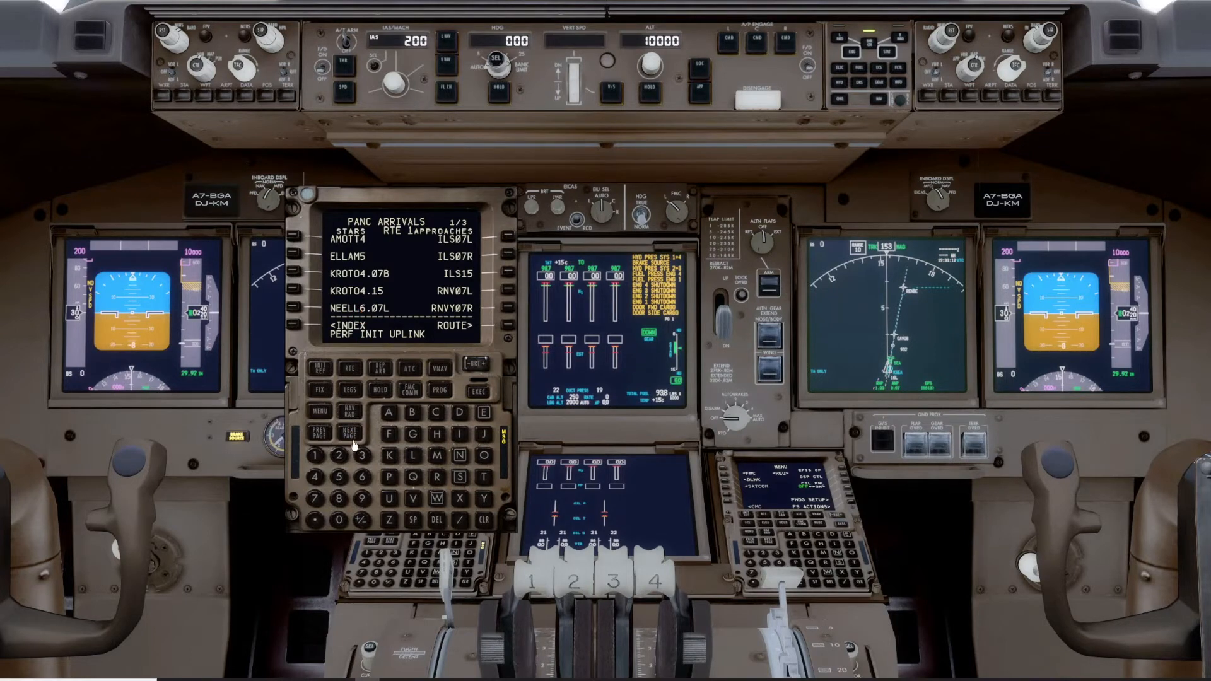
left_click(349, 434)
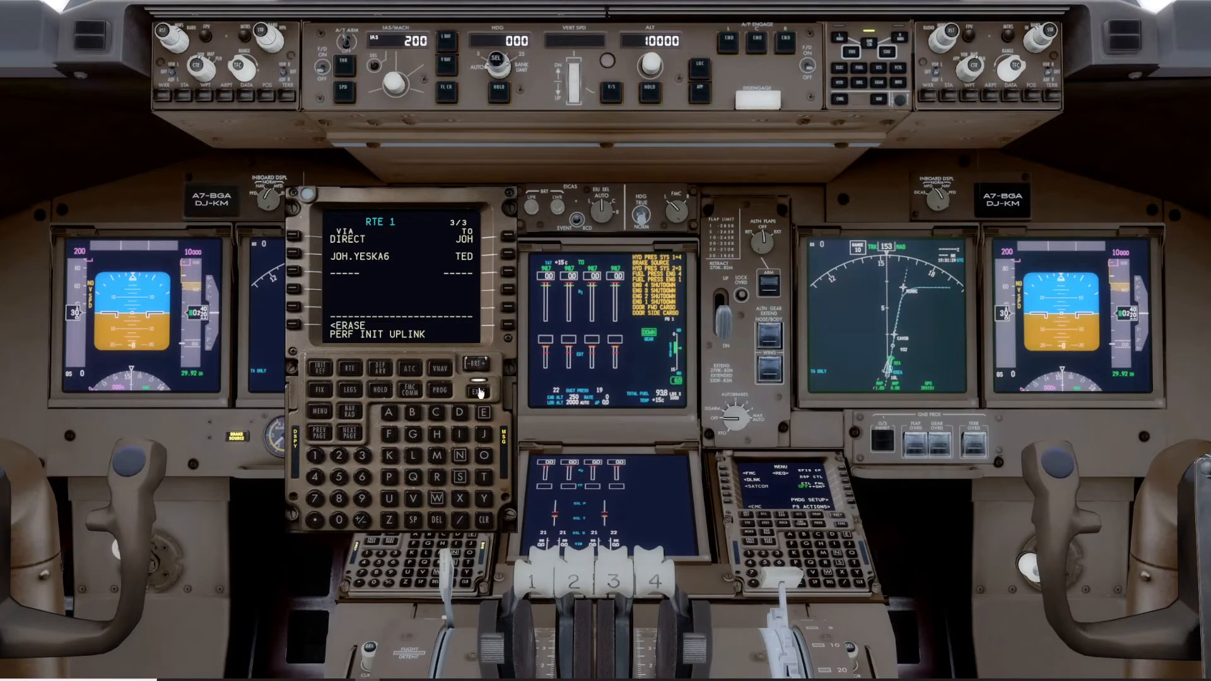
left_click(477, 390)
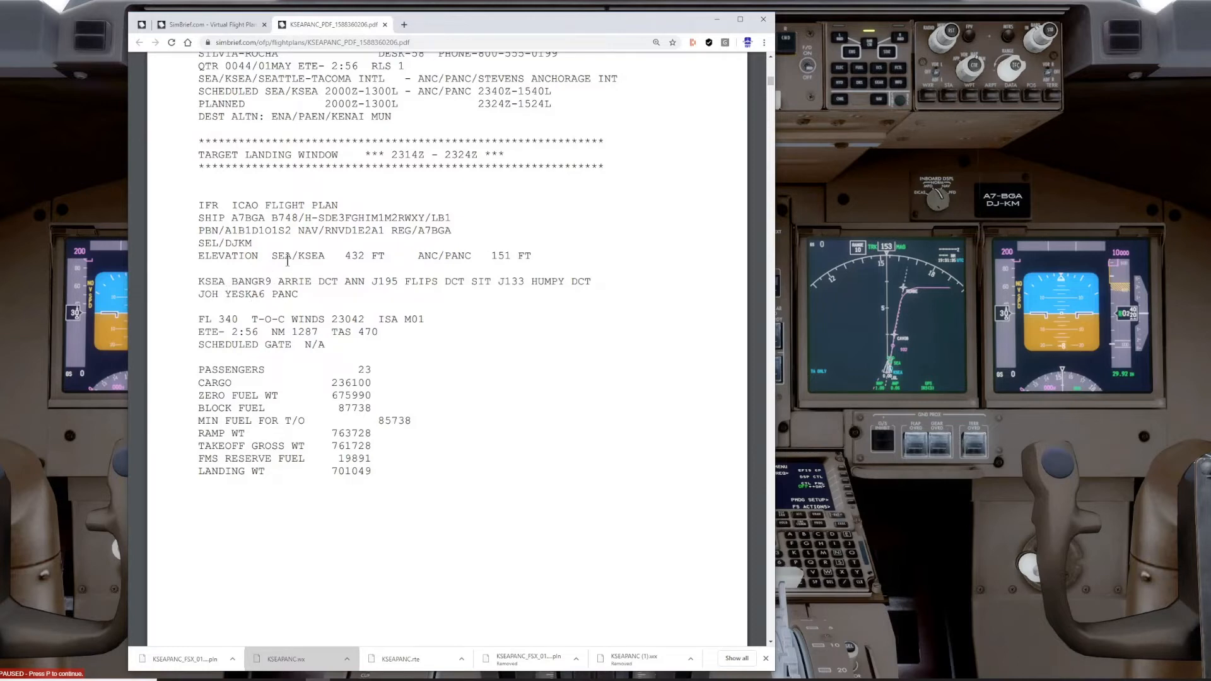
mouse_move(303, 281)
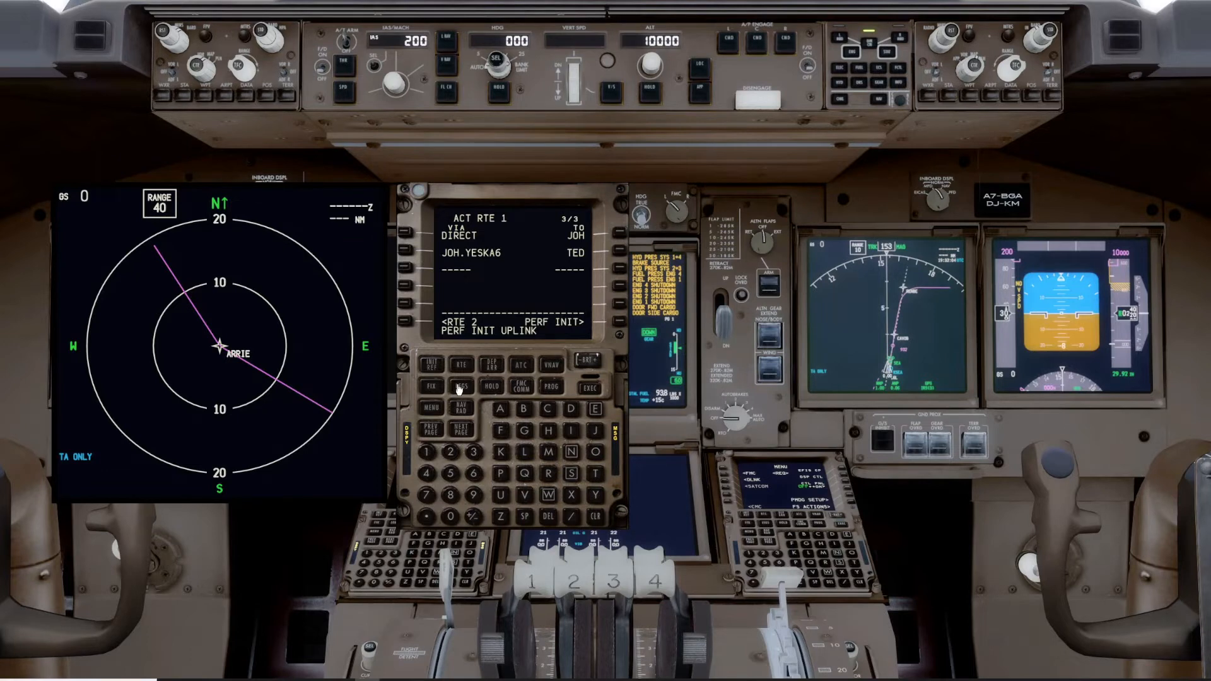
- Display ACT RTE 1 LEGS page 1 listing CAVOB, RENBE, RICHR and TOMRE
left_click(460, 387)
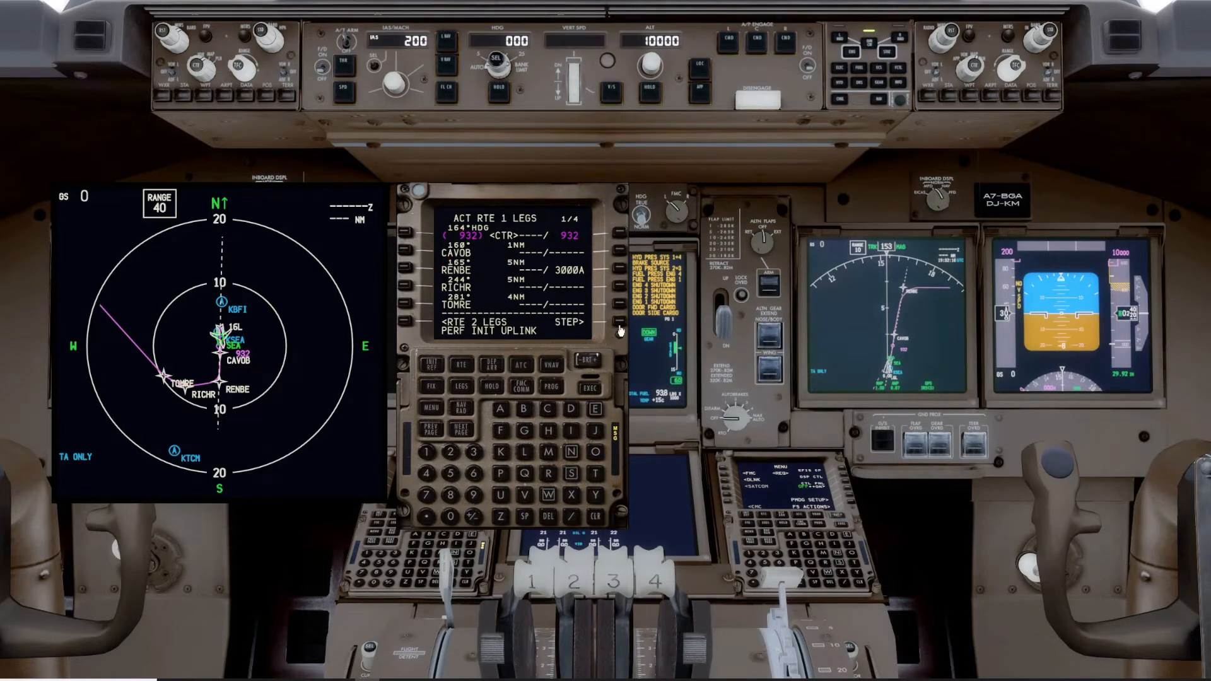
mouse_move(616, 333)
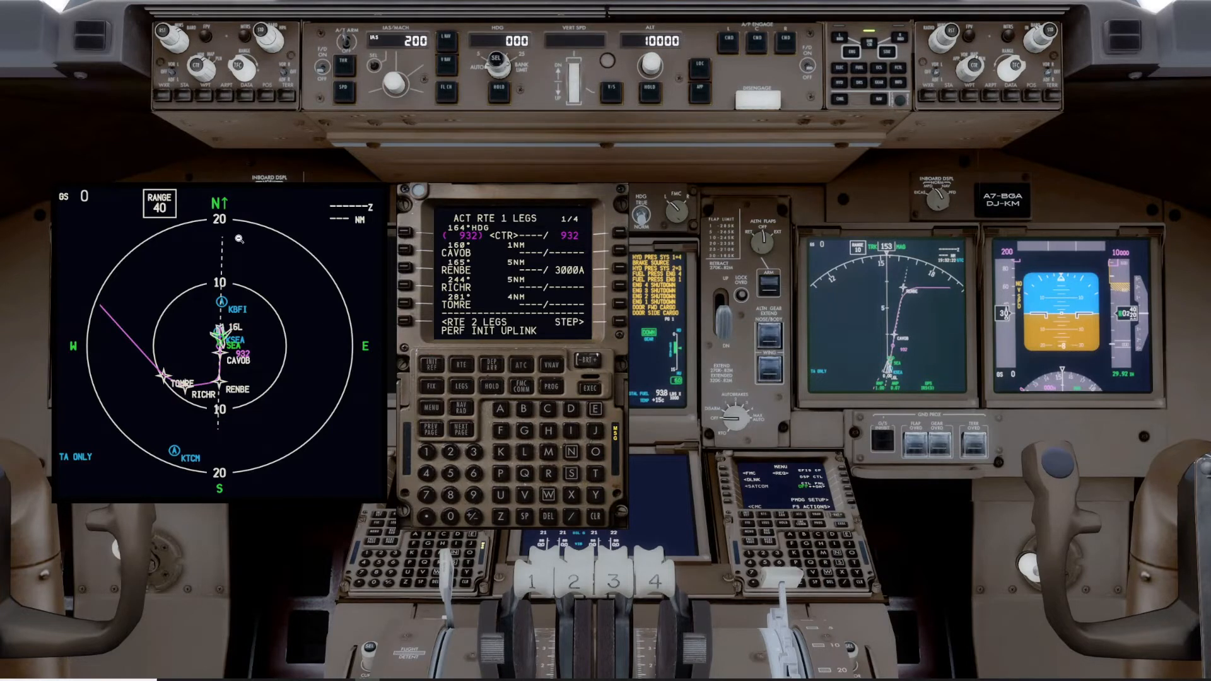
mouse_move(616, 325)
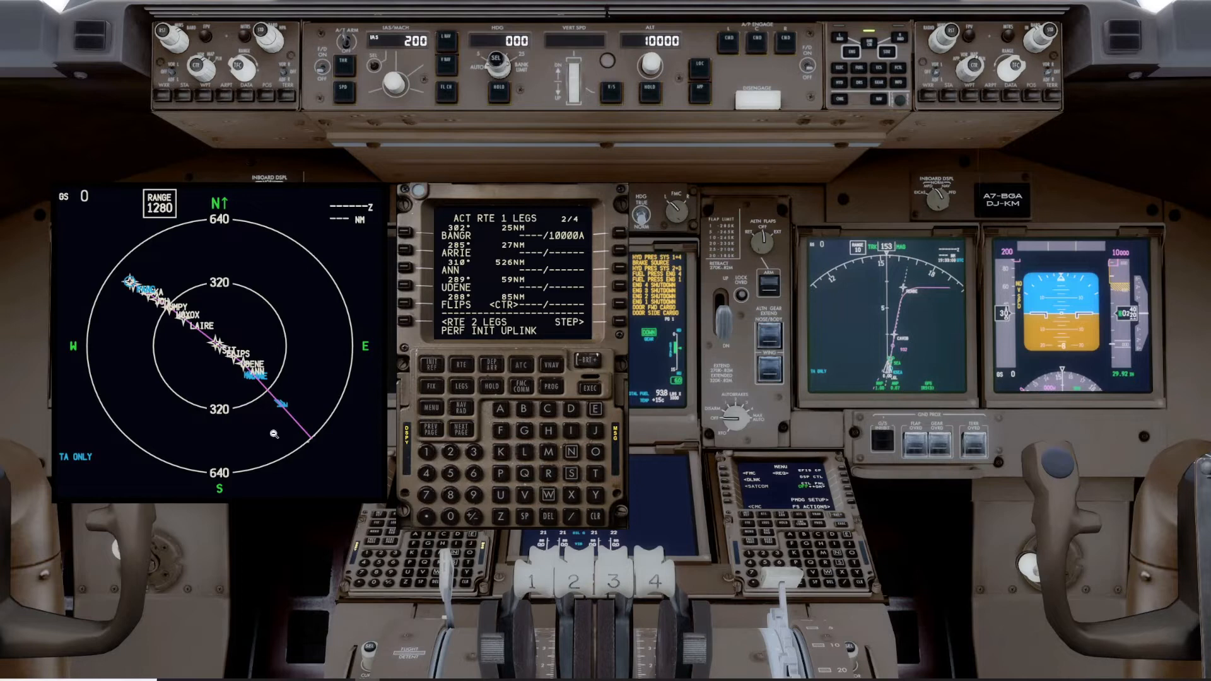
mouse_move(207, 350)
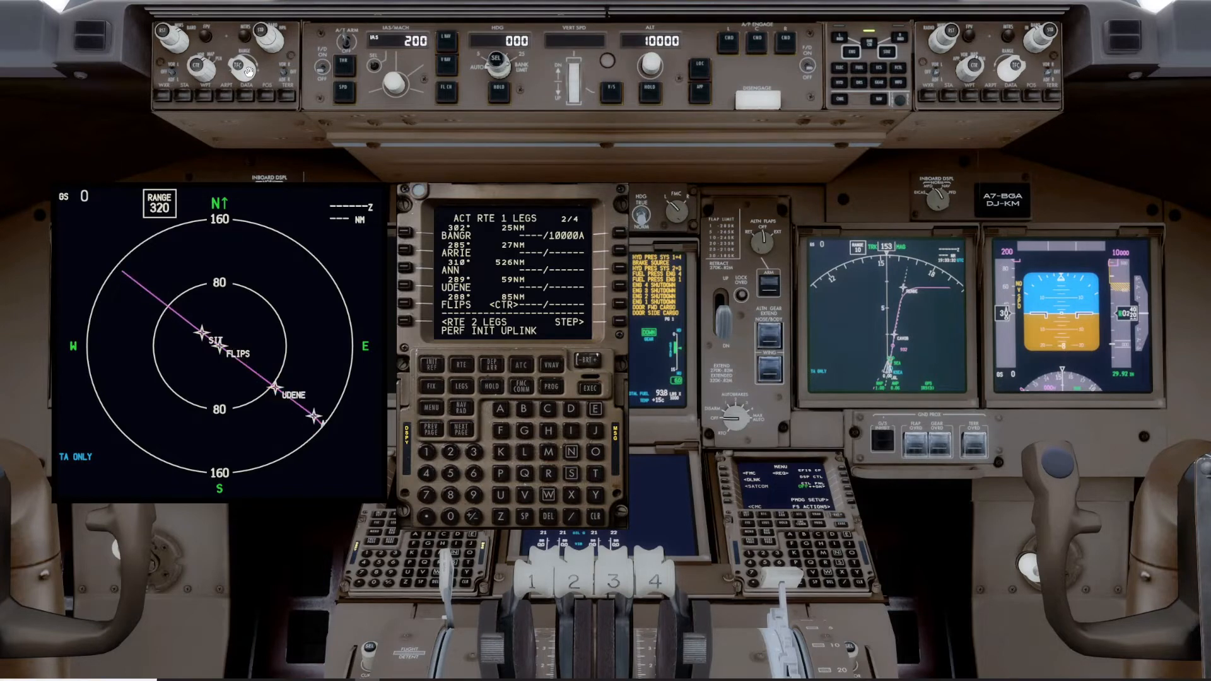
- Adjust the ND map range to review the route from BANGR through ANN and UDENE to FLIPS
left_click(238, 64)
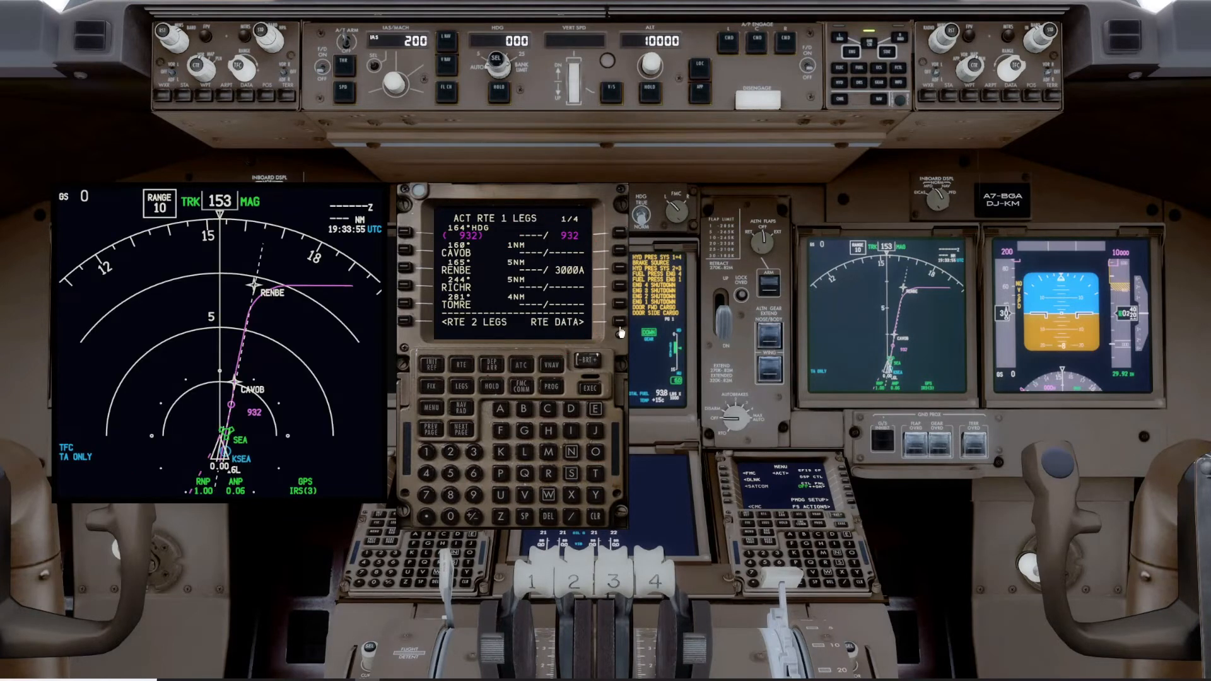
mouse_move(313, 557)
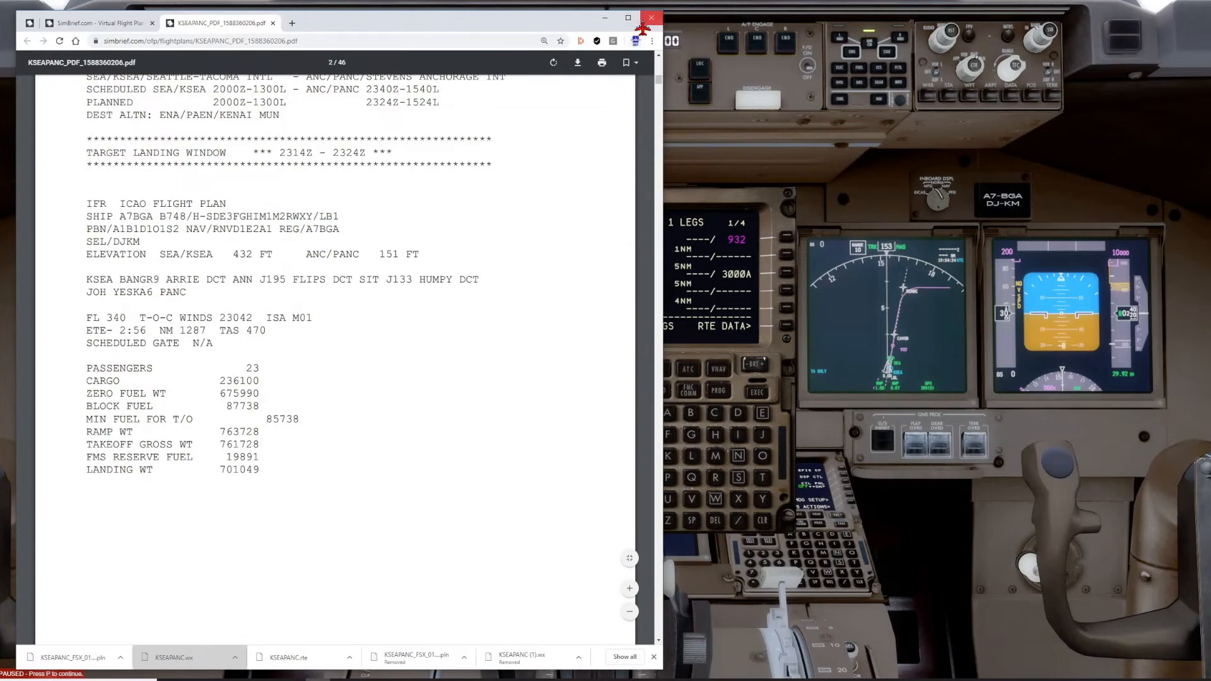
- Close the Chrome window showing the SimBrief OFP flight plan
left_click(652, 17)
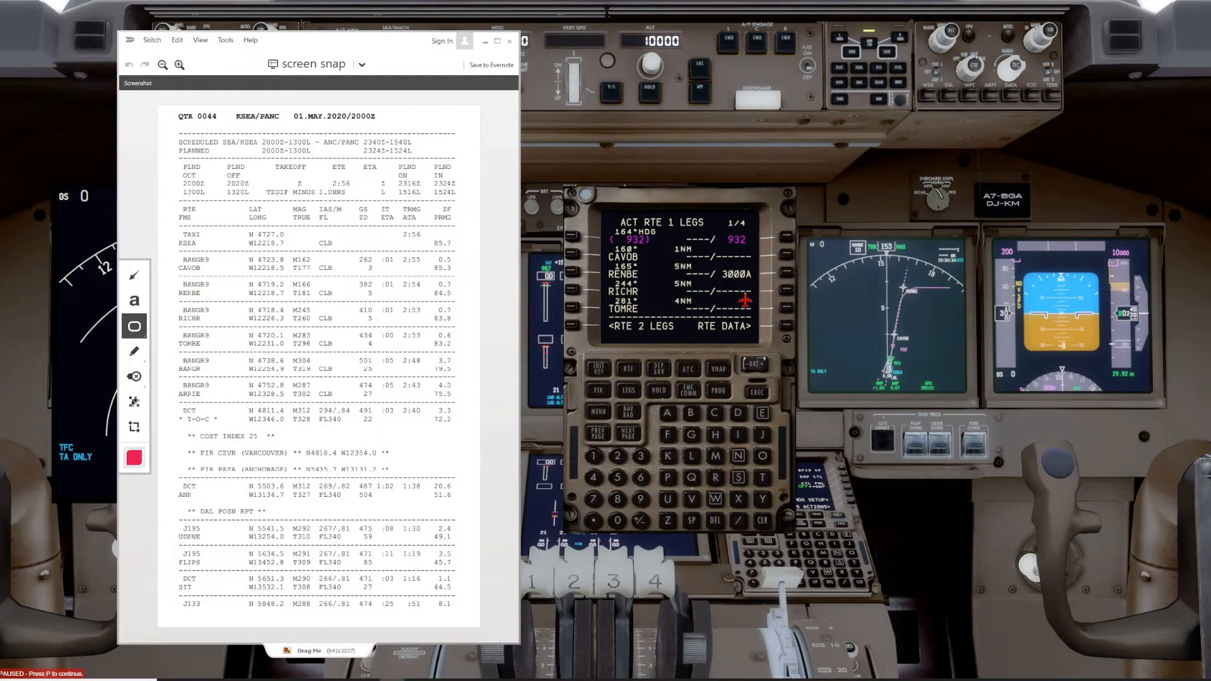
mouse_move(695, 357)
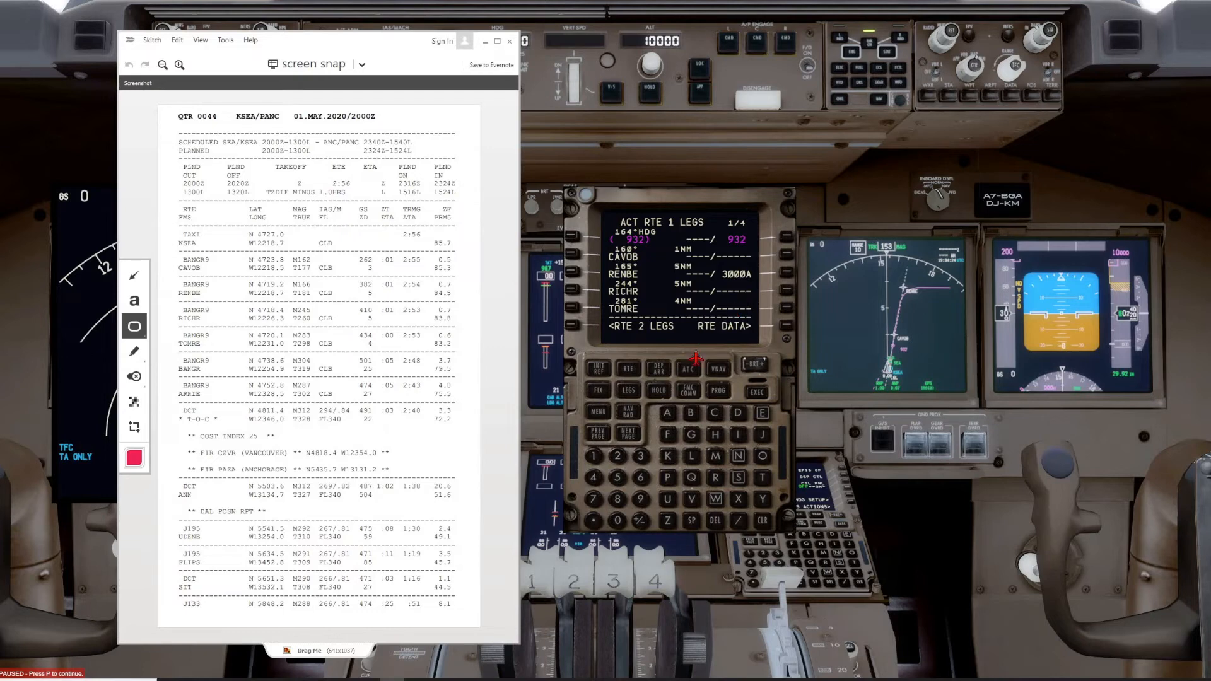
mouse_move(704, 403)
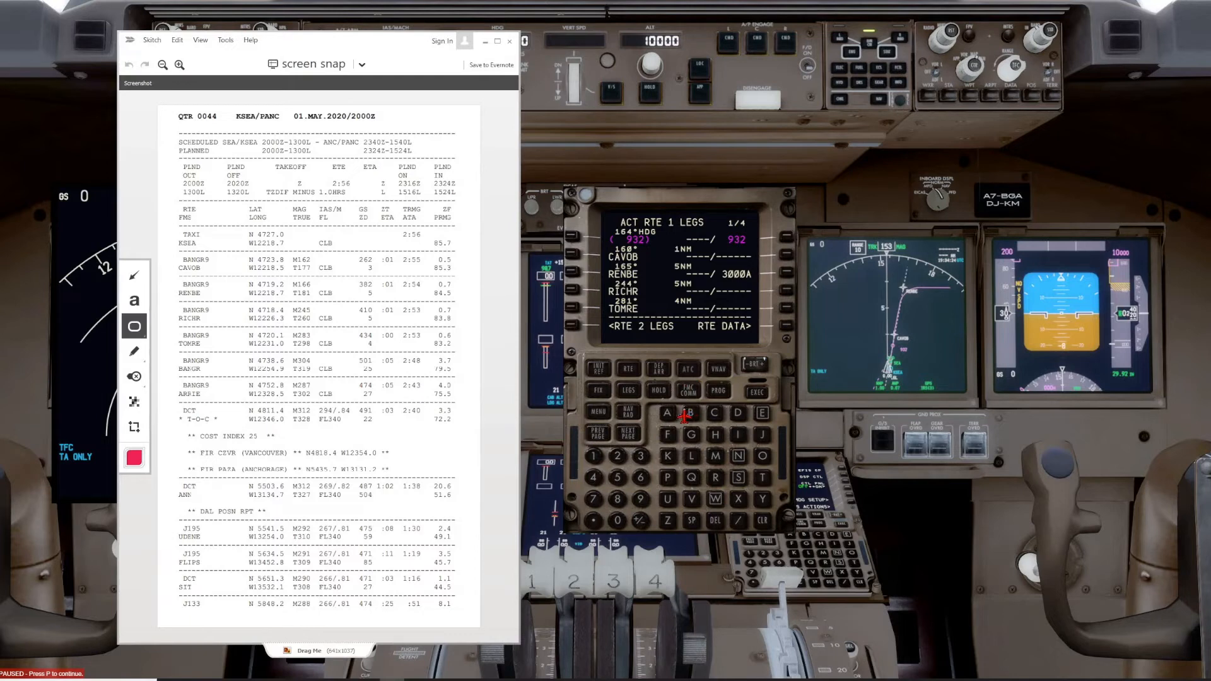
- Capture the OFP navigation log as a Skitch screen snap
left_click(133, 350)
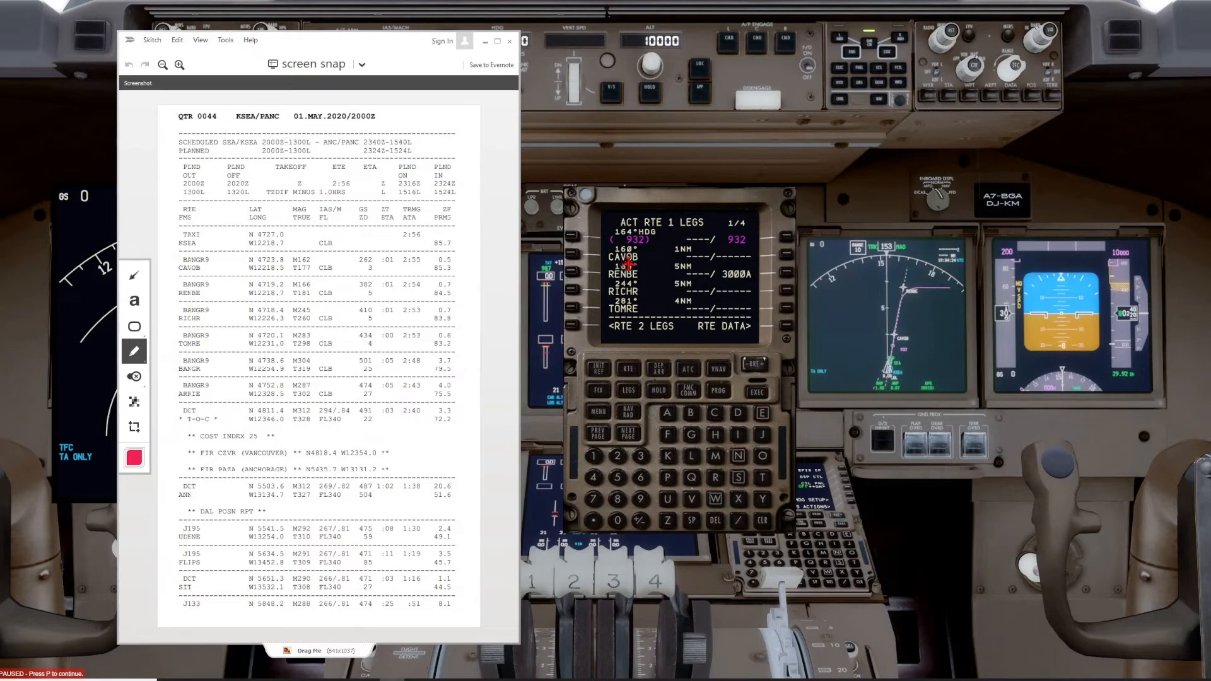
- Box the CAVOB and RENBE waypoints in red with Skitch's rectangle tool
left_click(134, 326)
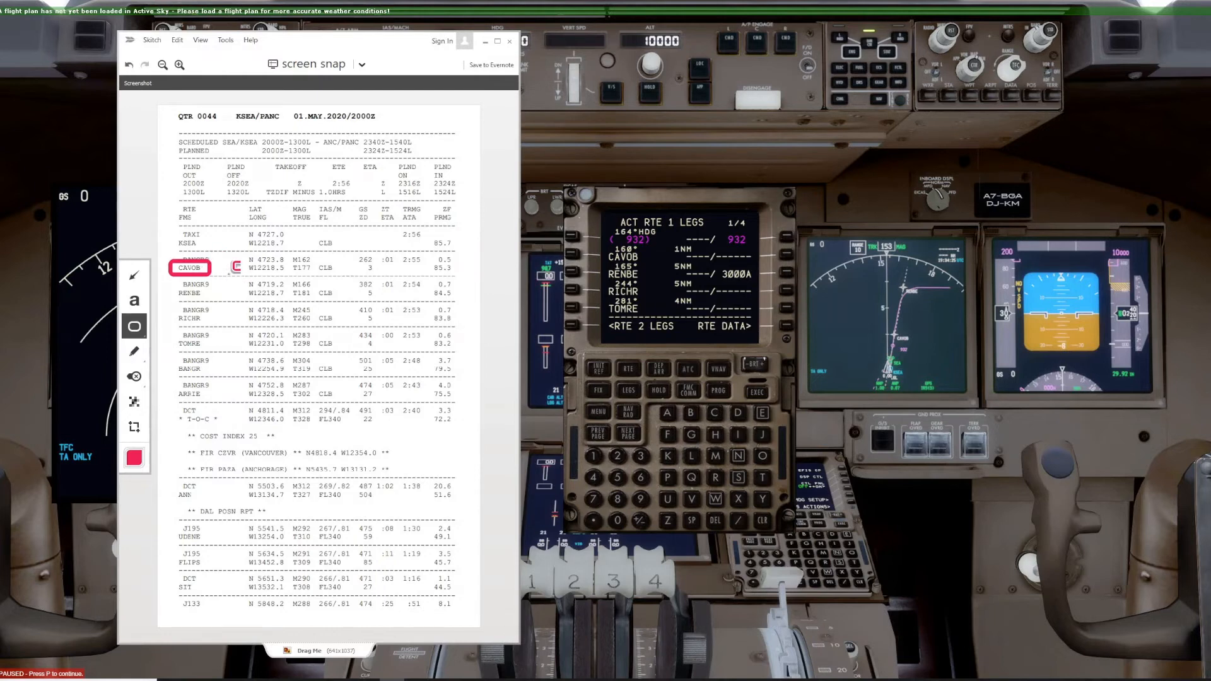
mouse_move(352, 124)
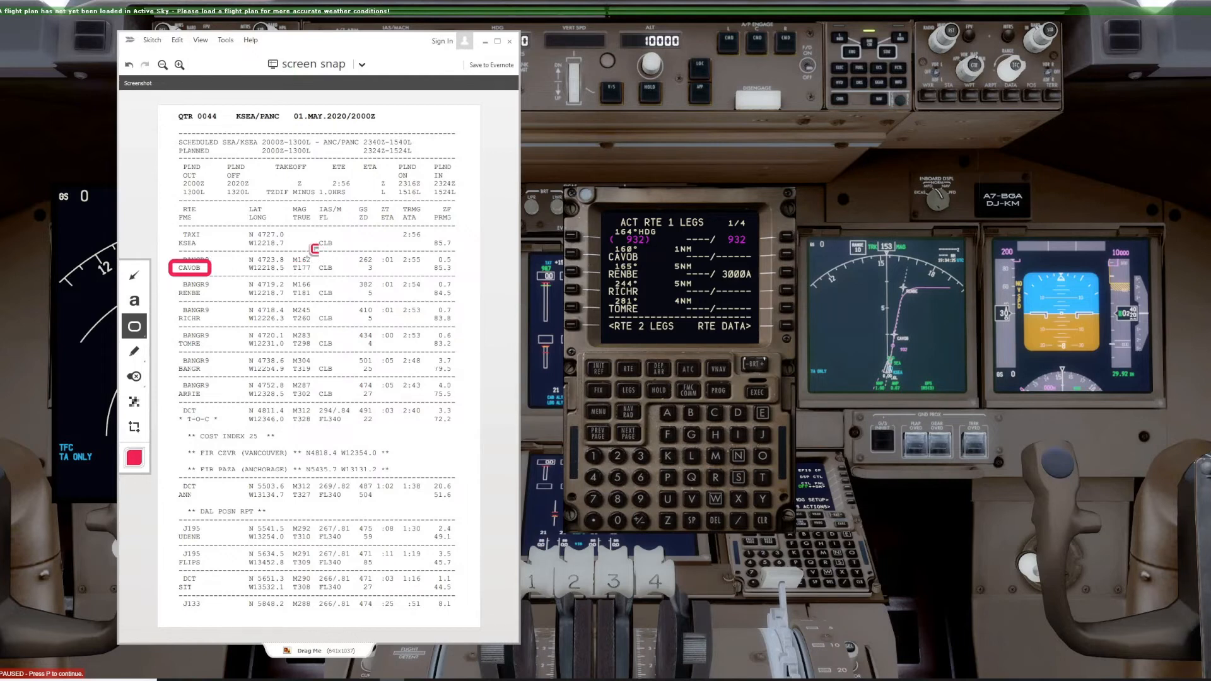
mouse_move(236, 298)
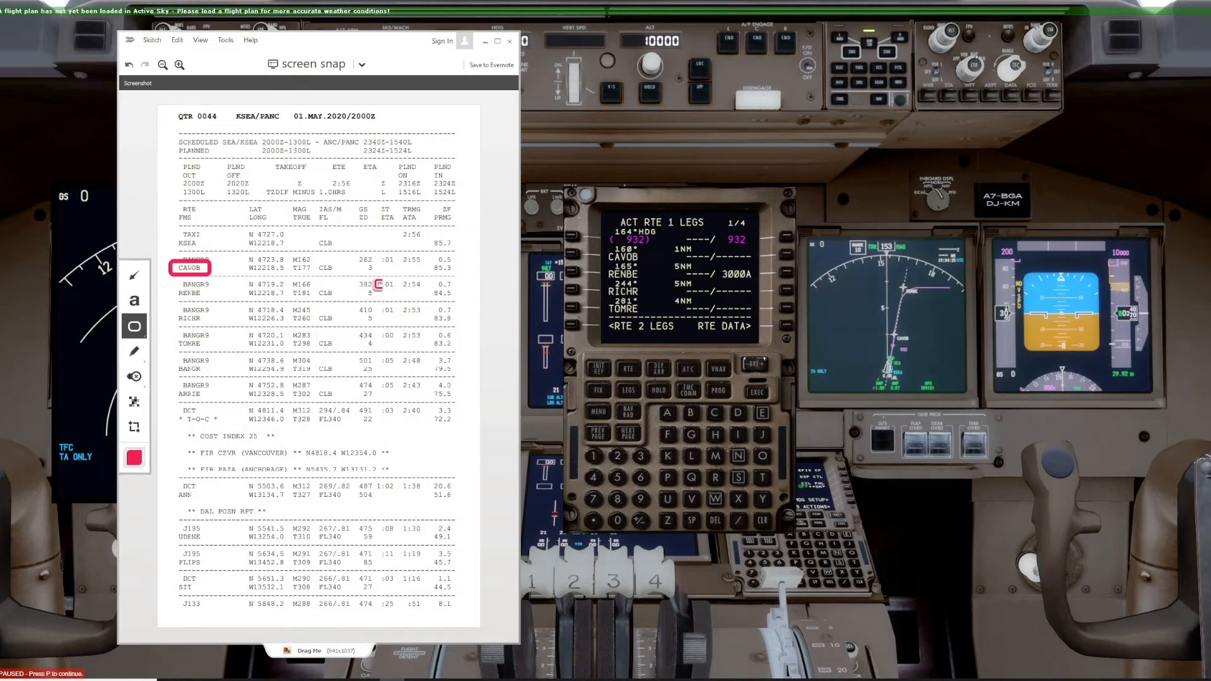
mouse_move(308, 274)
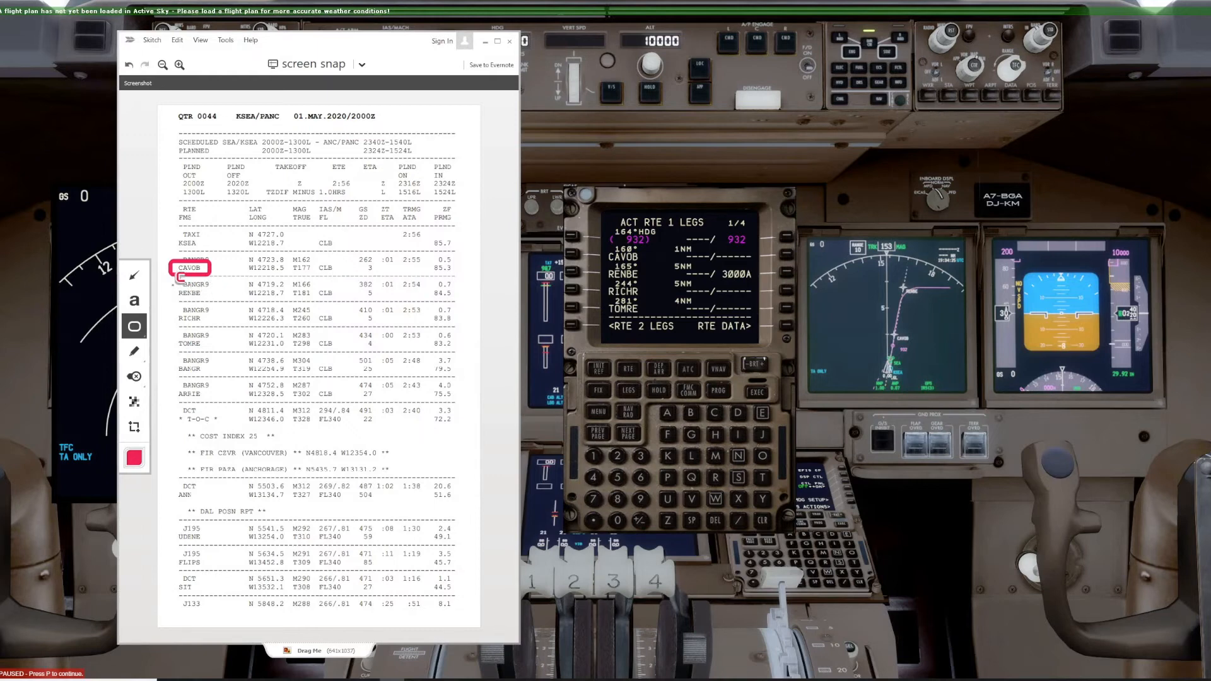
left_click_drag(174, 288, 197, 297)
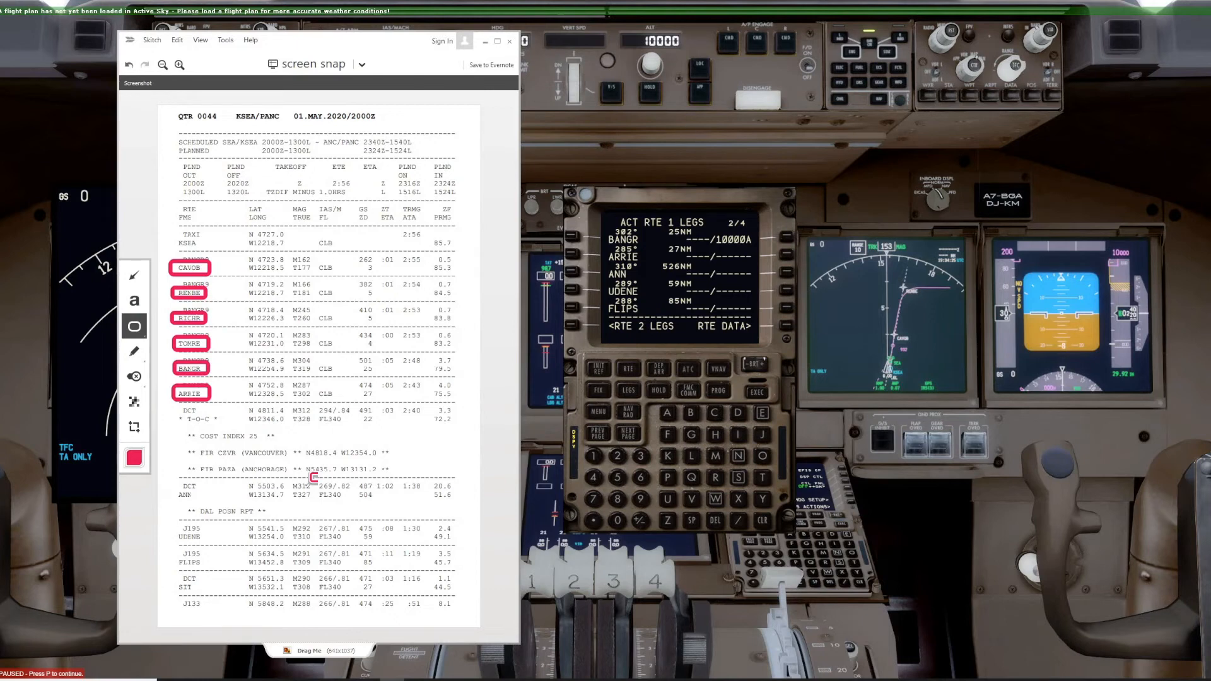
mouse_move(524, 346)
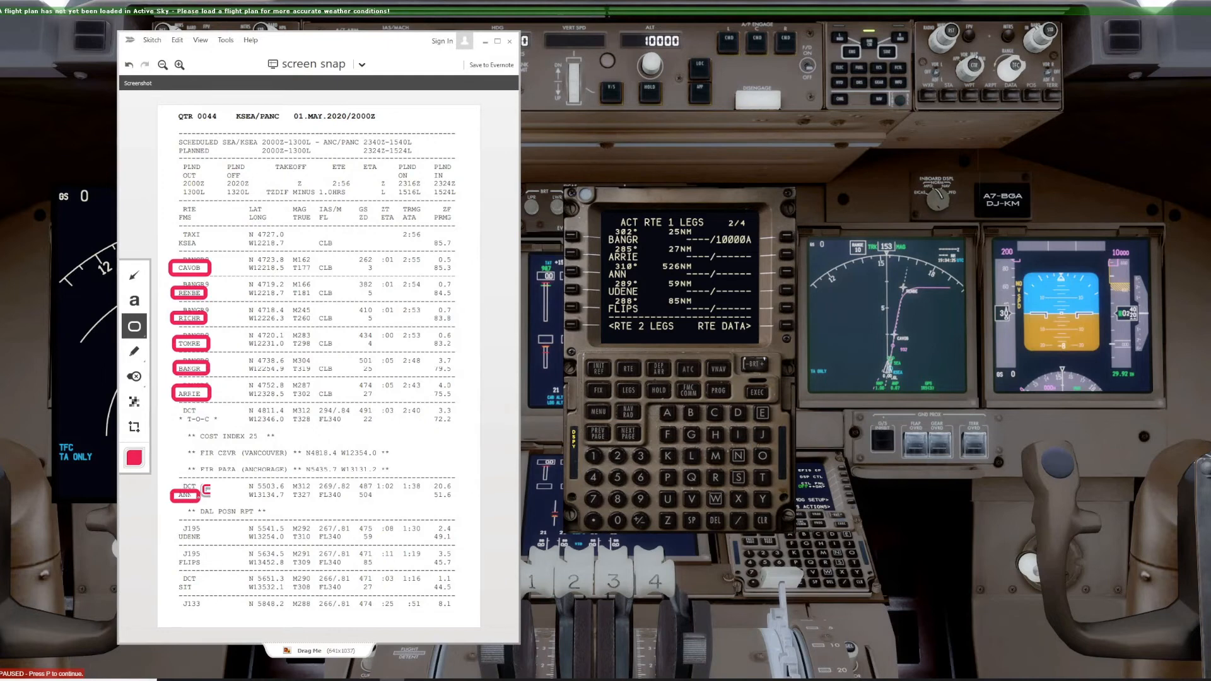
mouse_move(617, 357)
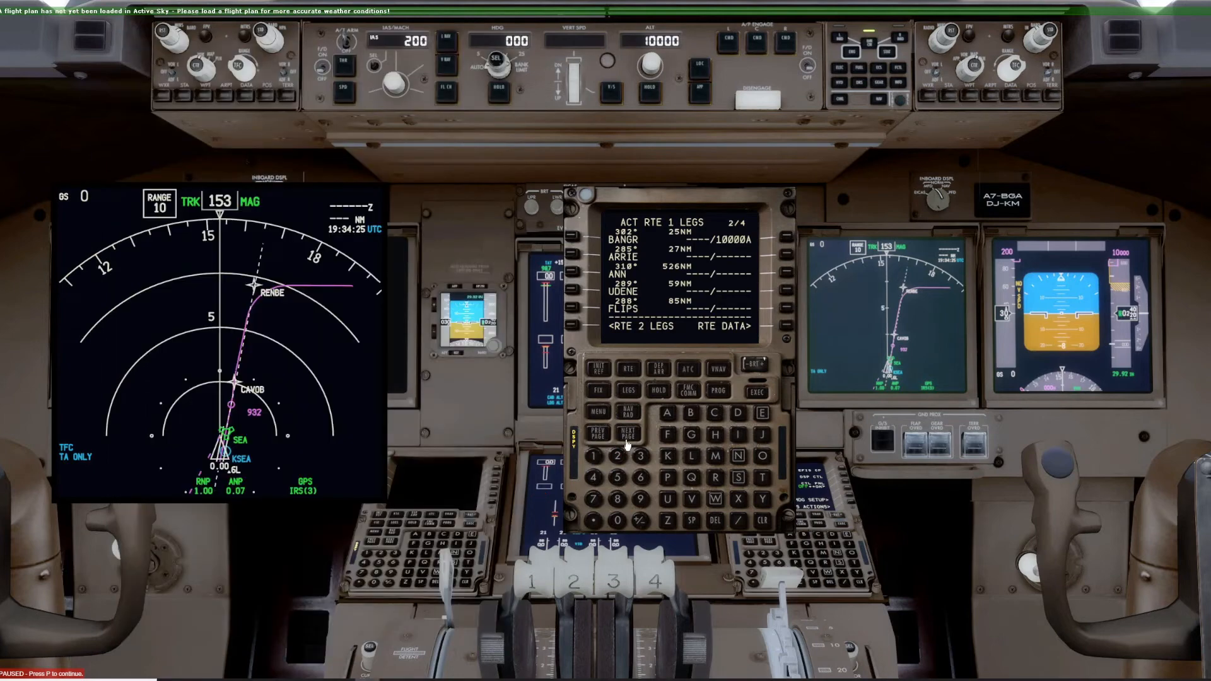
- Page forward and back through the FMC route legs to check waypoints against the snap
left_click(630, 433)
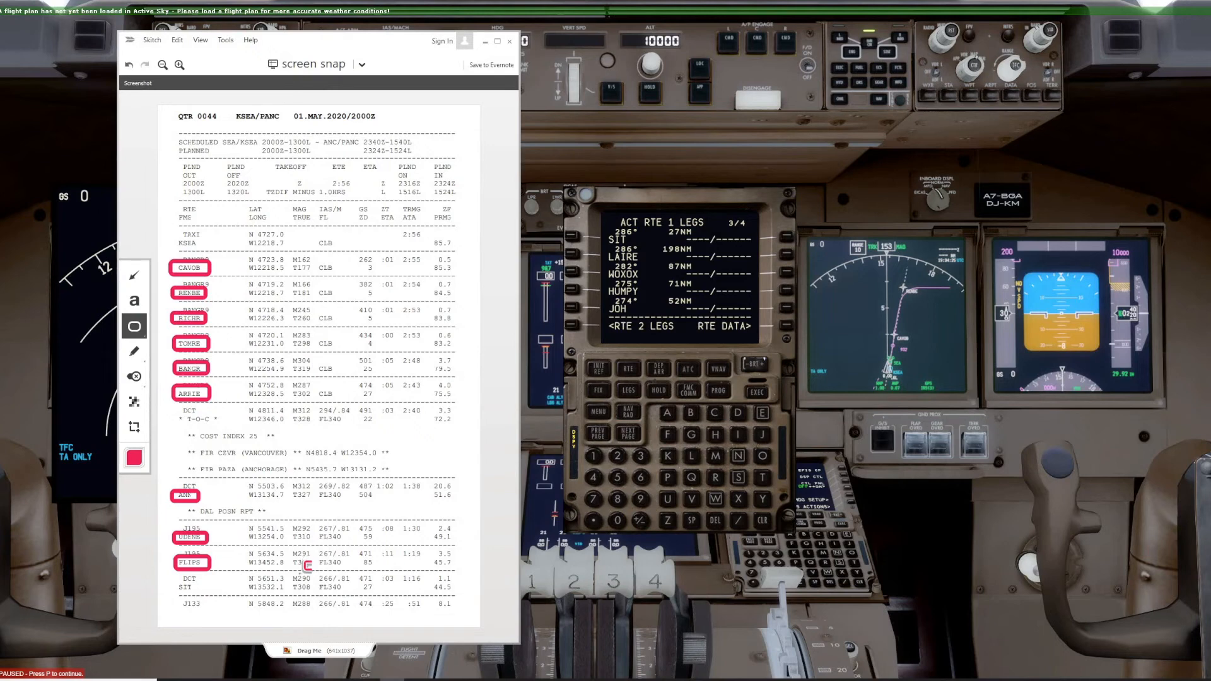
mouse_move(525, 383)
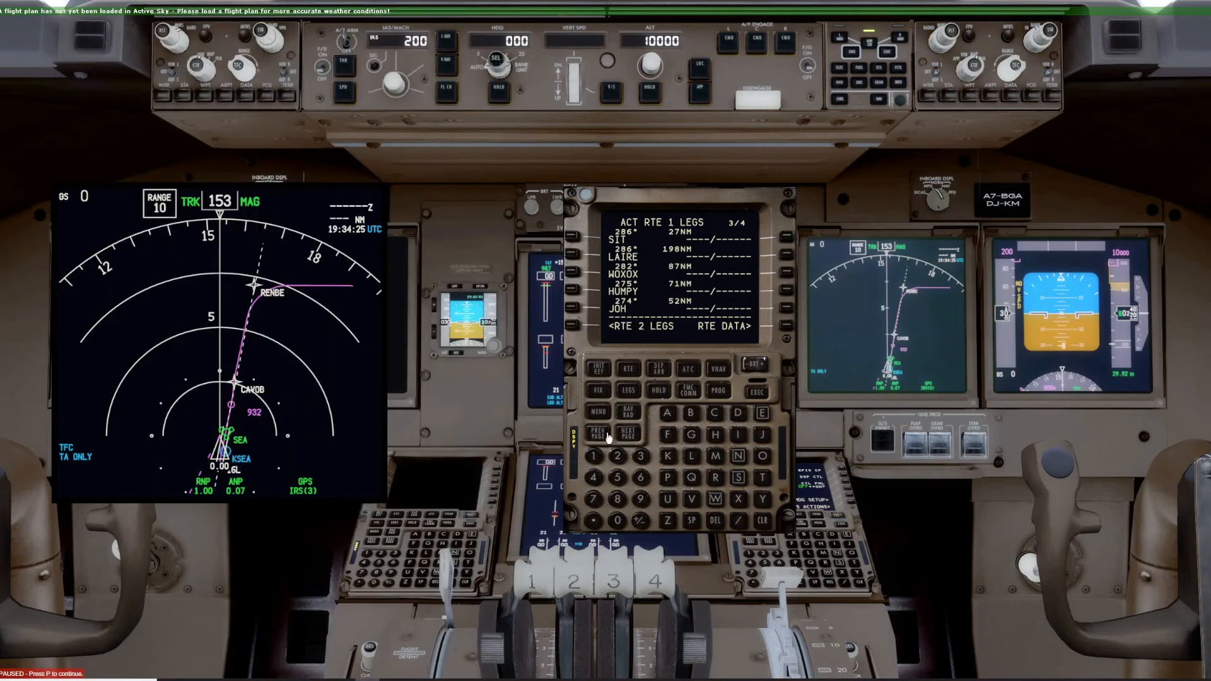
left_click(597, 433)
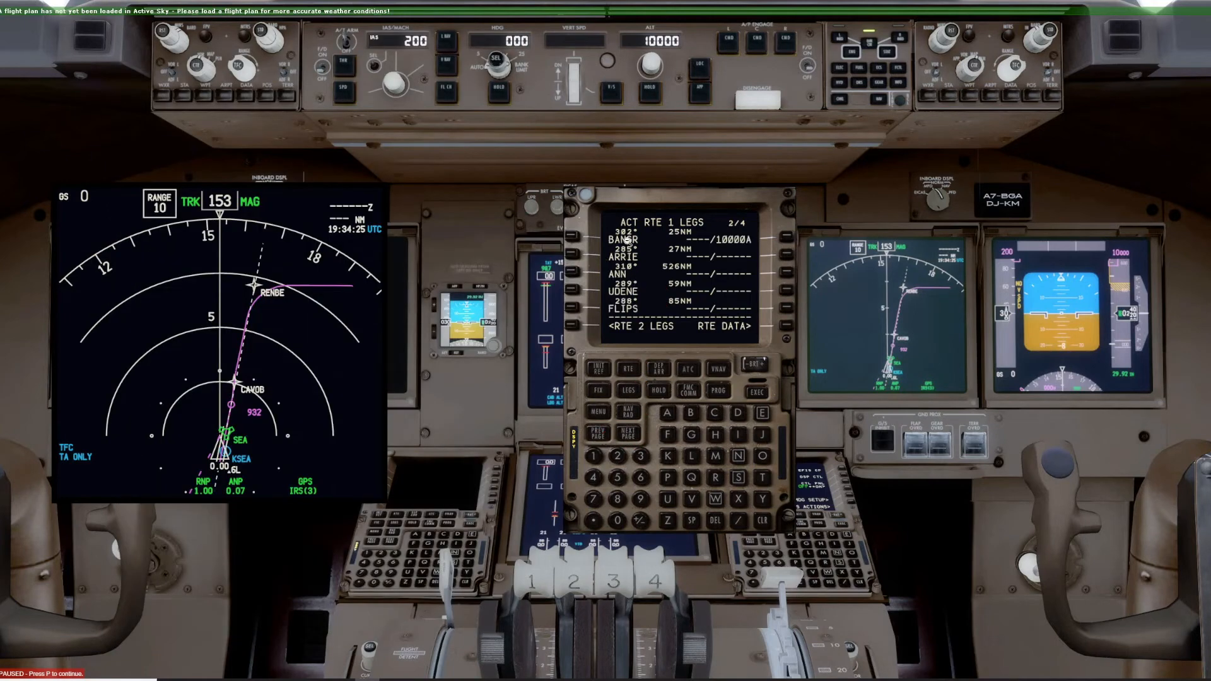
left_click(627, 370)
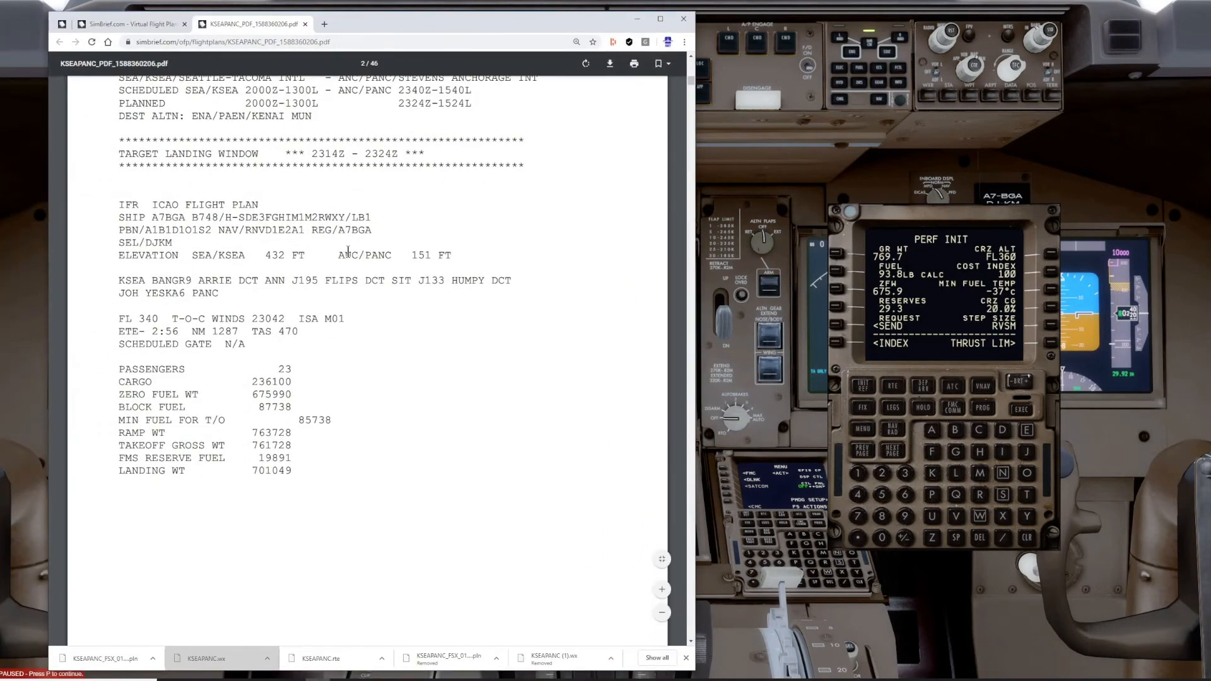
- Scroll the OFP PDF to find cruise level FL340 and cost index 25
scroll("down", 3)
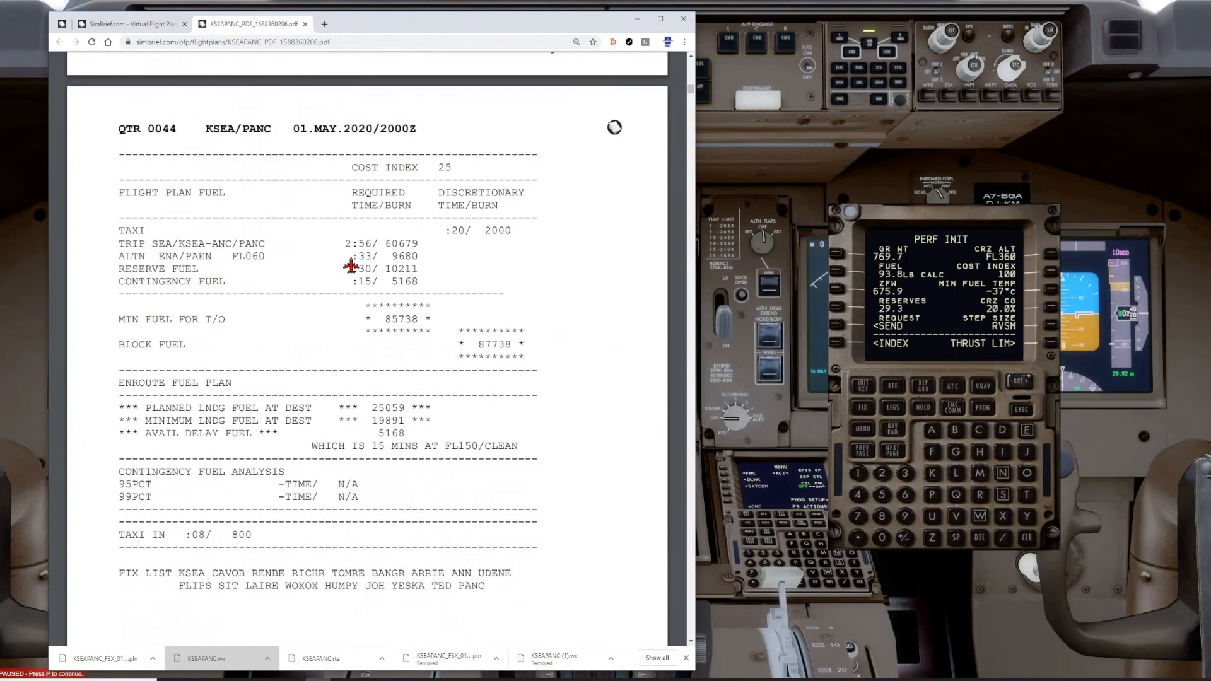
mouse_move(255, 279)
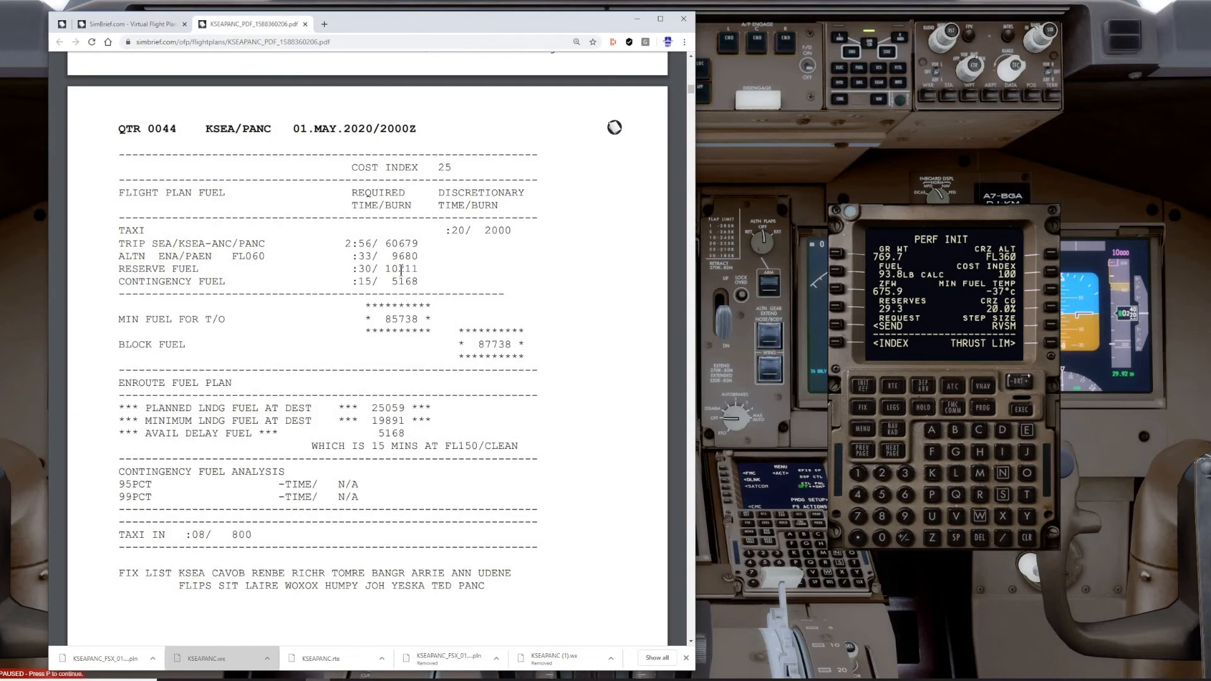
mouse_move(380, 282)
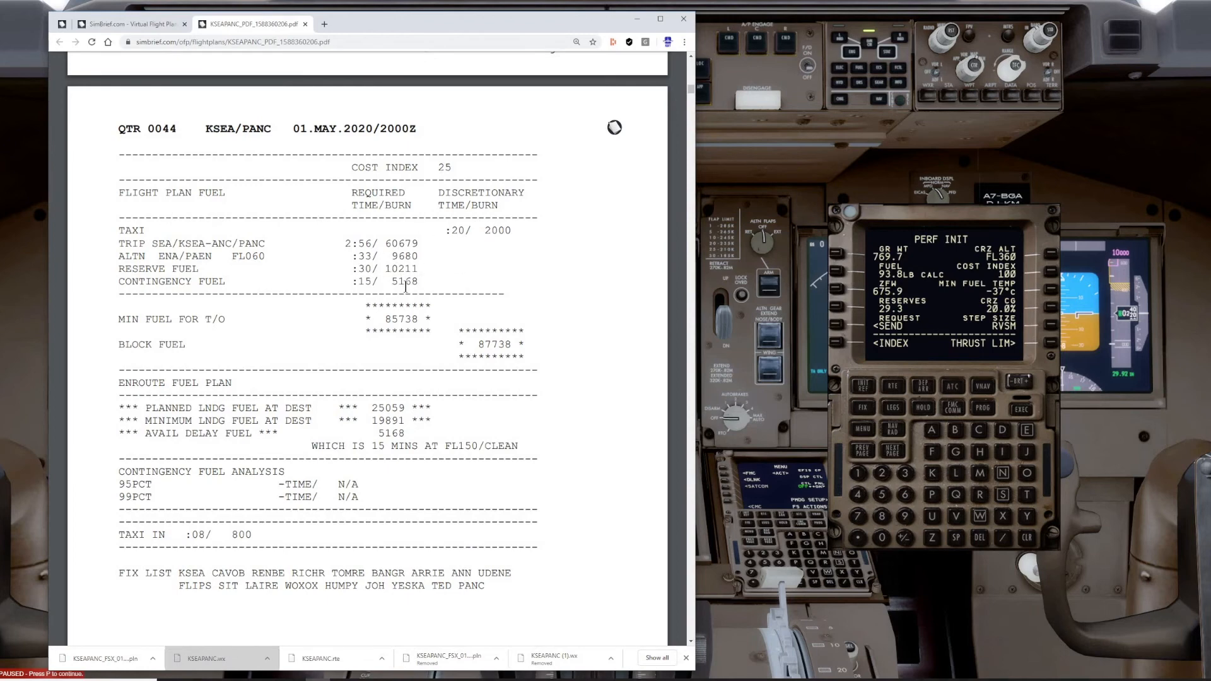
mouse_move(469, 281)
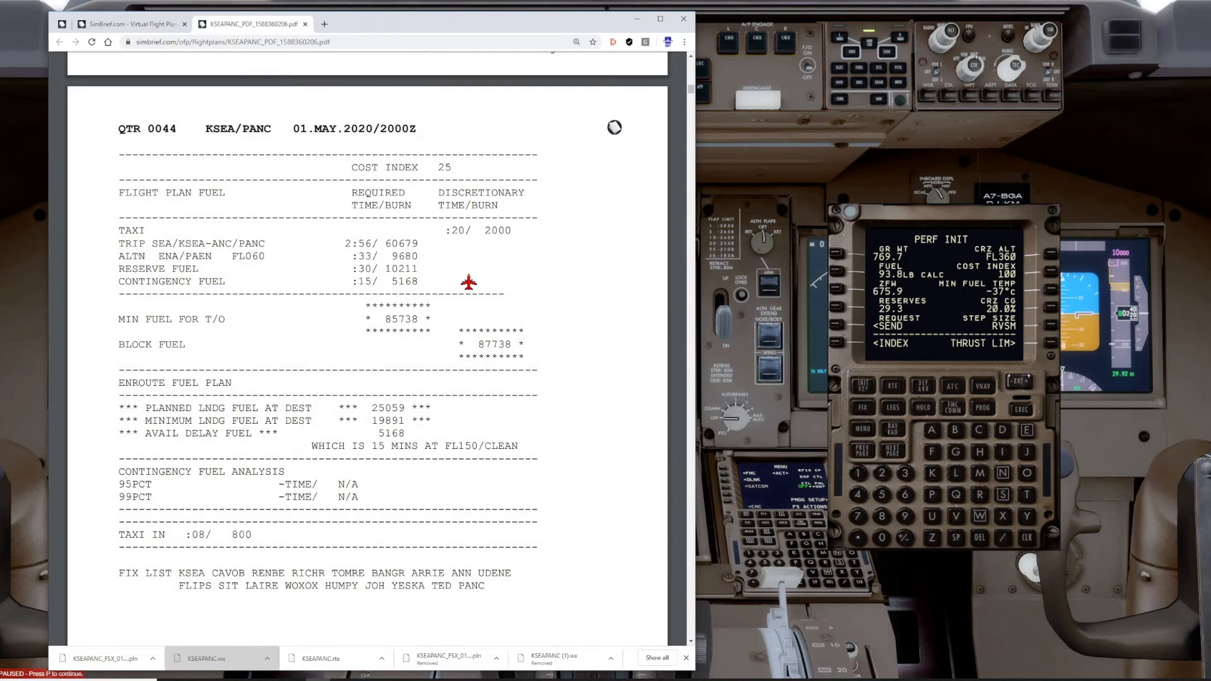
mouse_move(914, 296)
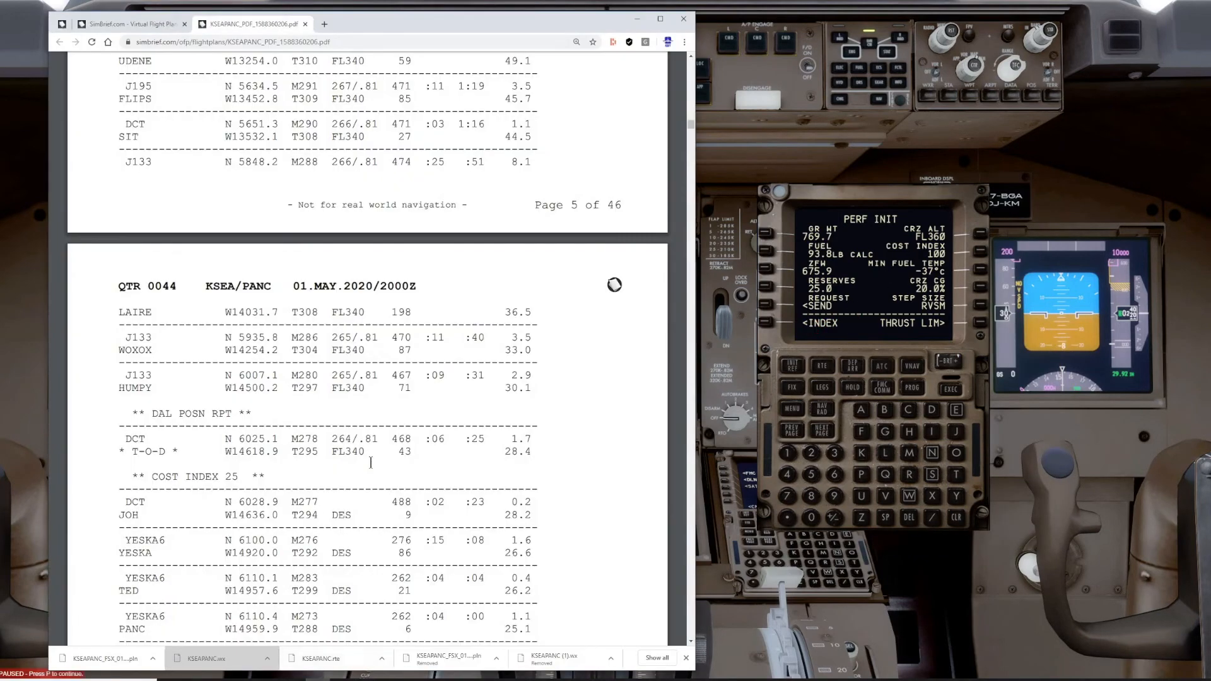
scroll("down", 3)
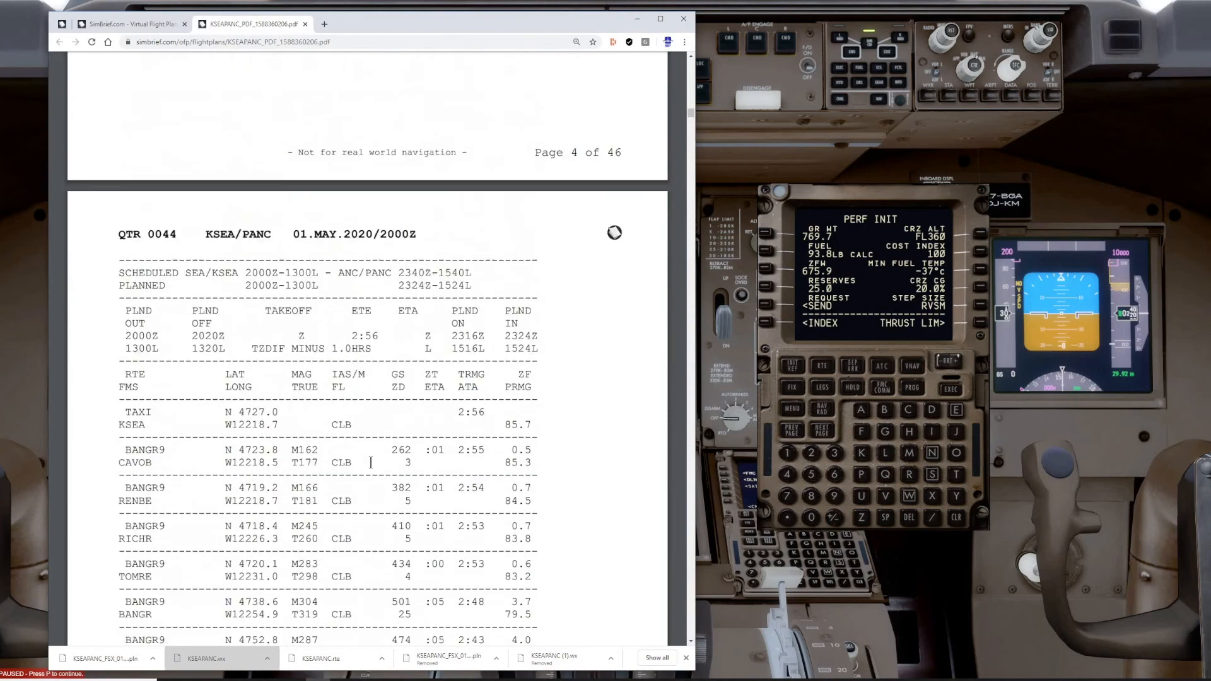
scroll("down", 3)
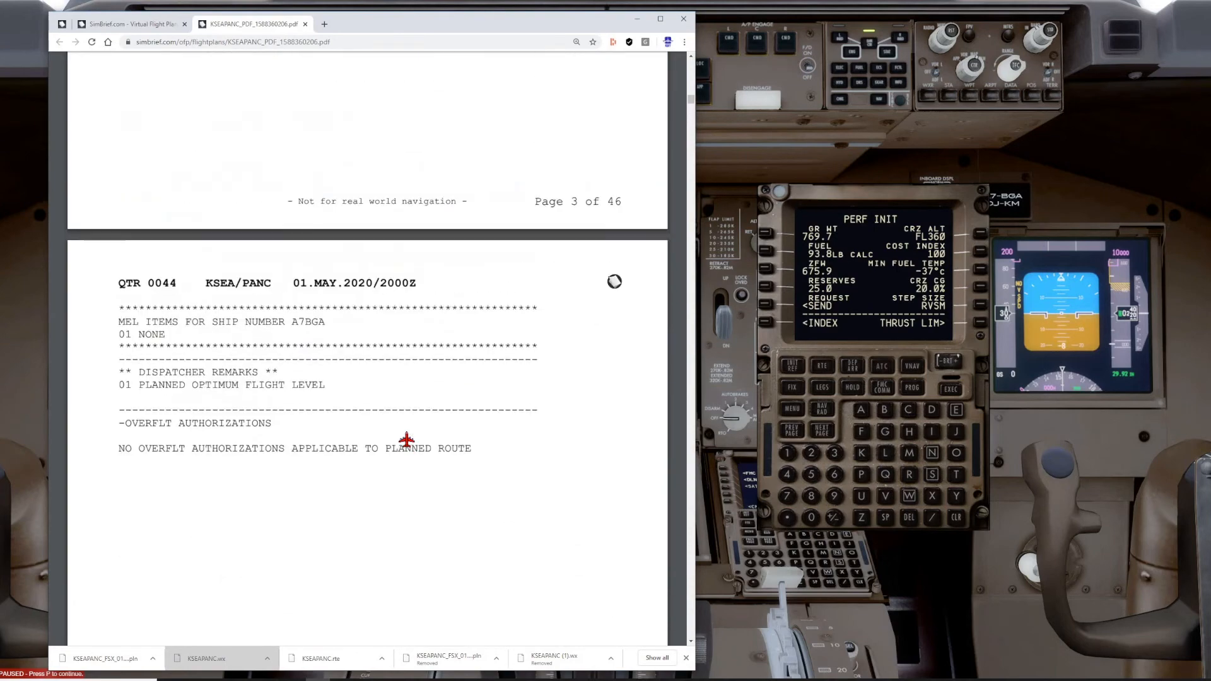
scroll("up", 3)
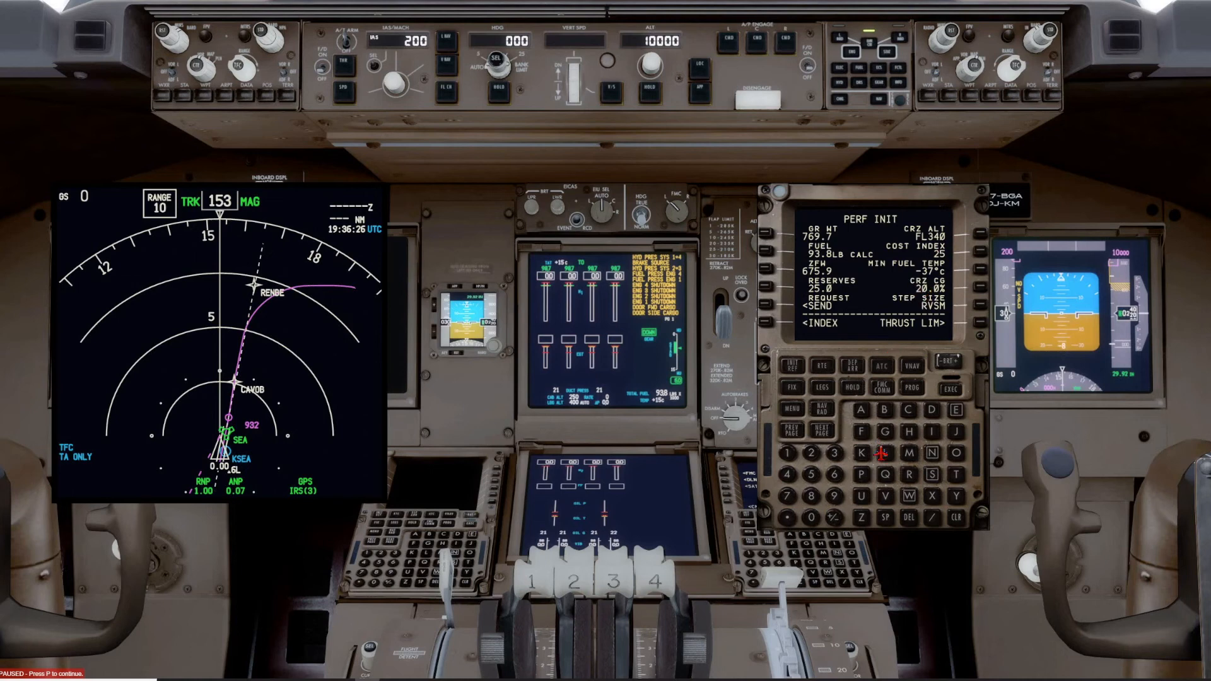
mouse_move(906, 540)
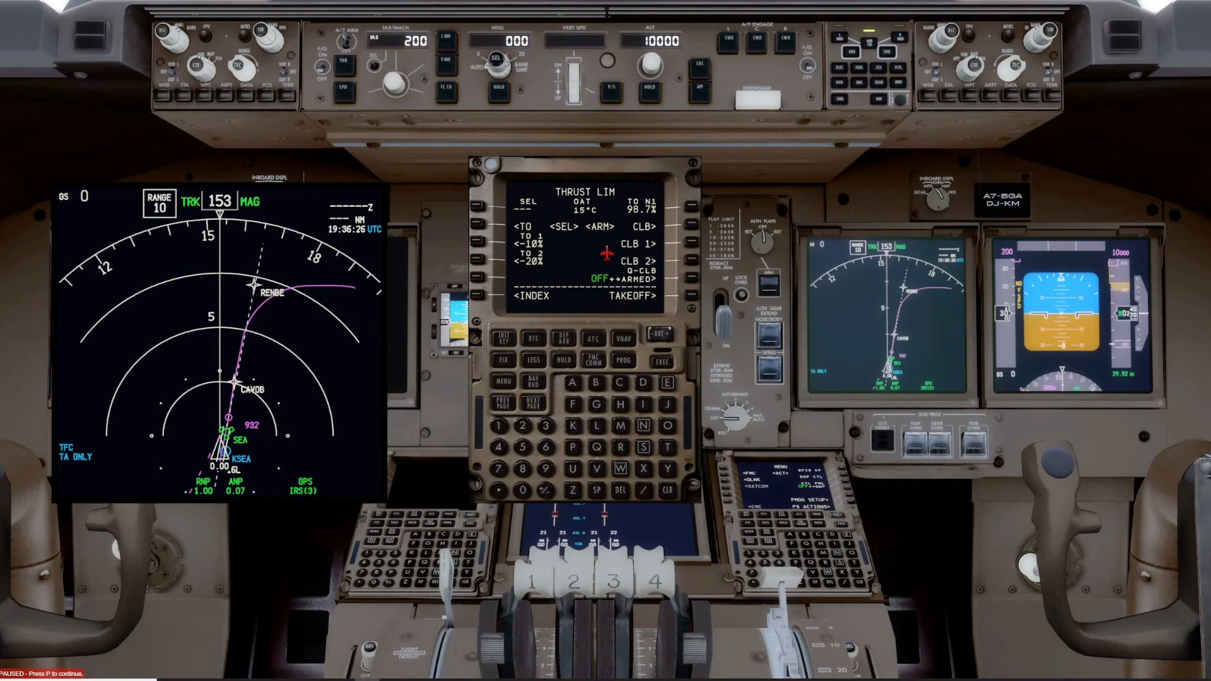
mouse_move(506, 262)
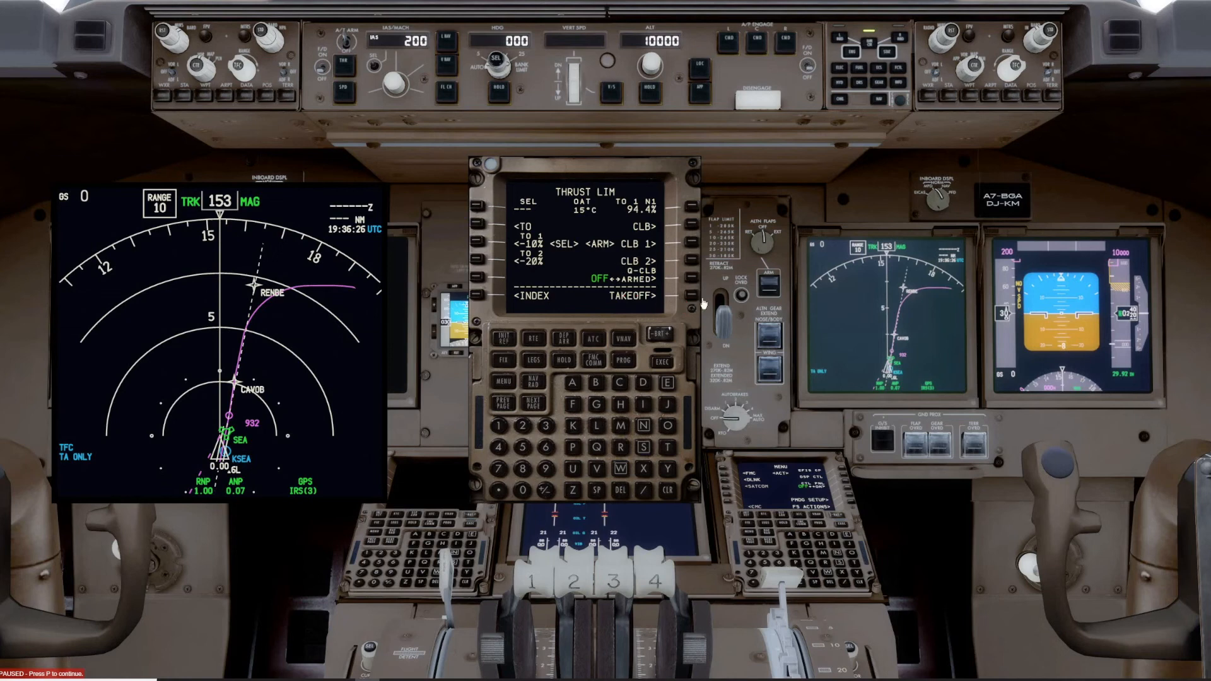
- Select the TO 1 (-10%) takeoff derate, arming CLB 1
left_click(687, 294)
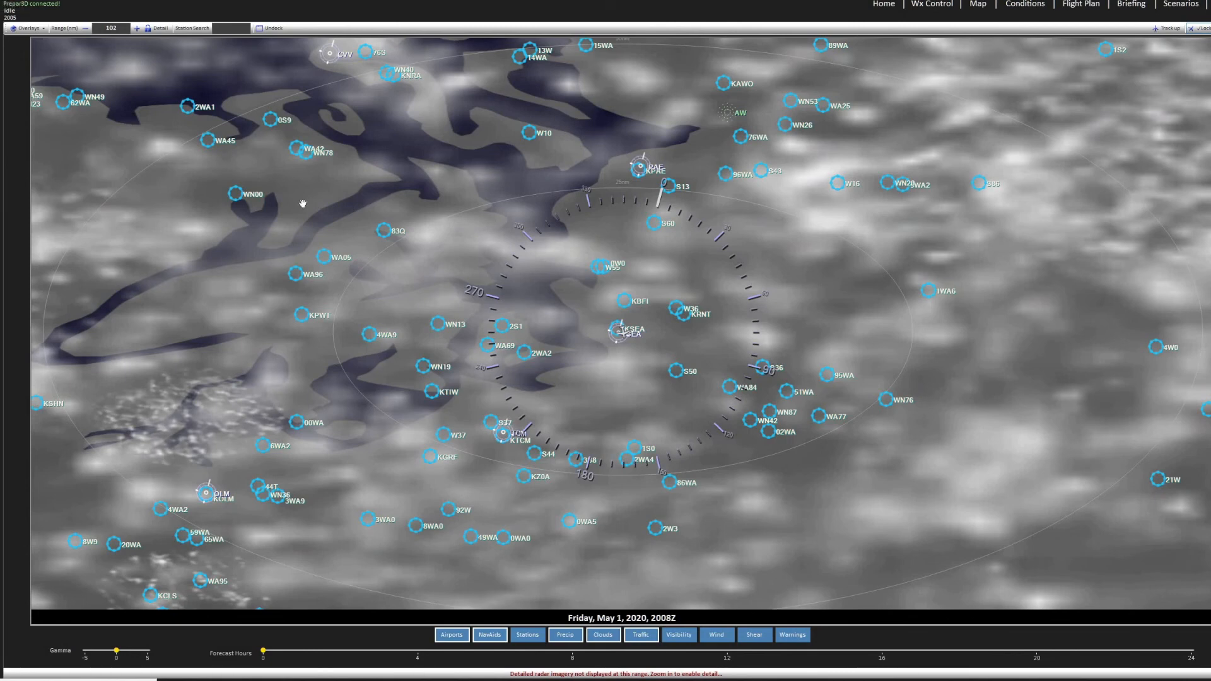
mouse_move(661, 348)
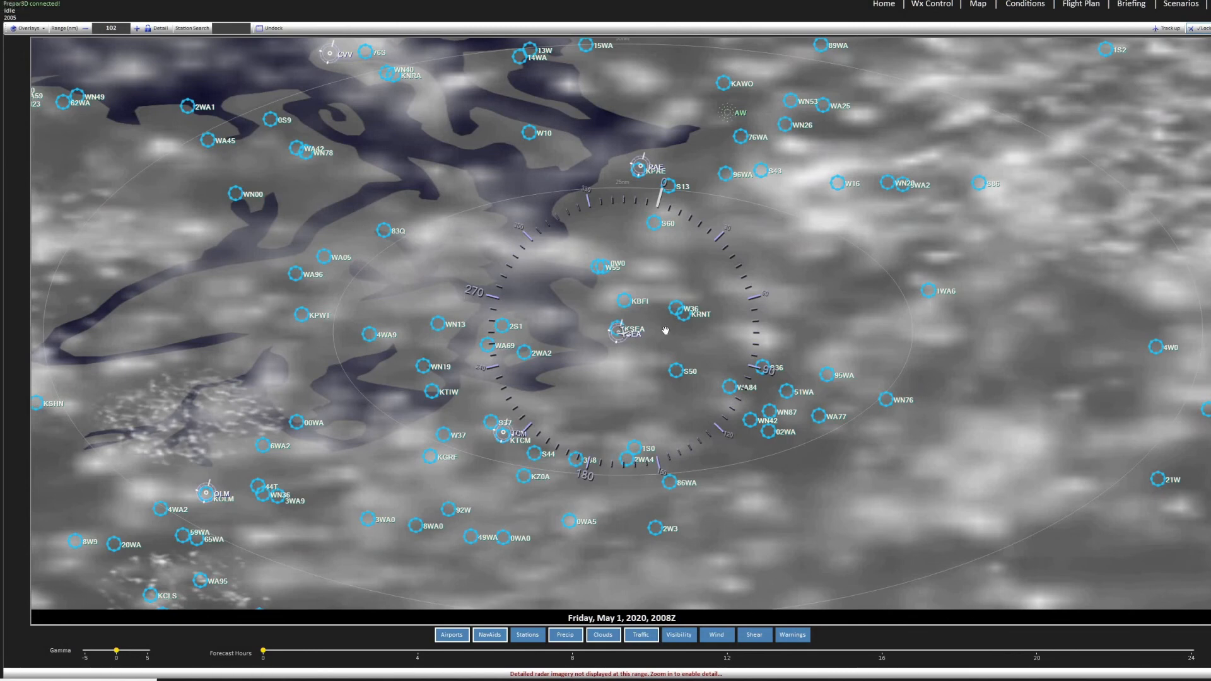
mouse_move(638, 413)
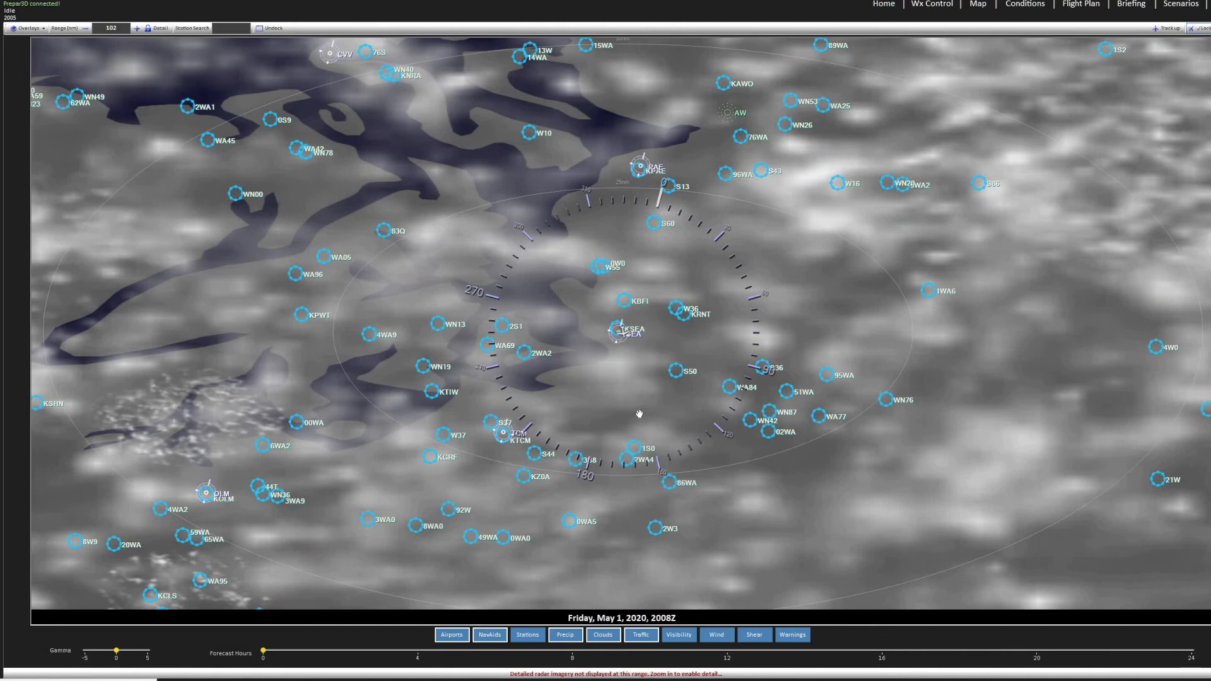
mouse_move(382, 198)
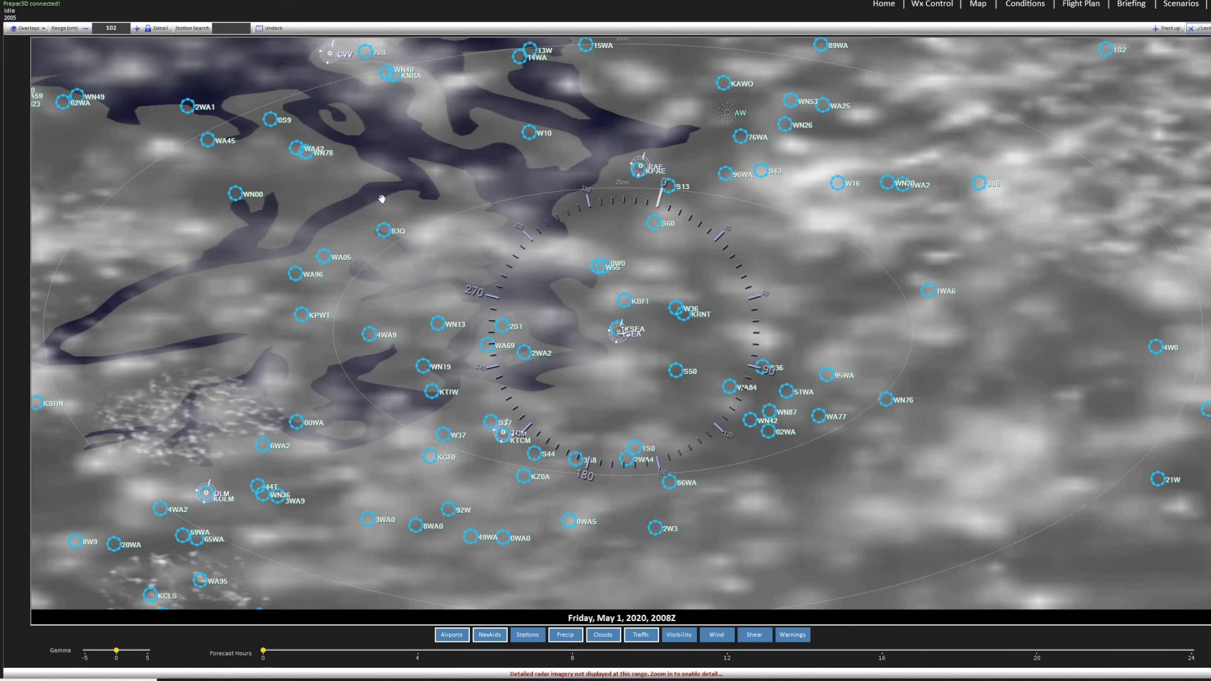
mouse_move(191, 175)
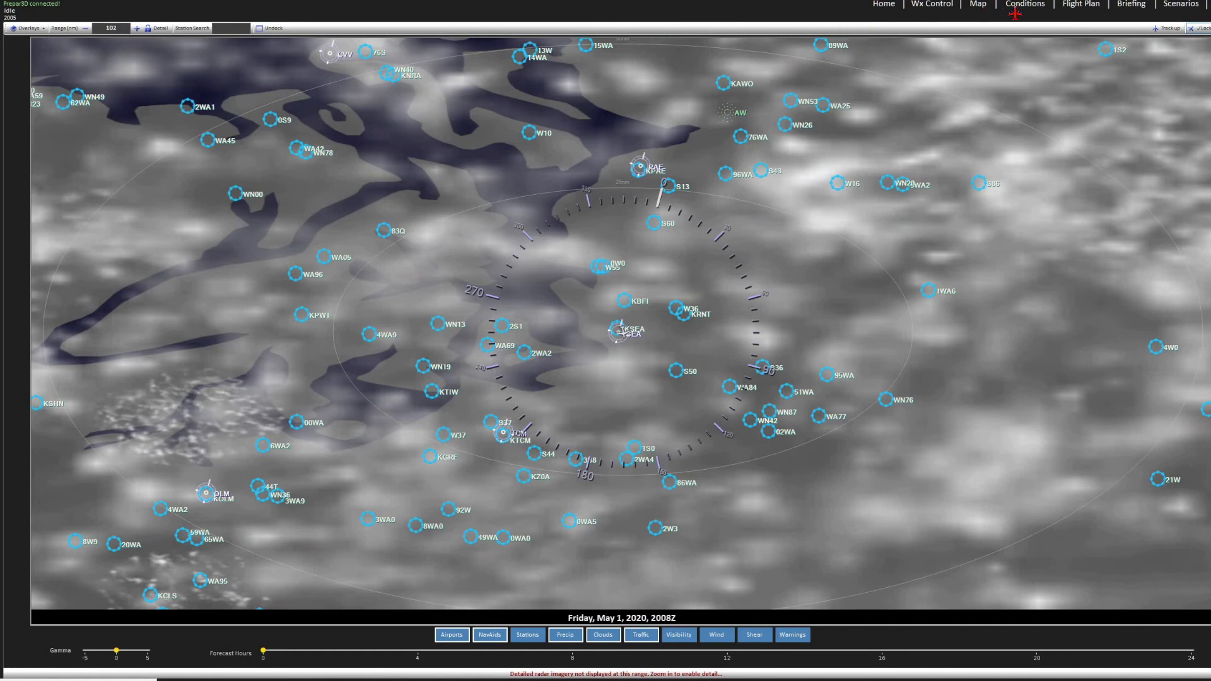
- Bring up Active Sky's Flight Plan page from the top navigation bar
left_click(1081, 3)
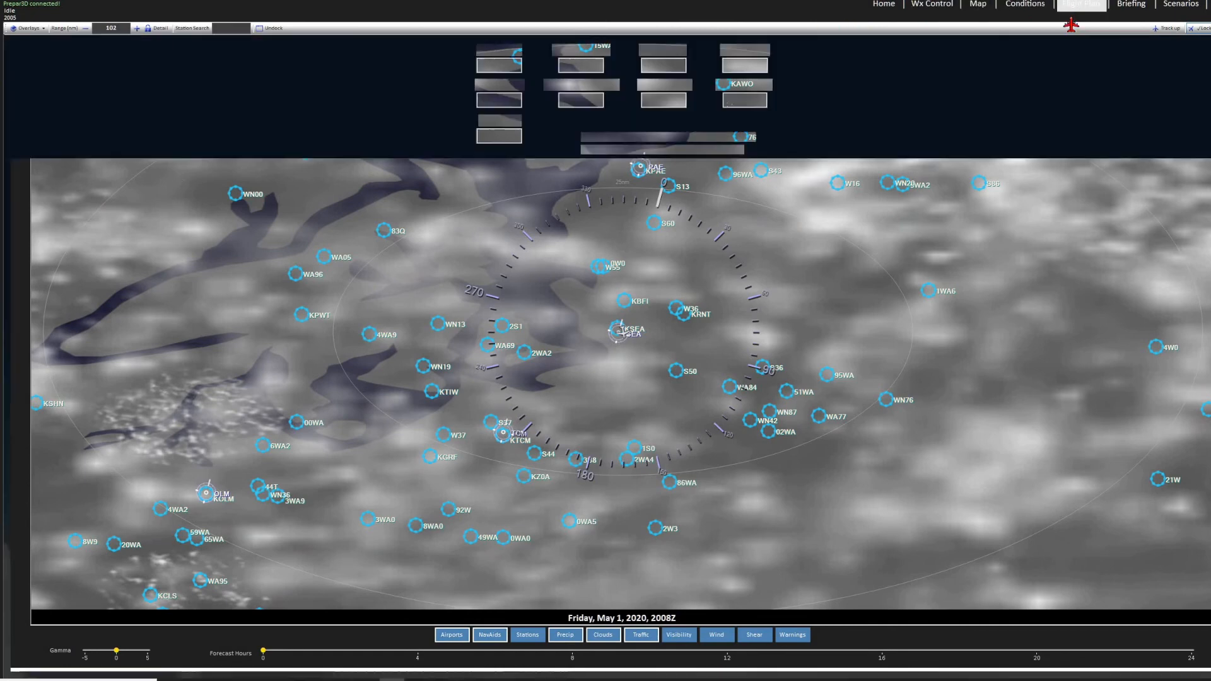
- Load KSEAPANC_FSX_01May20.pln into Active Sky and show its route on the weather map
left_click(1084, 4)
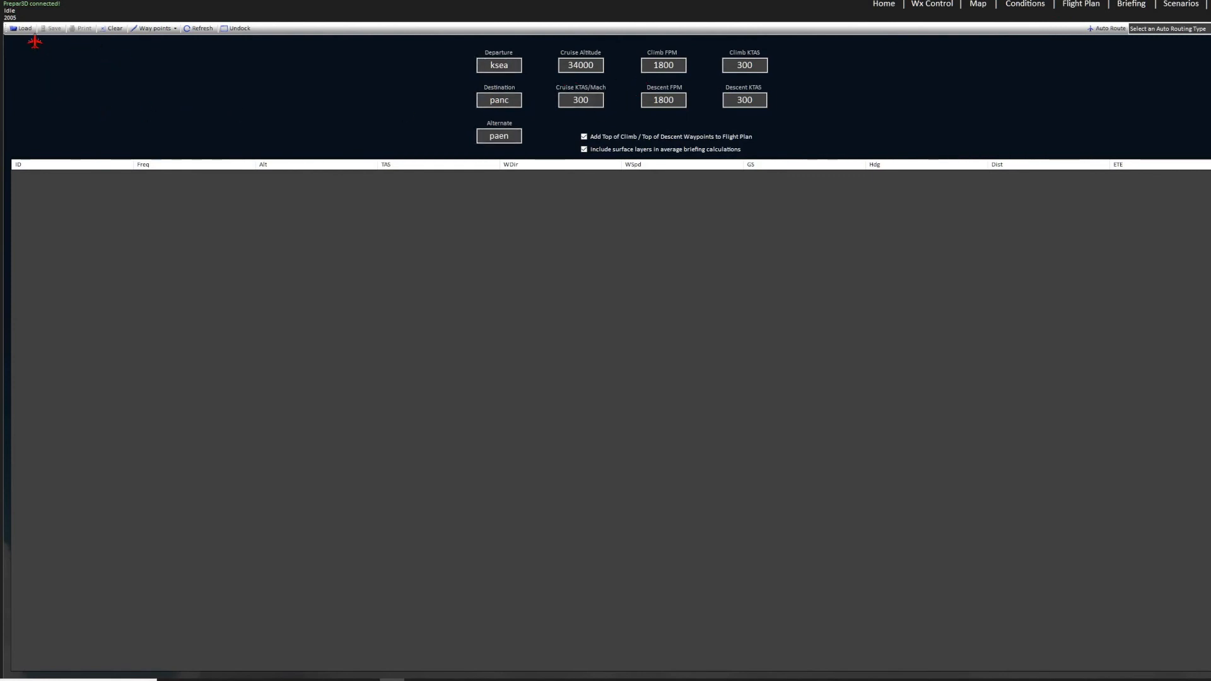
left_click(22, 28)
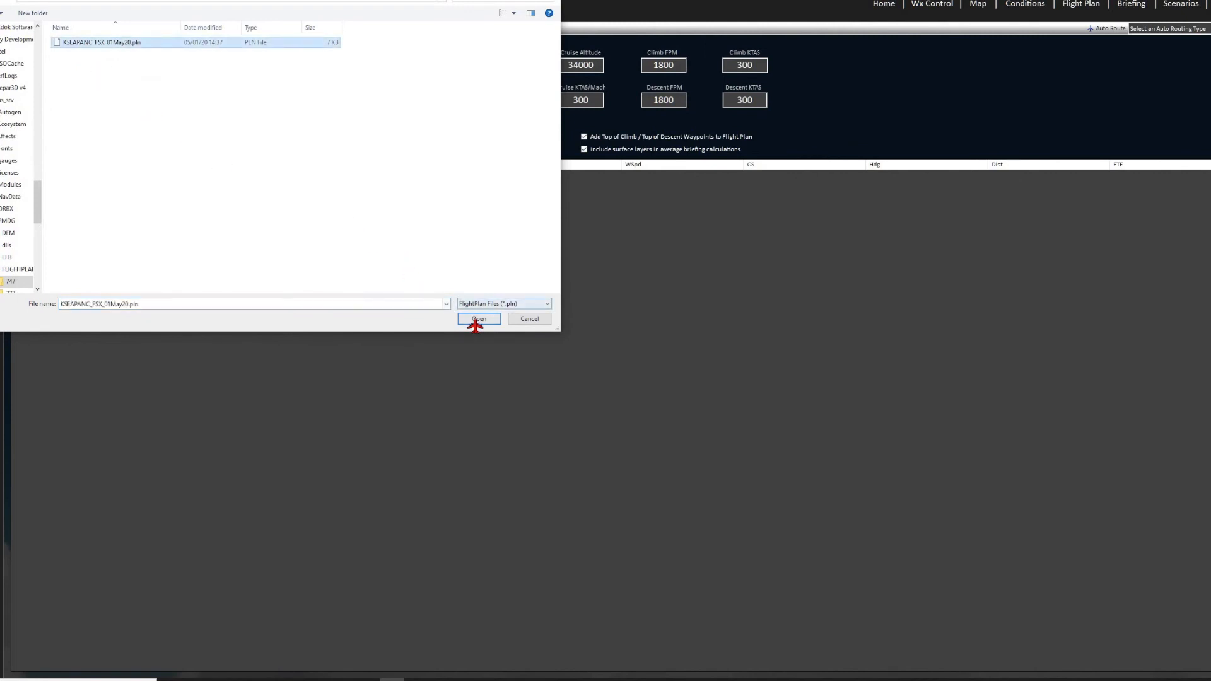
left_click(479, 319)
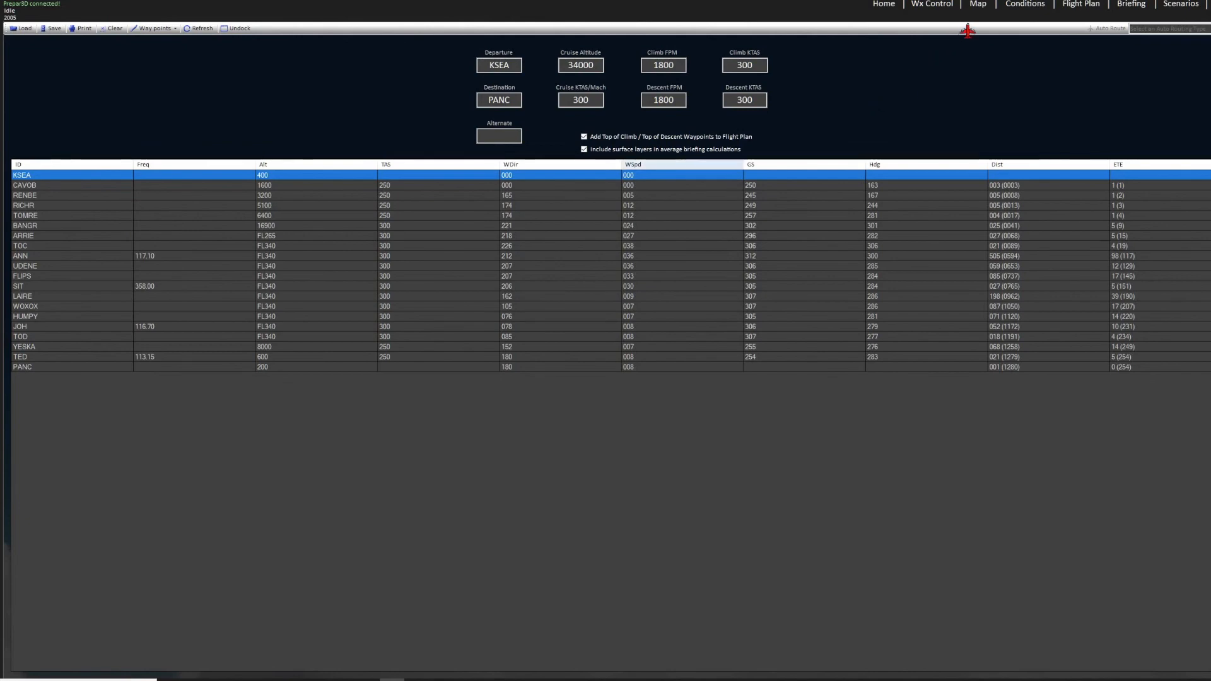
left_click(977, 4)
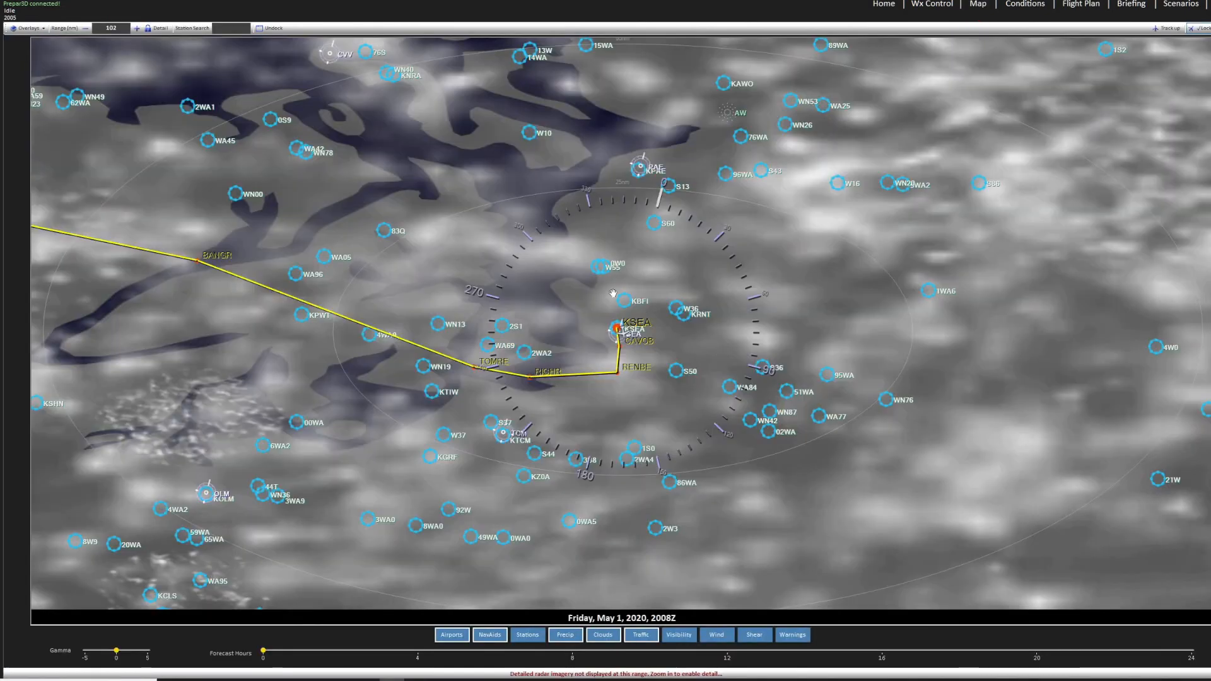
mouse_move(586, 356)
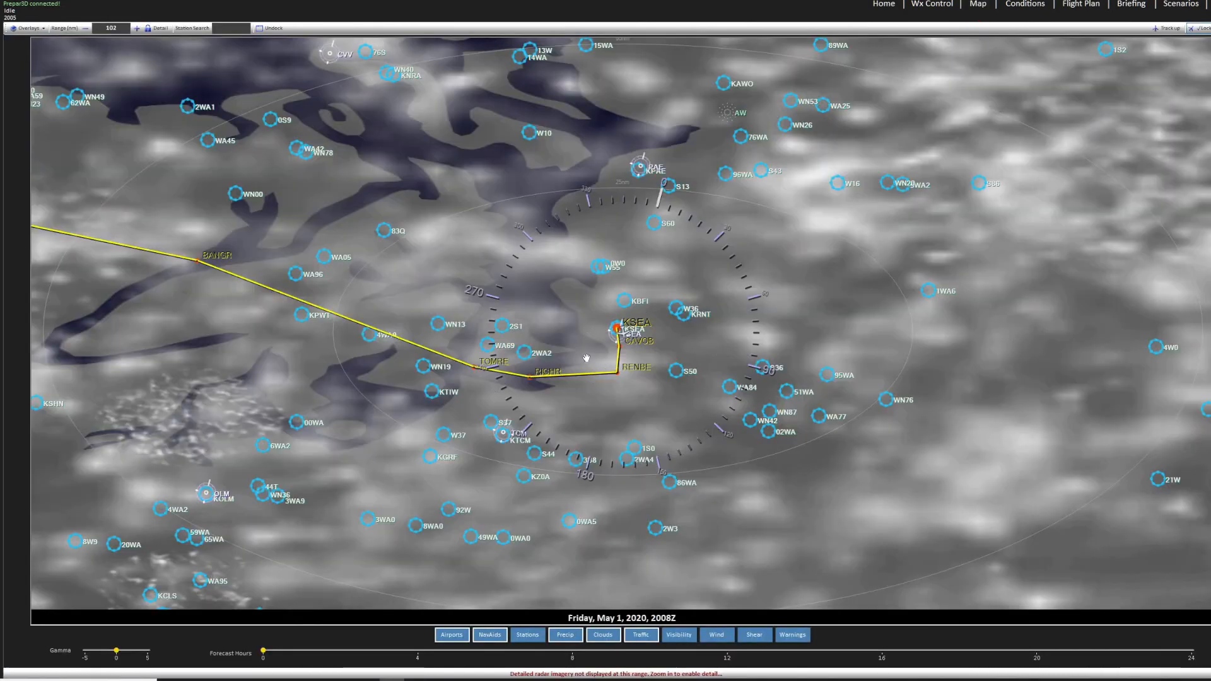
mouse_move(585, 358)
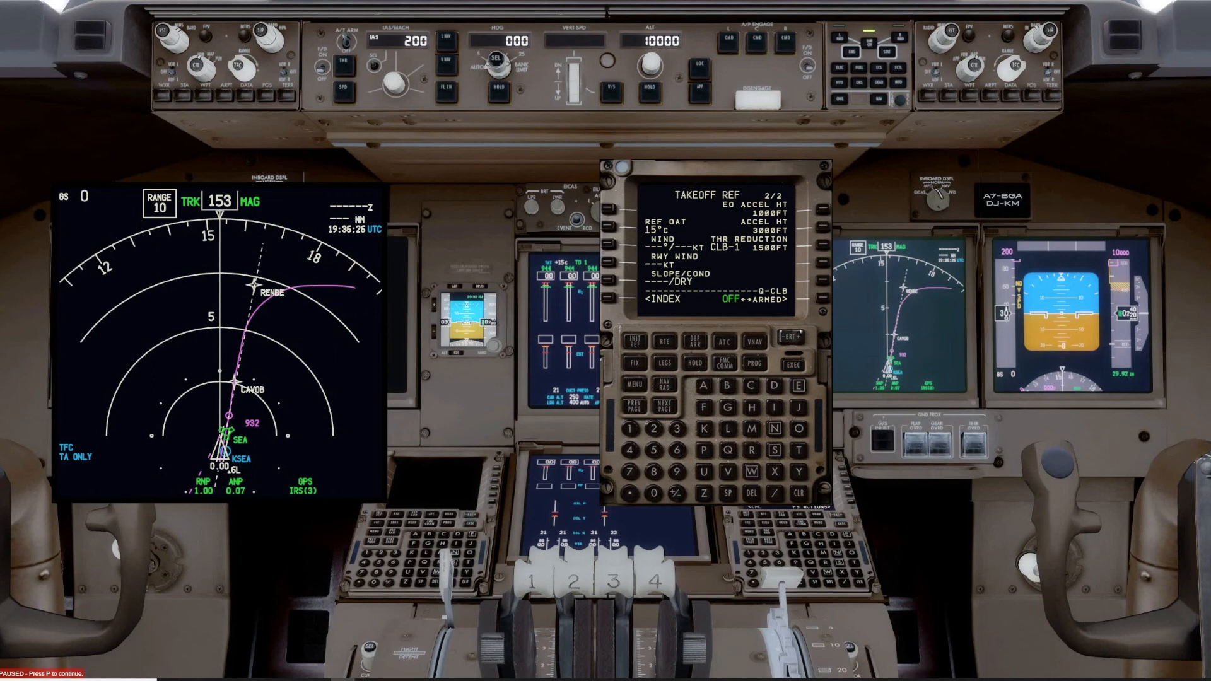
- Enter a calm 0/0 takeoff wind on TAKEOFF REF page 2, dismissing a news notification
left_click(656, 491)
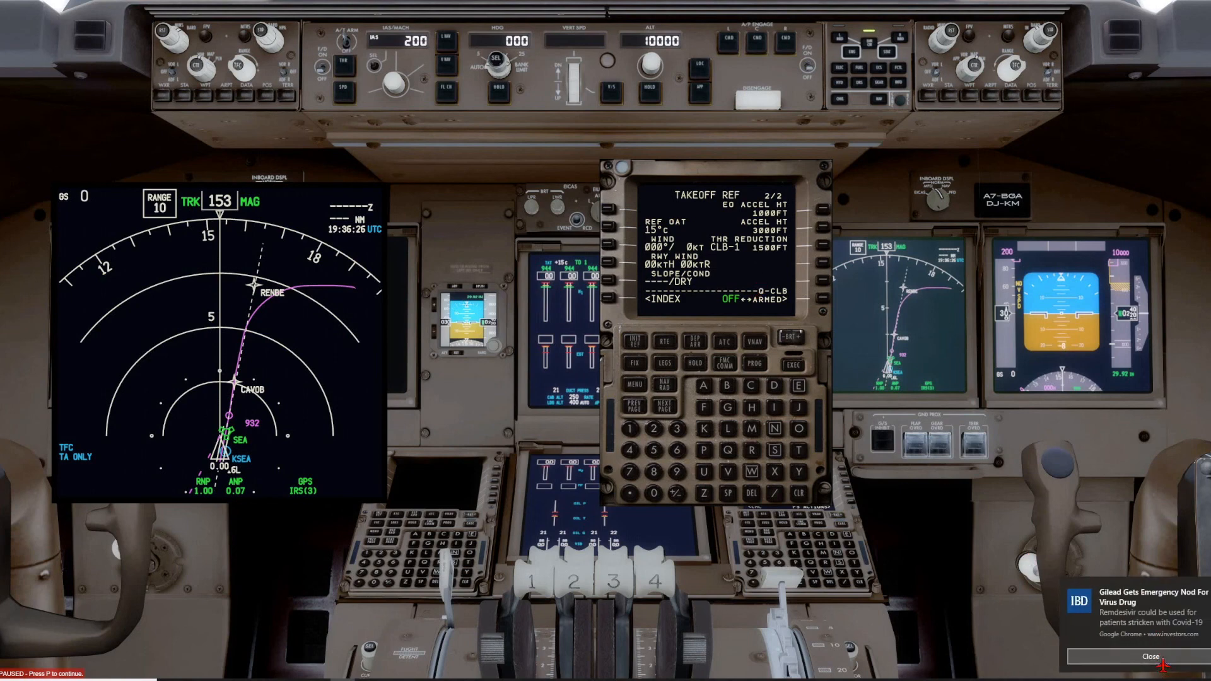
left_click(1152, 655)
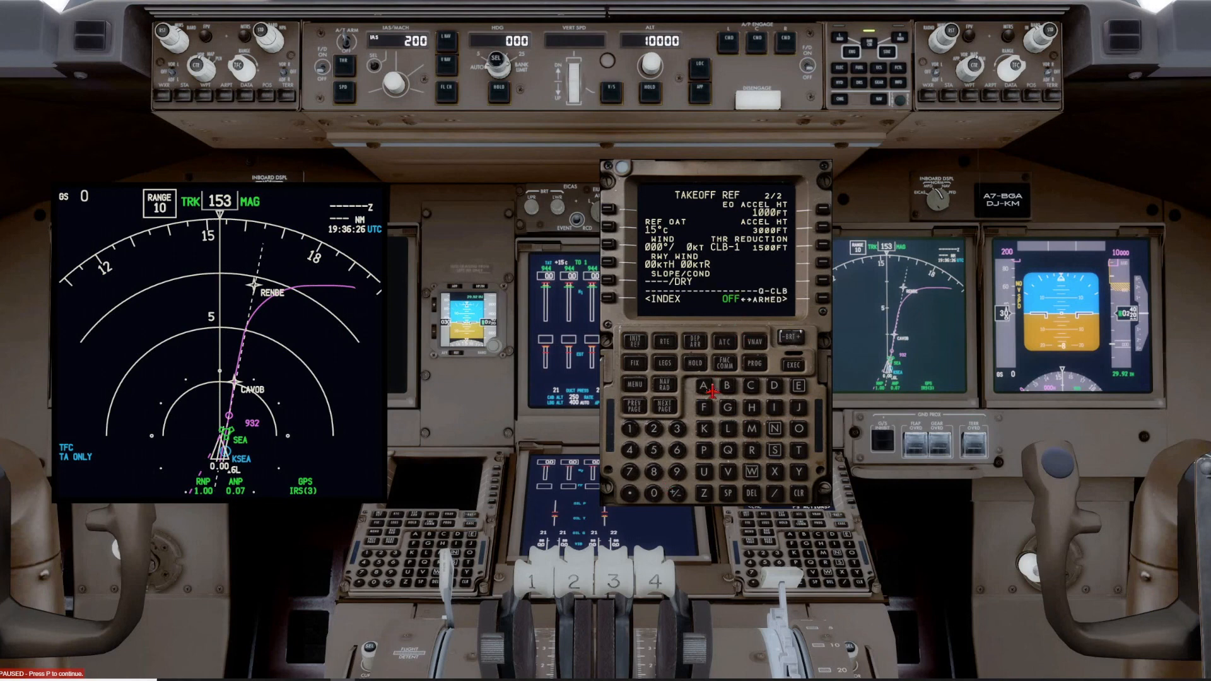
left_click(651, 432)
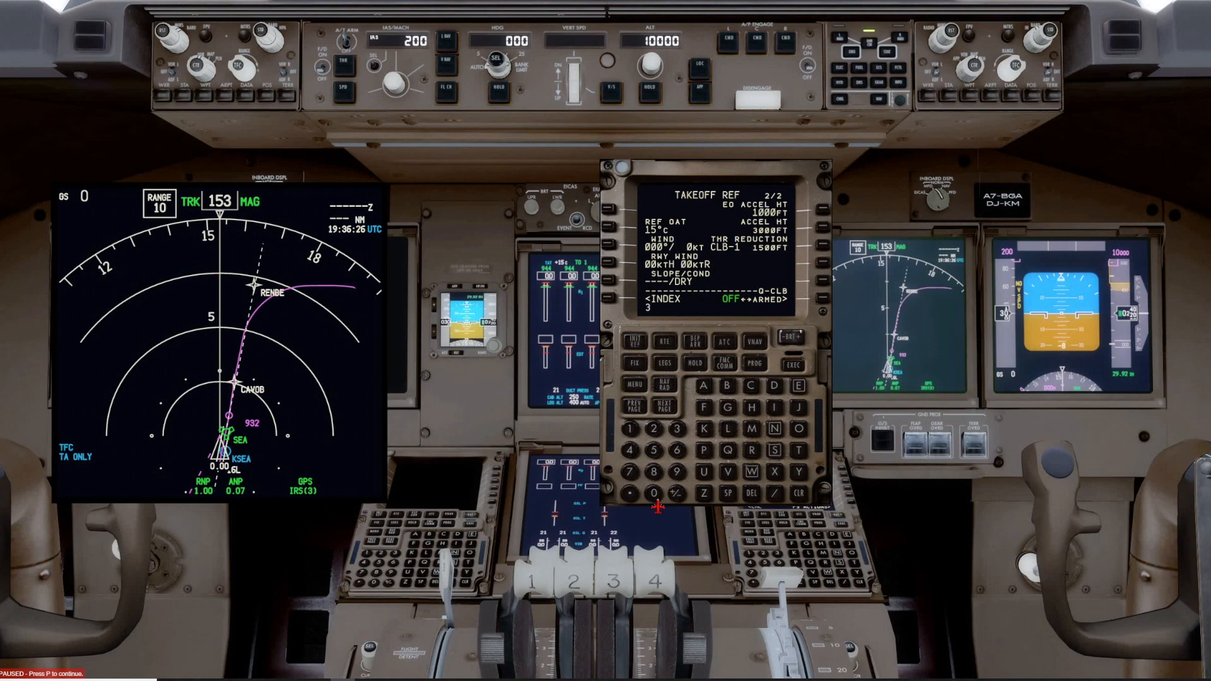